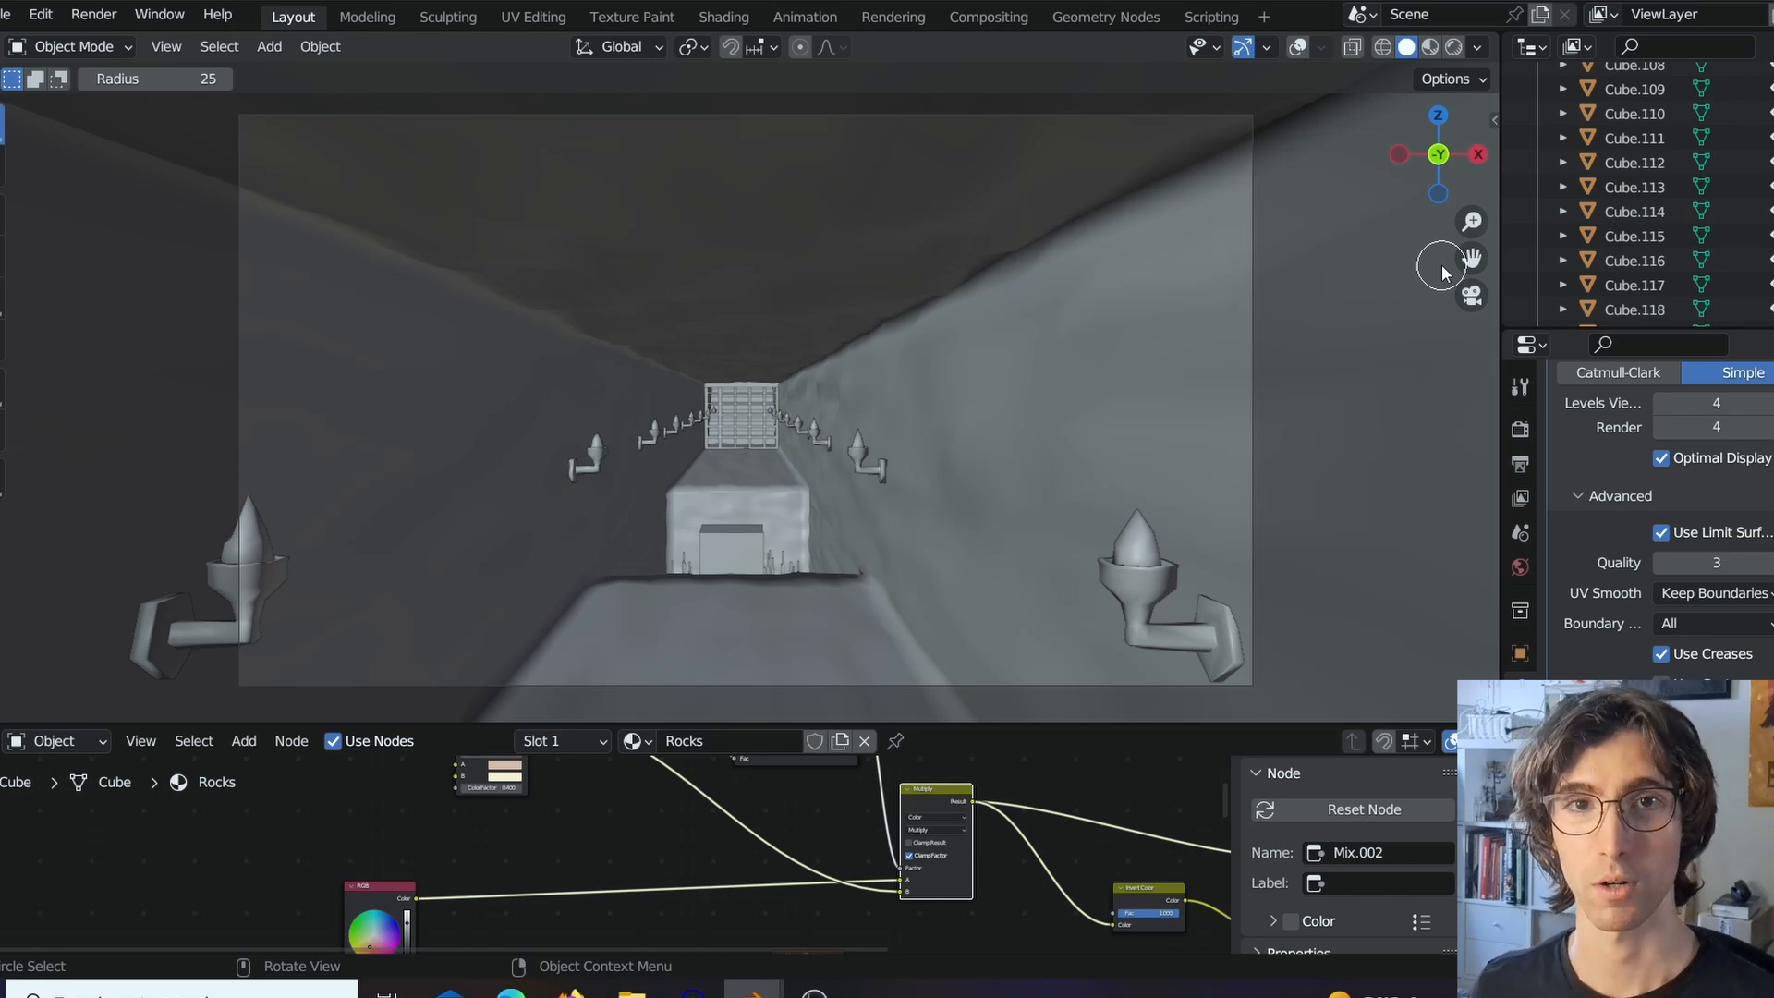
# Pull back to view the whole corridor, then preview it with materials and lighting.
pyautogui.click(1456, 46)
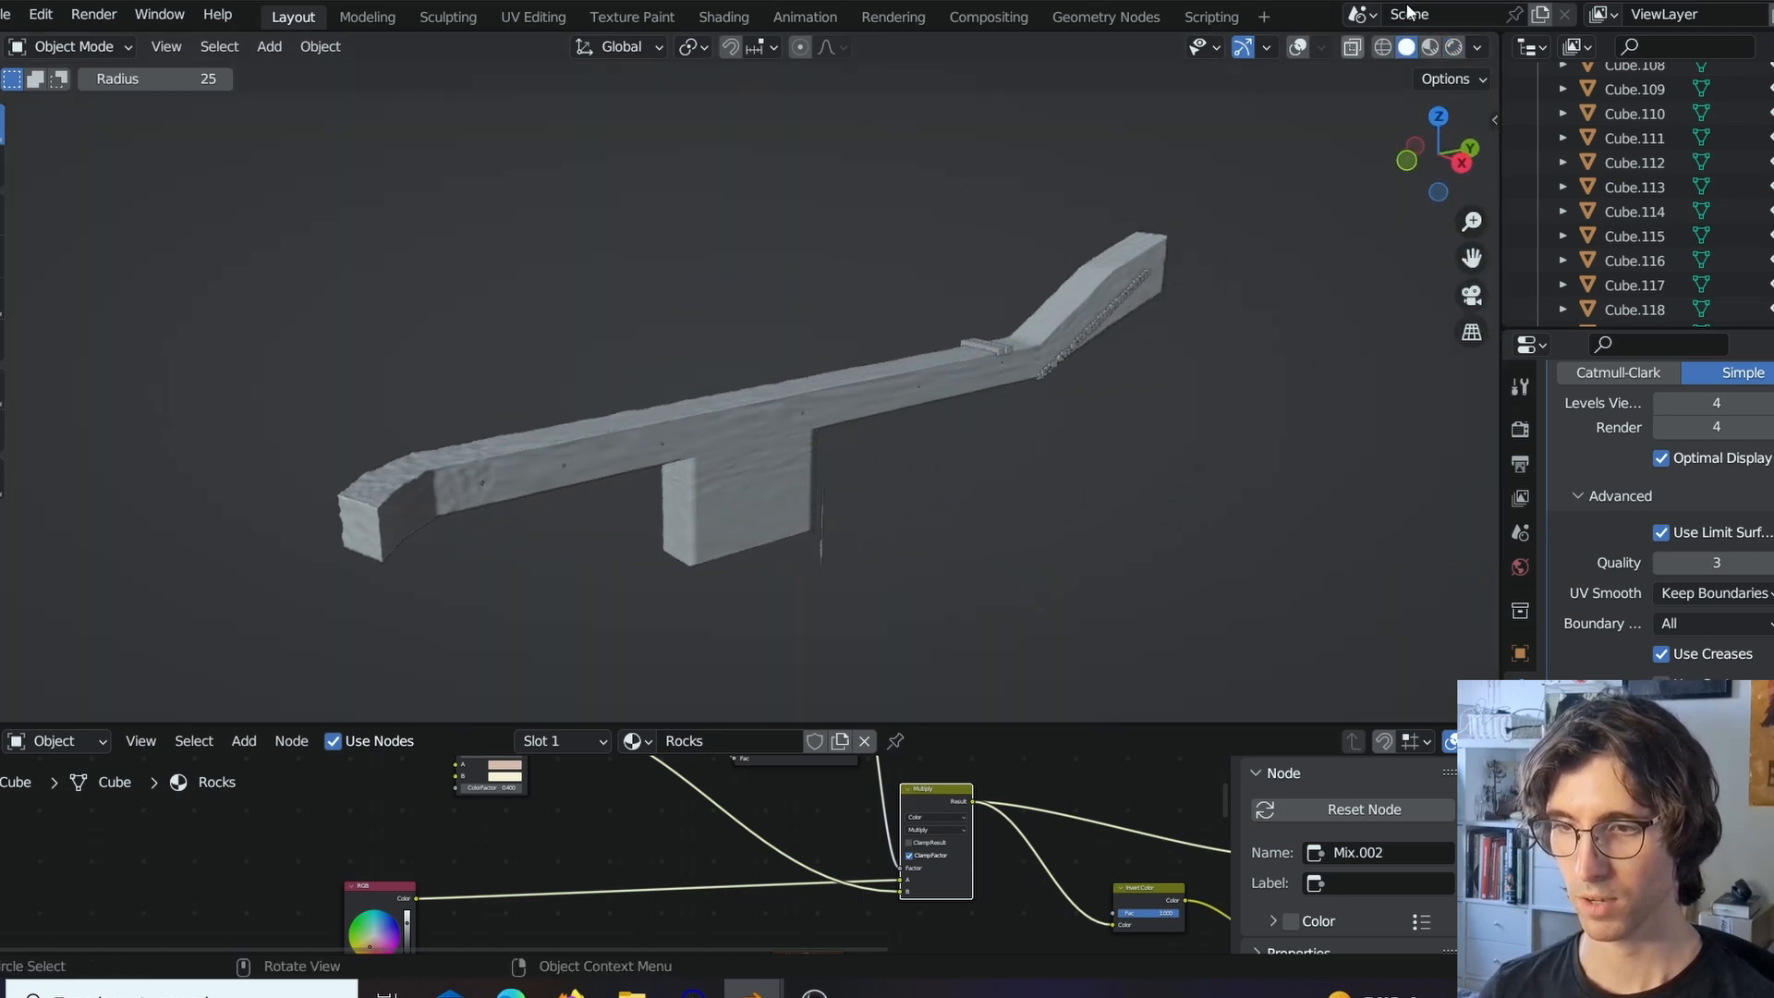
pyautogui.click(1448, 46)
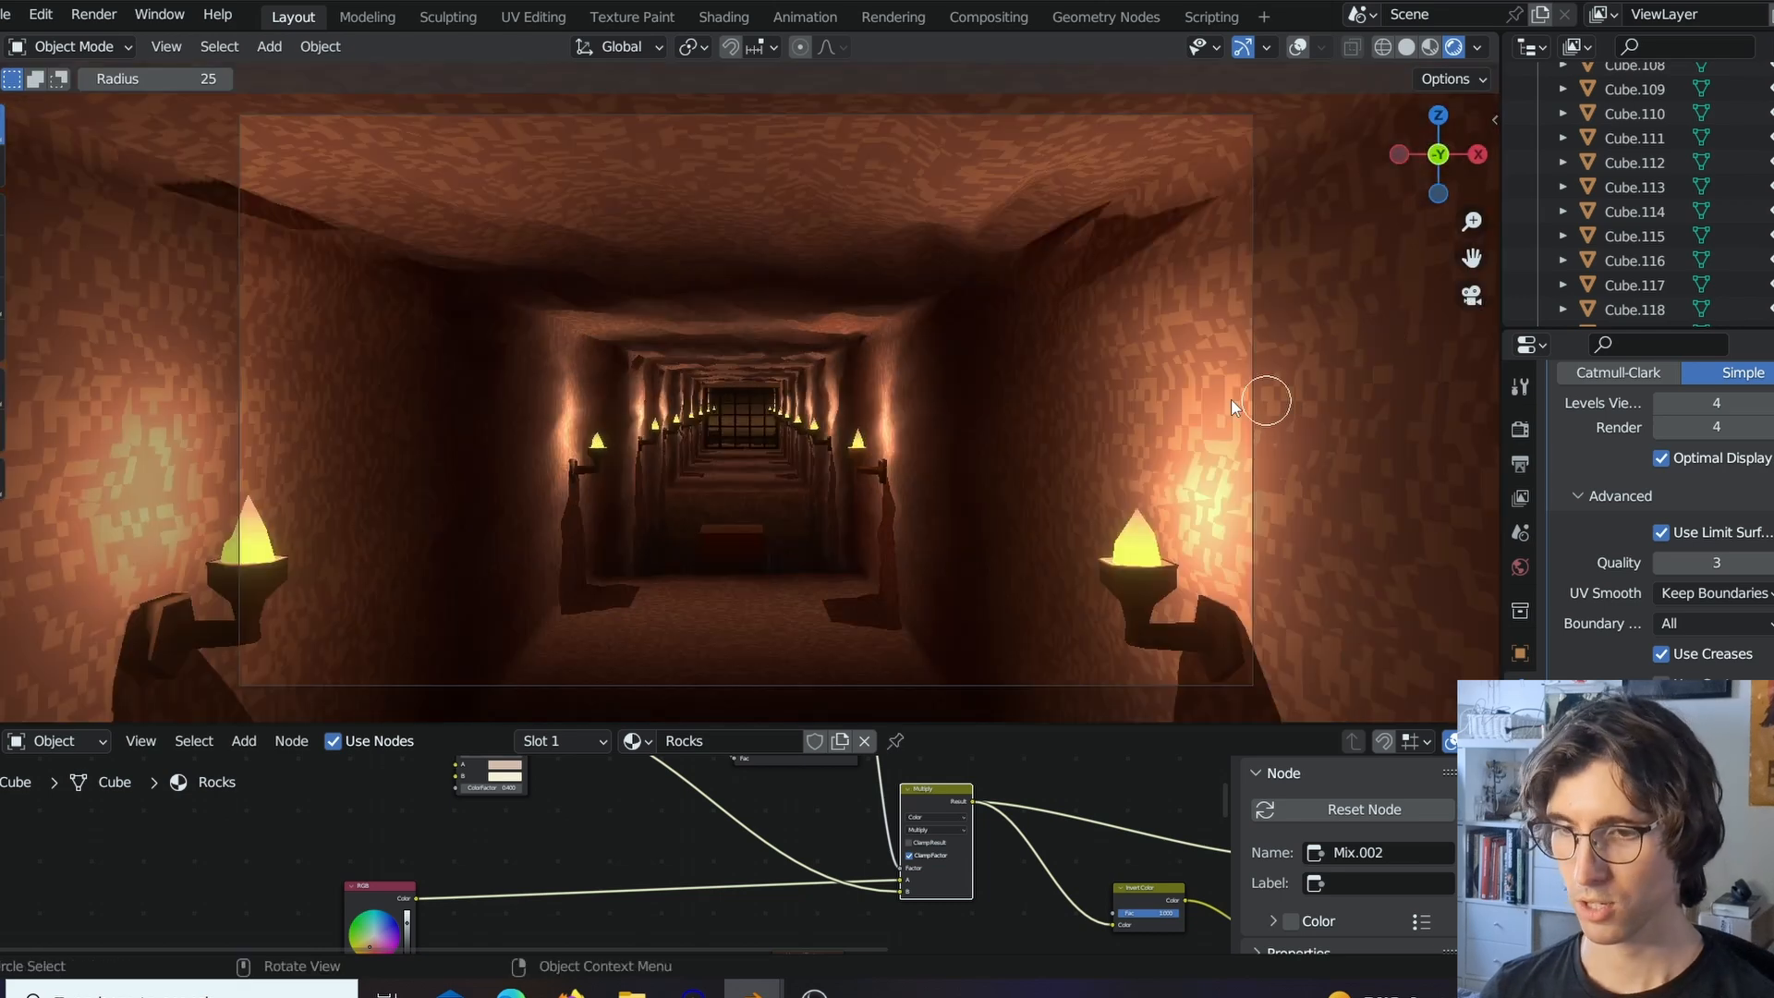
pyautogui.moveTo(990, 412)
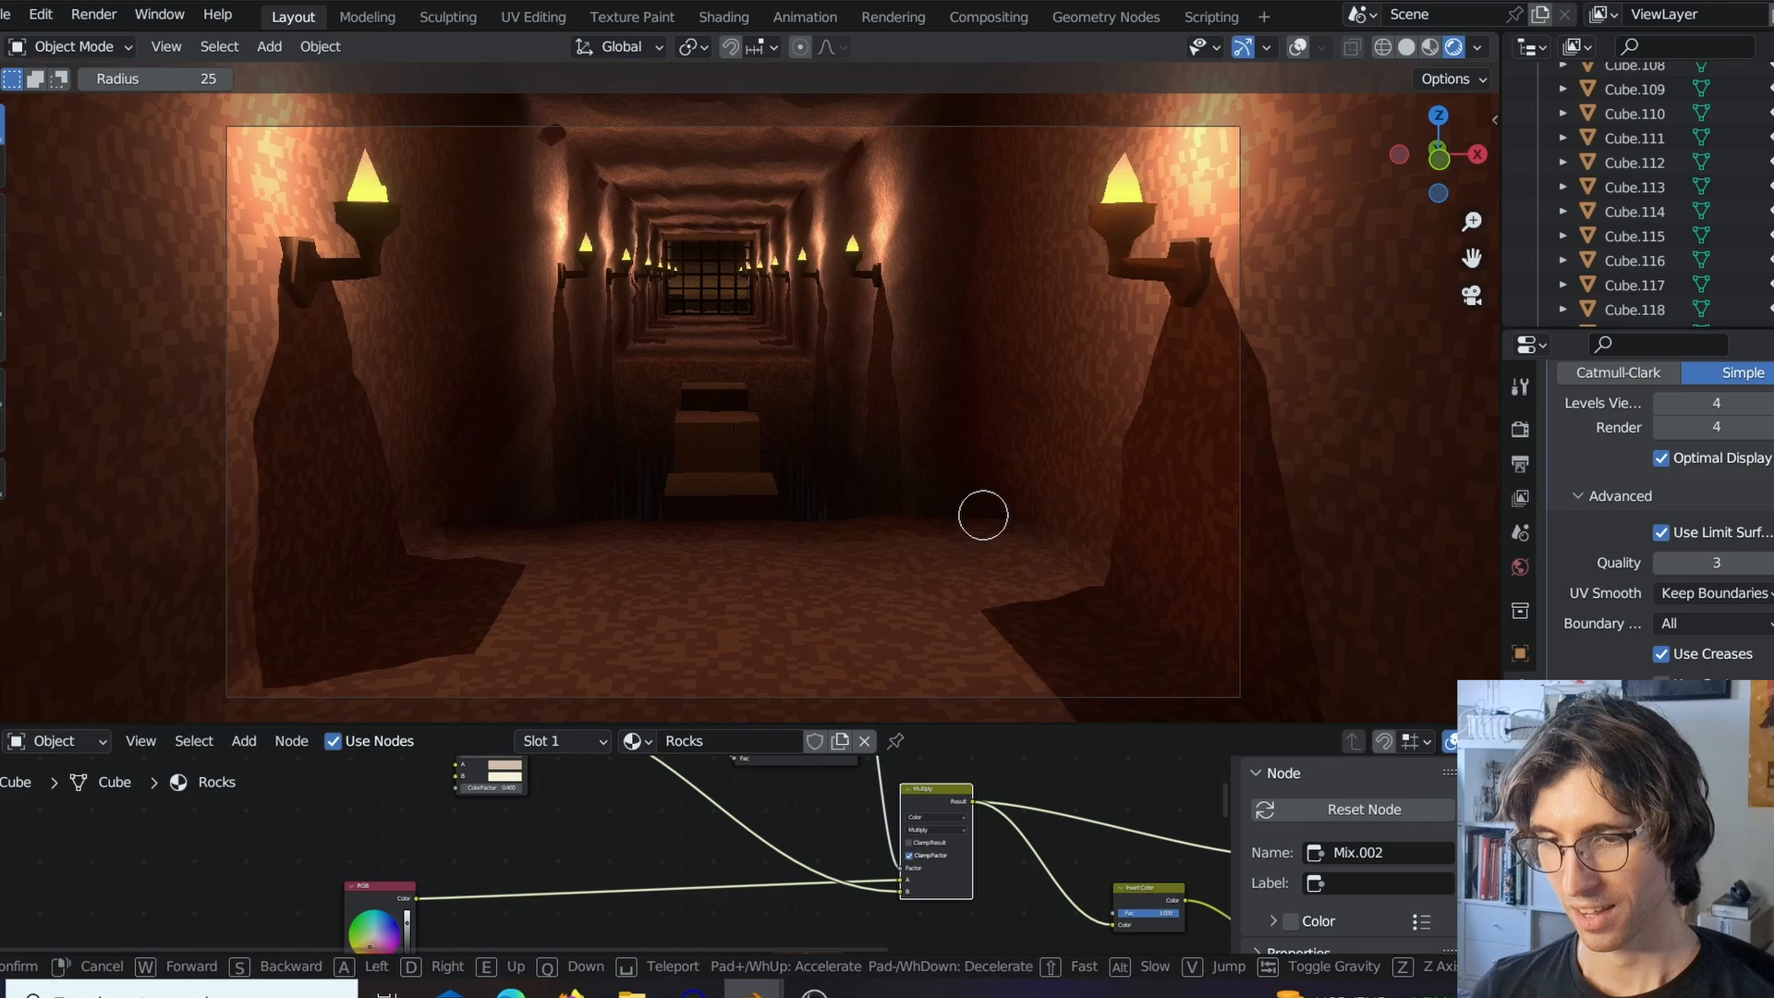
# Walk forward along the torch-lit corridor up to the barred gate.
pyautogui.press('W')
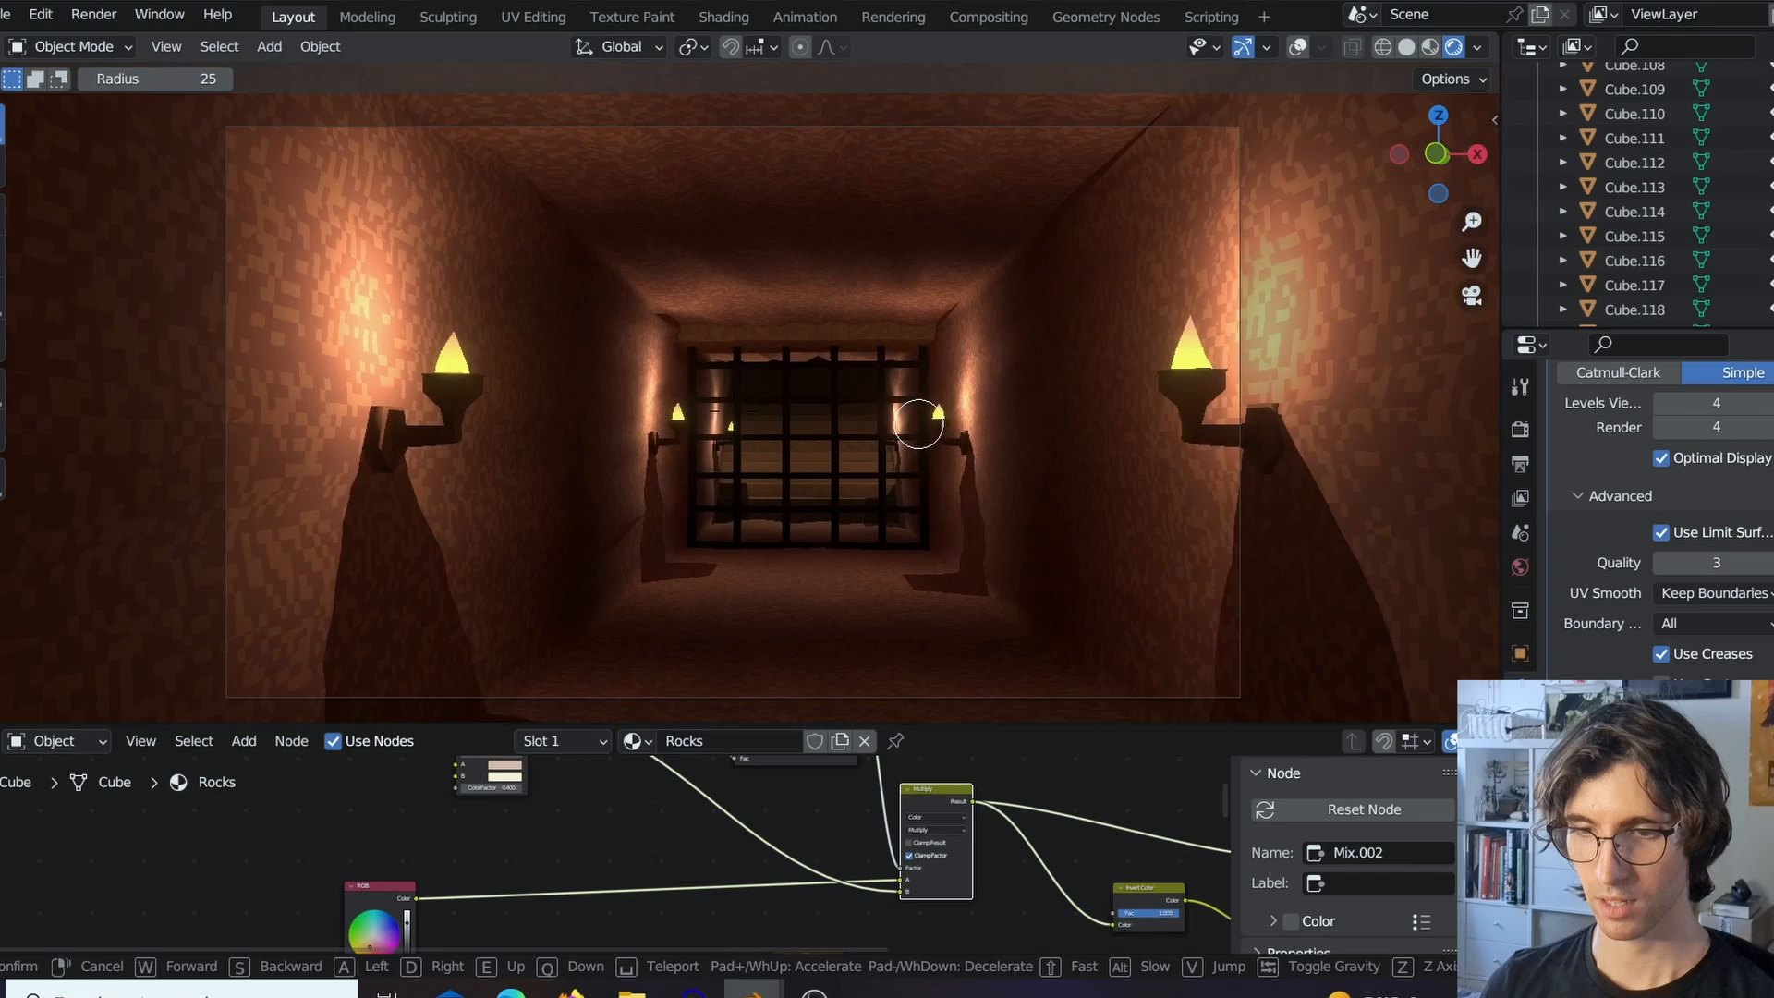
pyautogui.press('W')
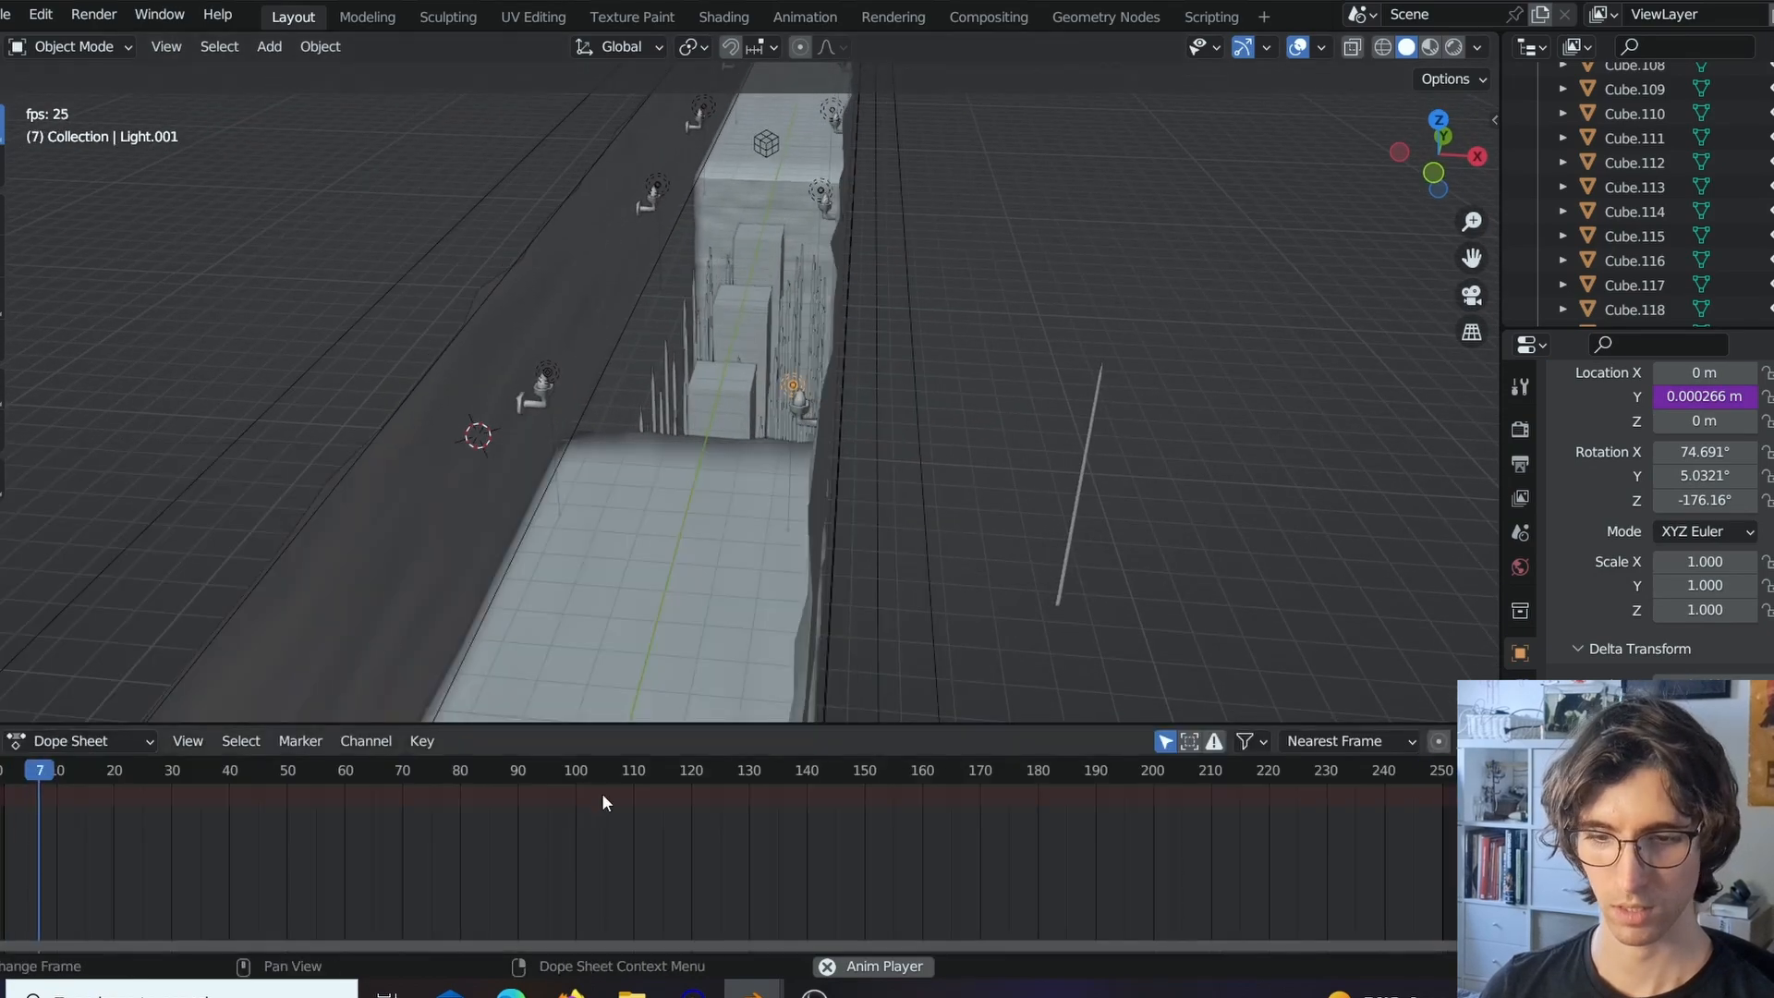
# Scrub the timeline to frame 212 with the player far along the corridor.
pyautogui.click(316, 768)
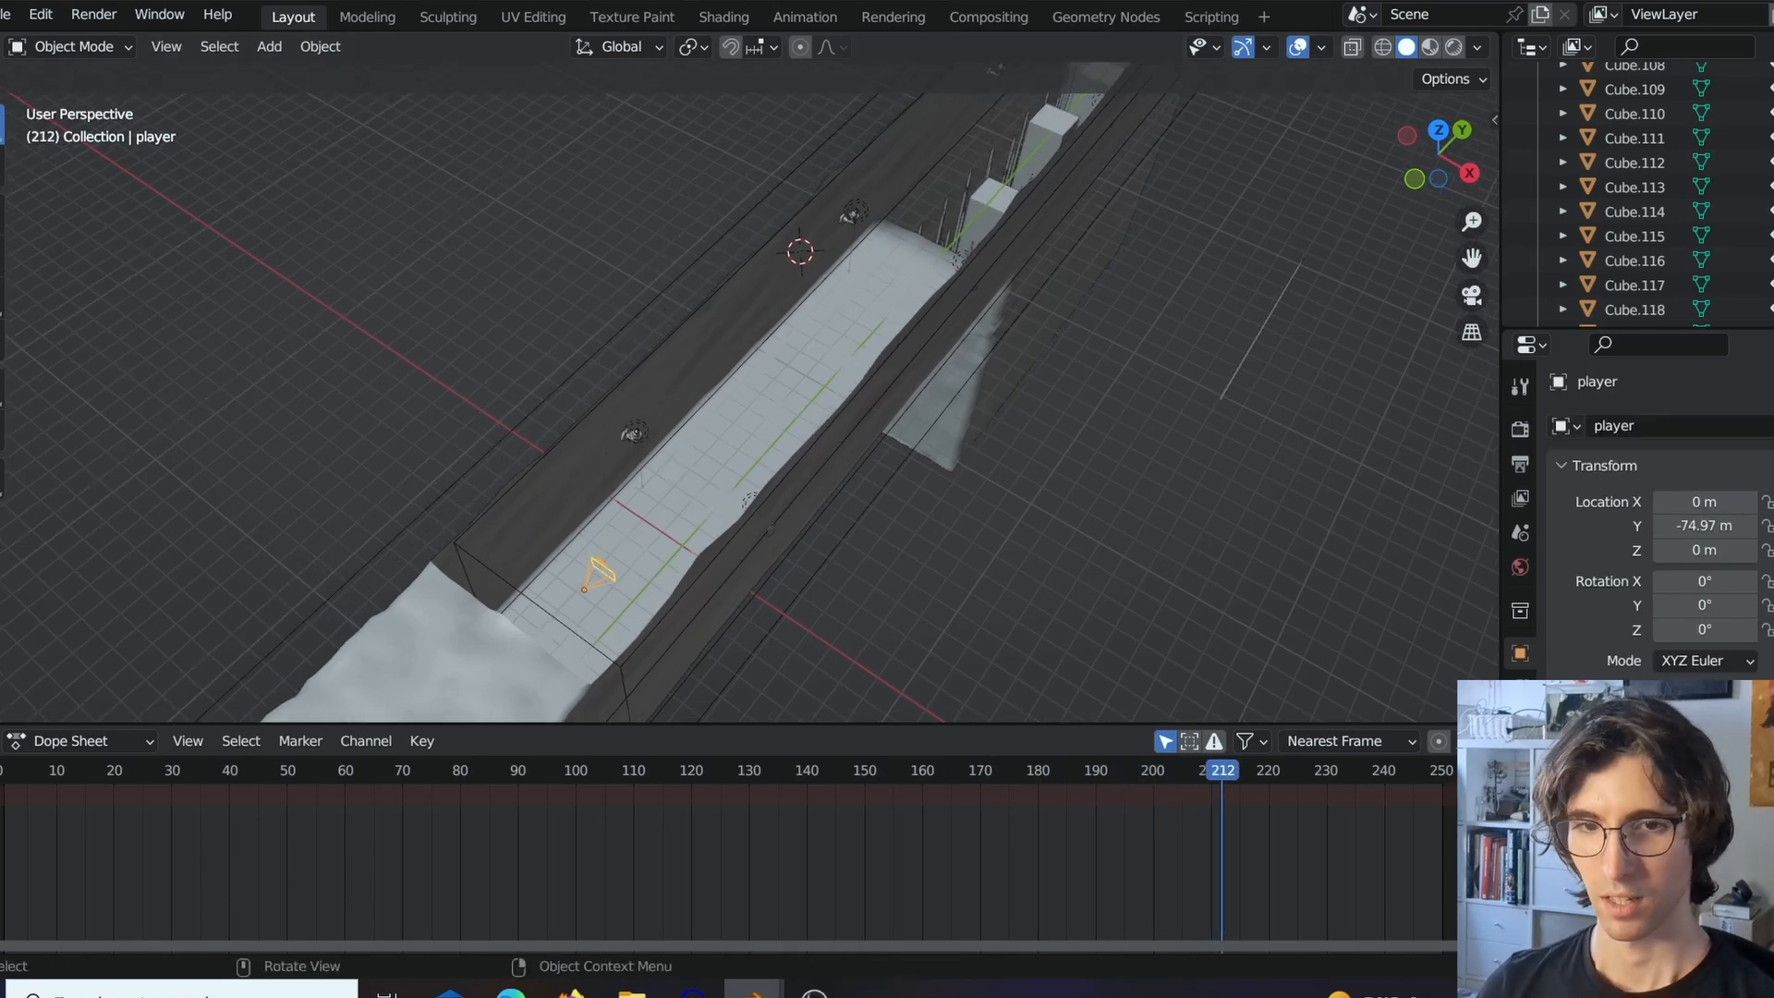
pyautogui.moveTo(734, 477)
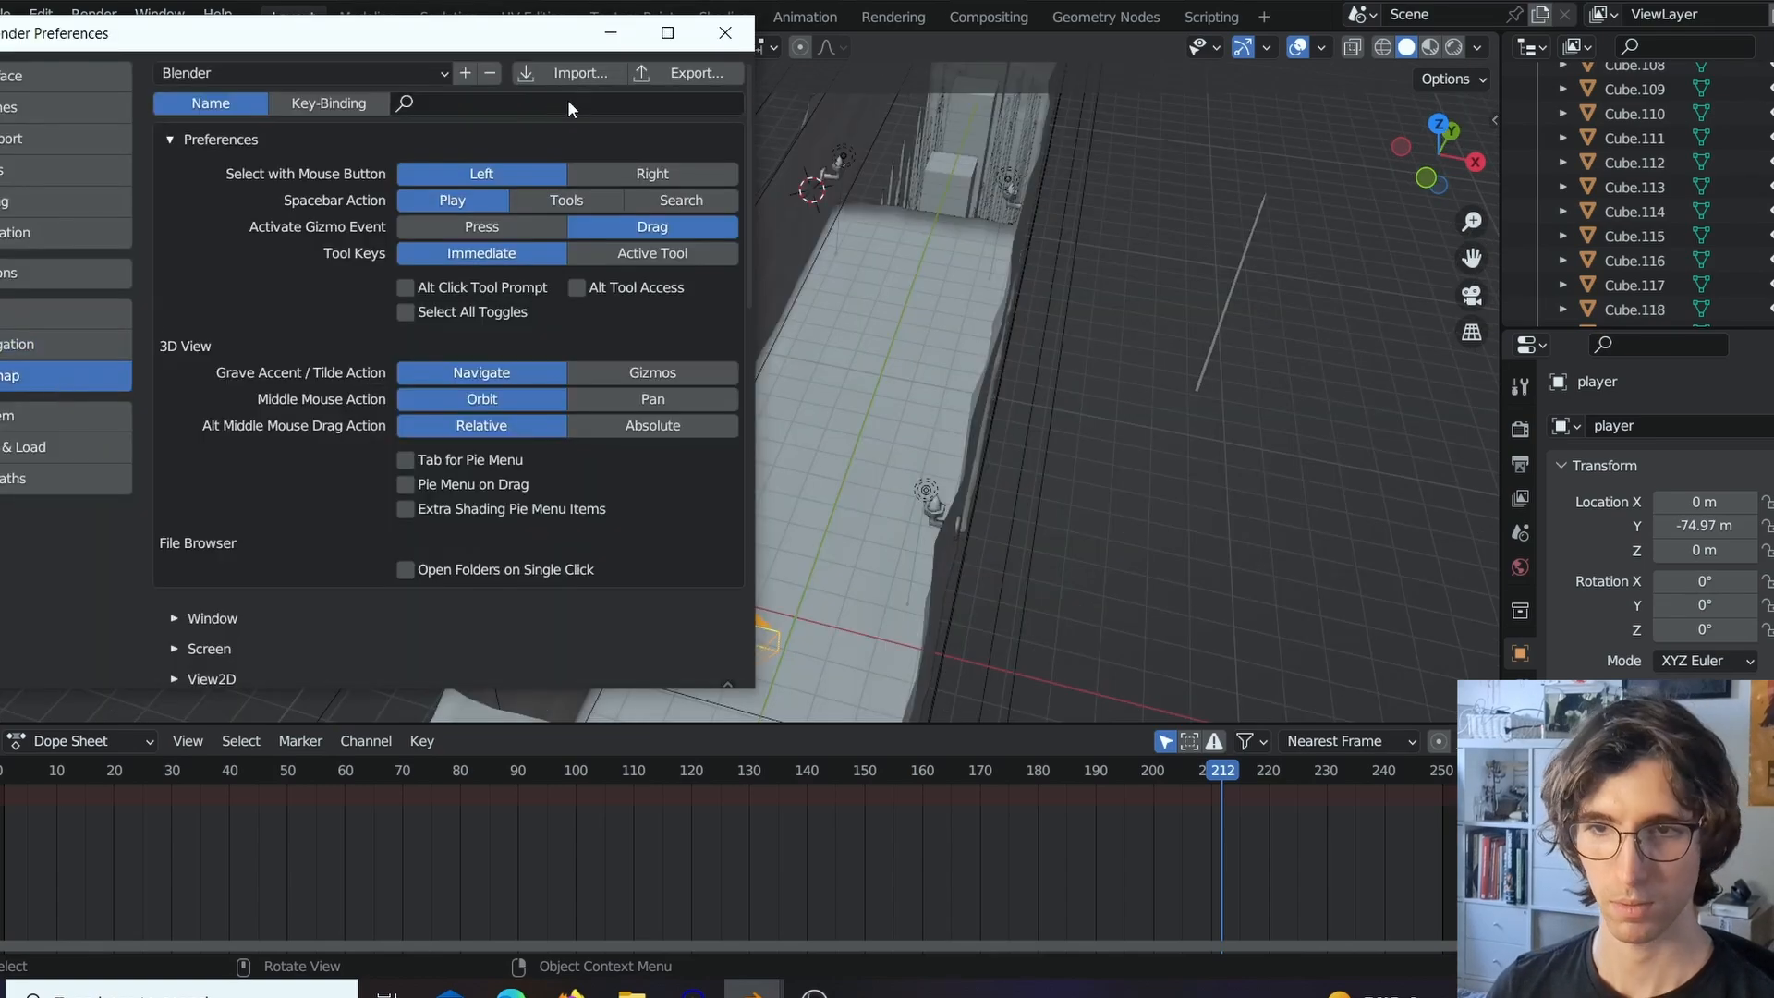
pyautogui.write('navi')
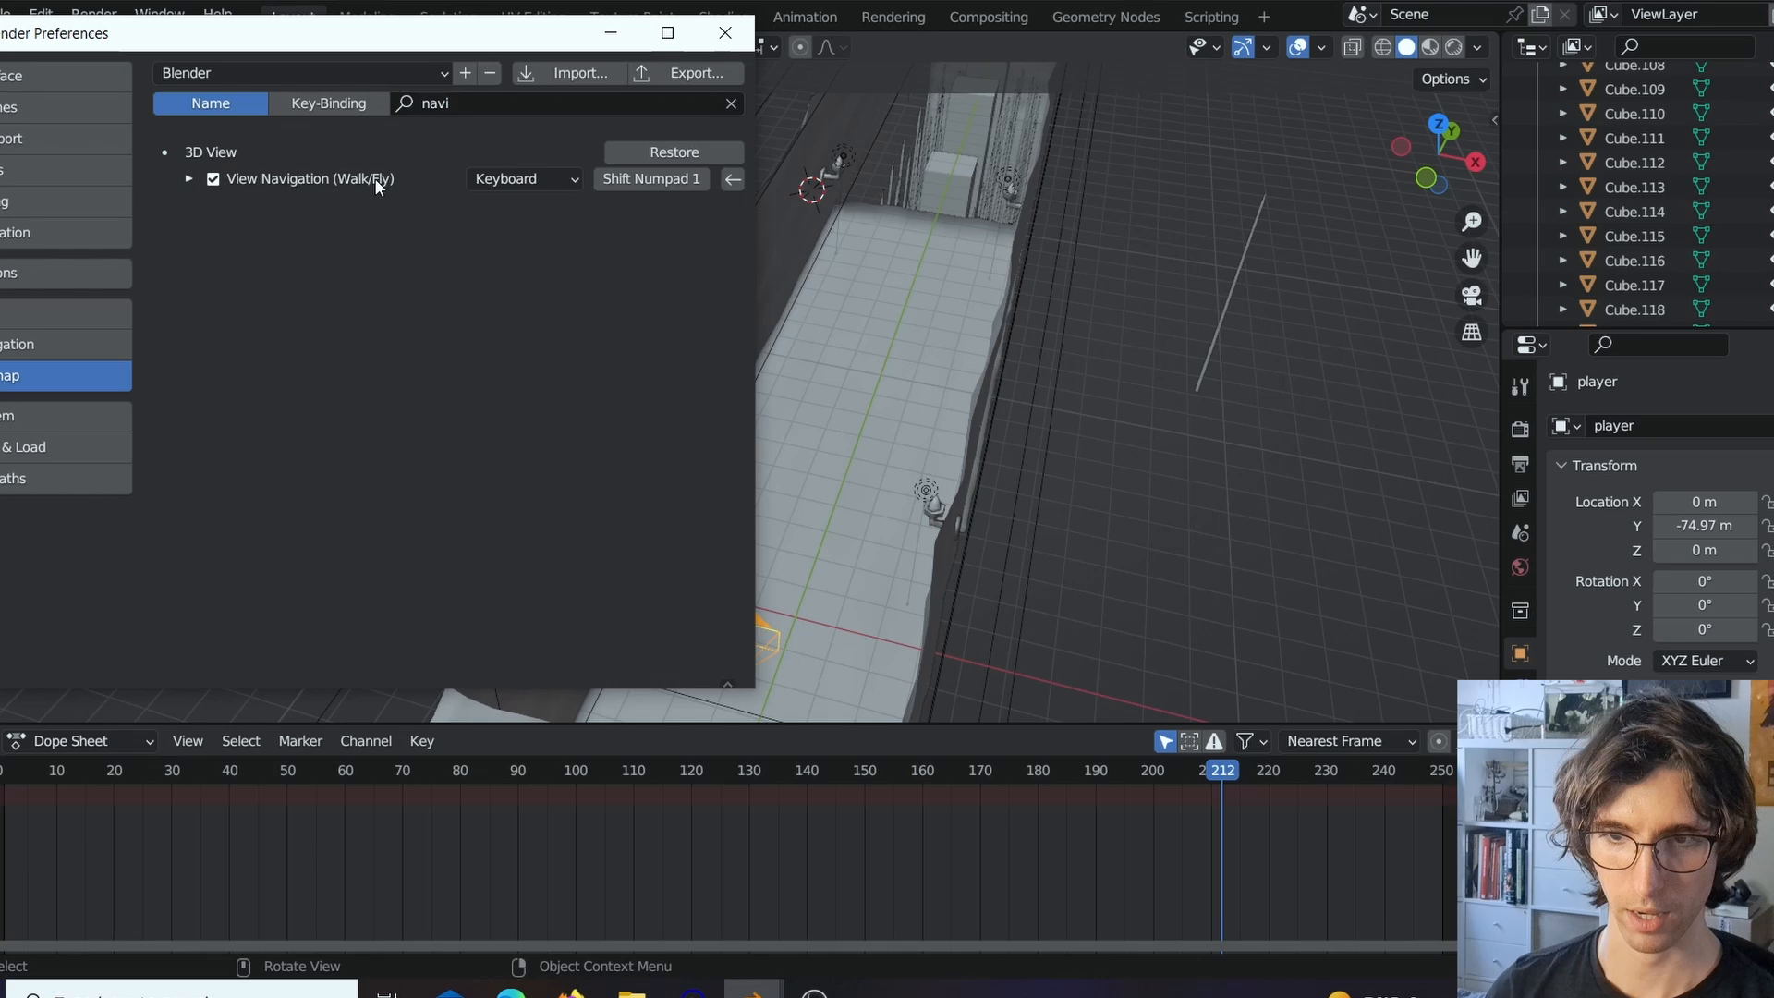
pyautogui.moveTo(650, 178)
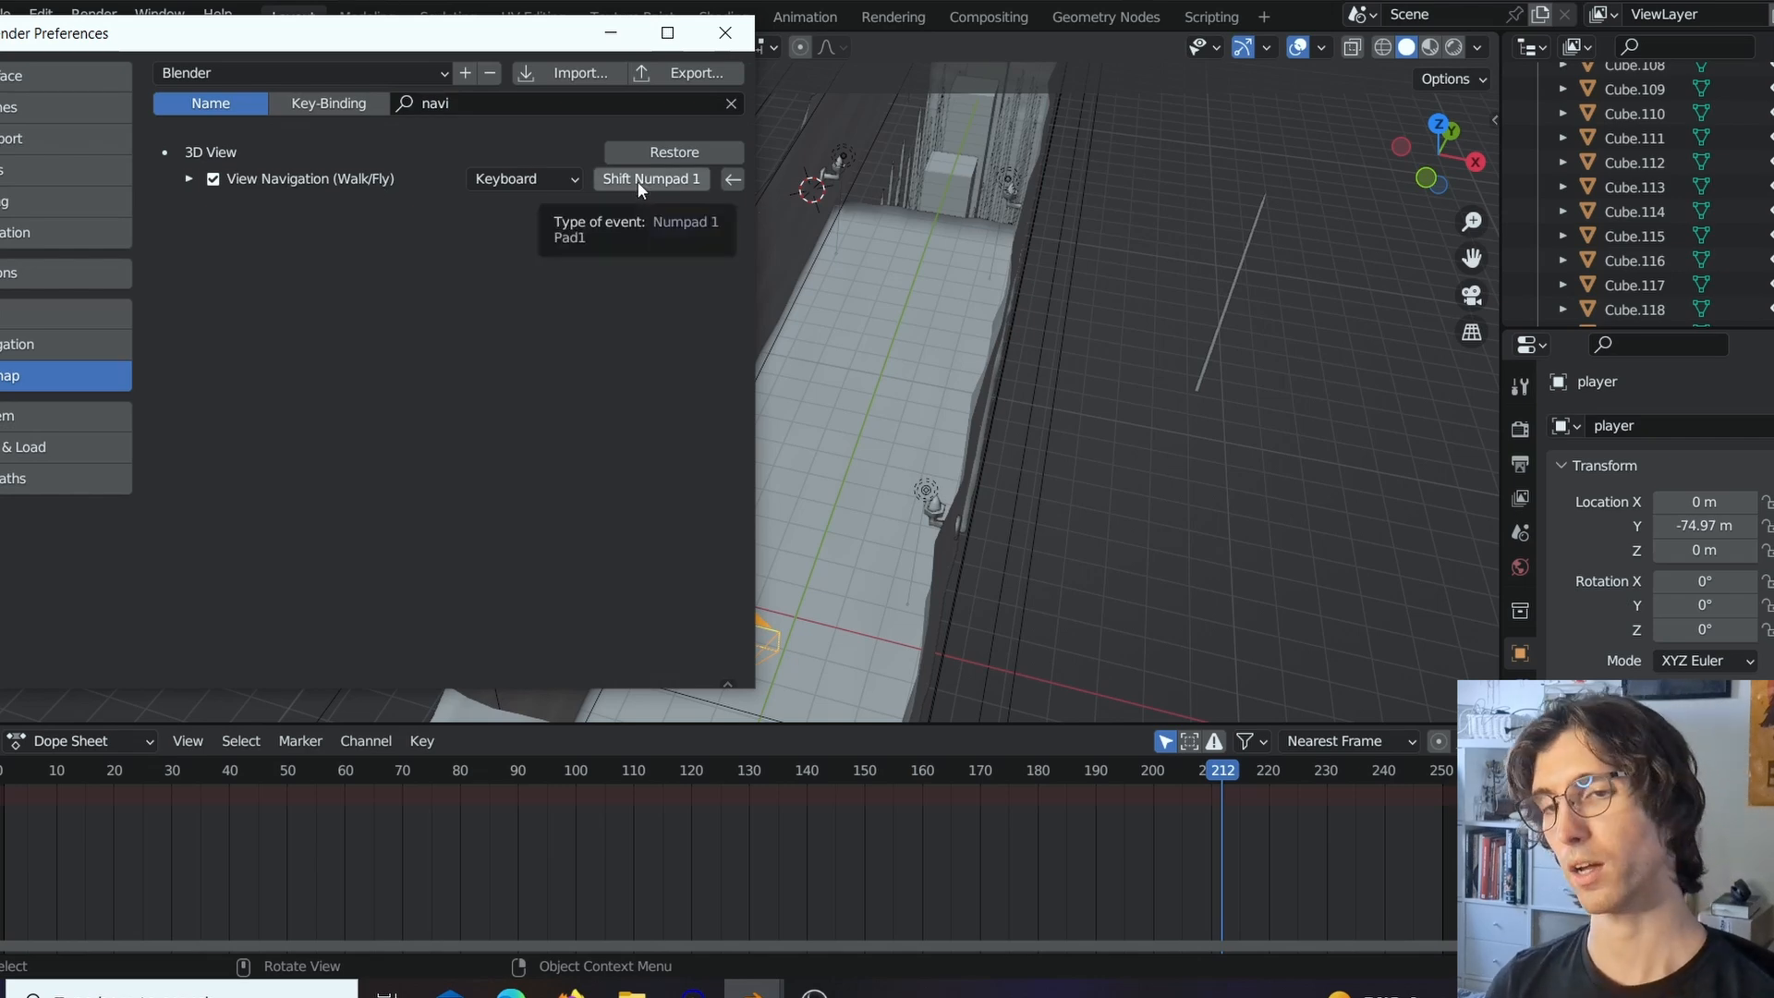
pyautogui.moveTo(654, 185)
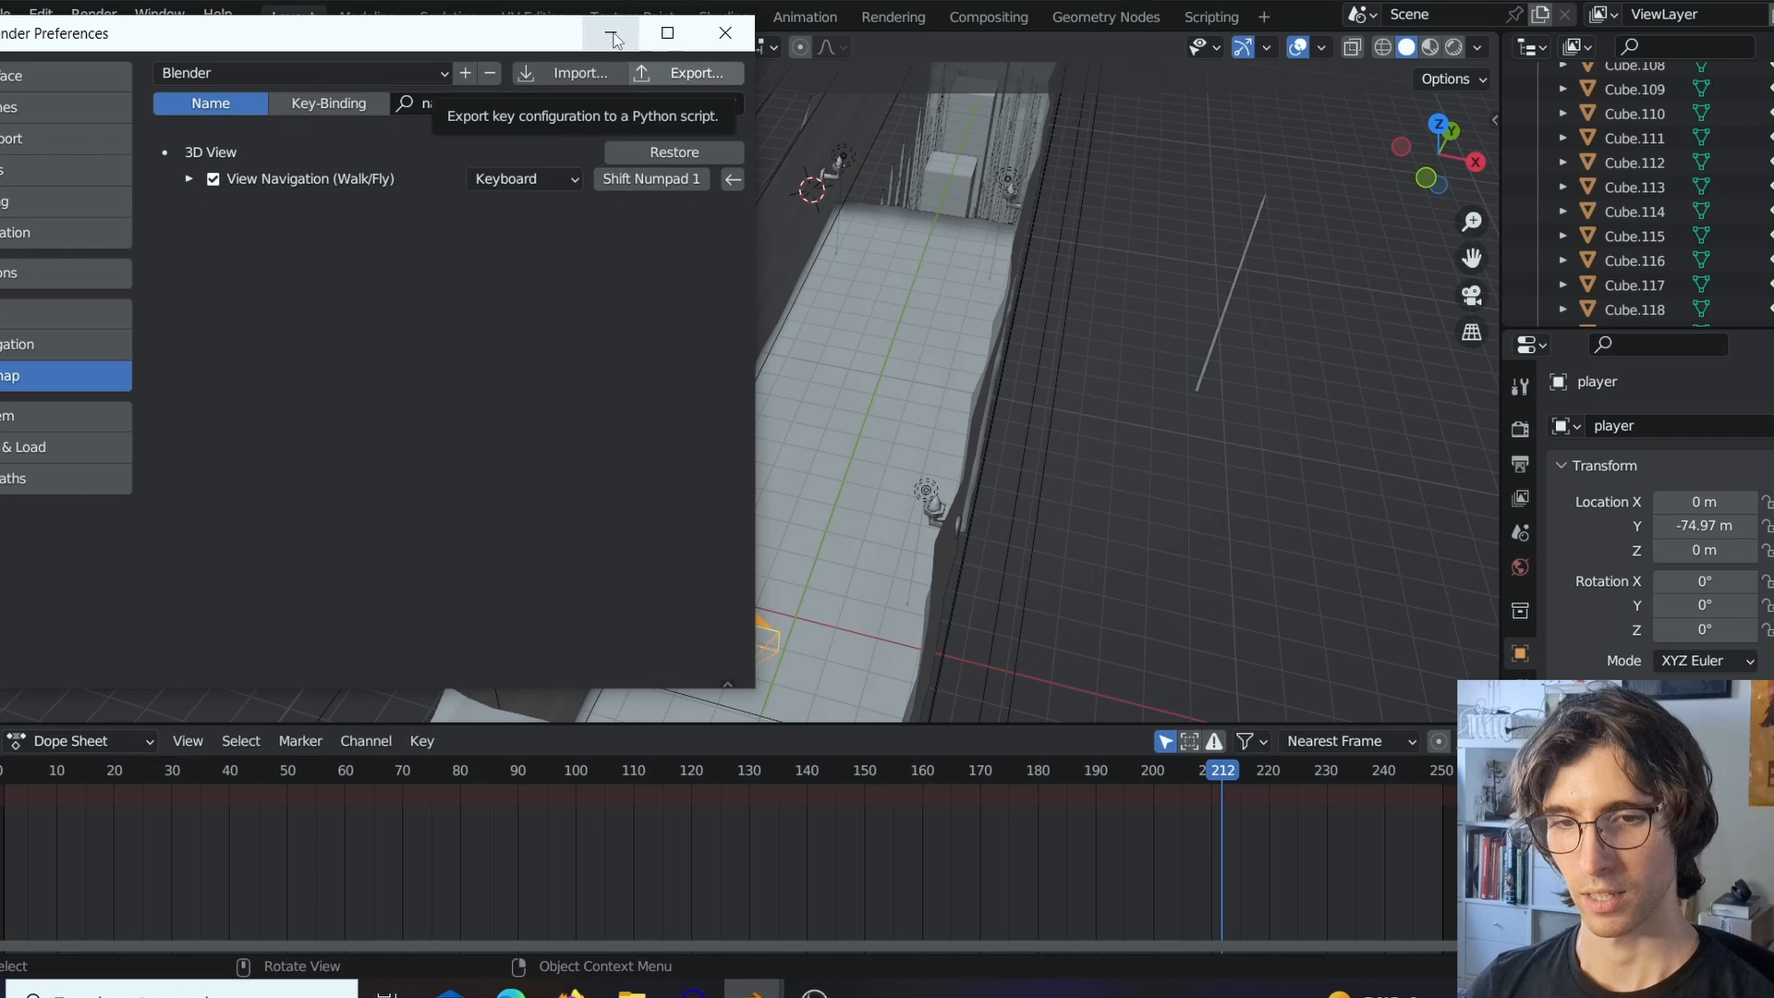
pyautogui.click(725, 31)
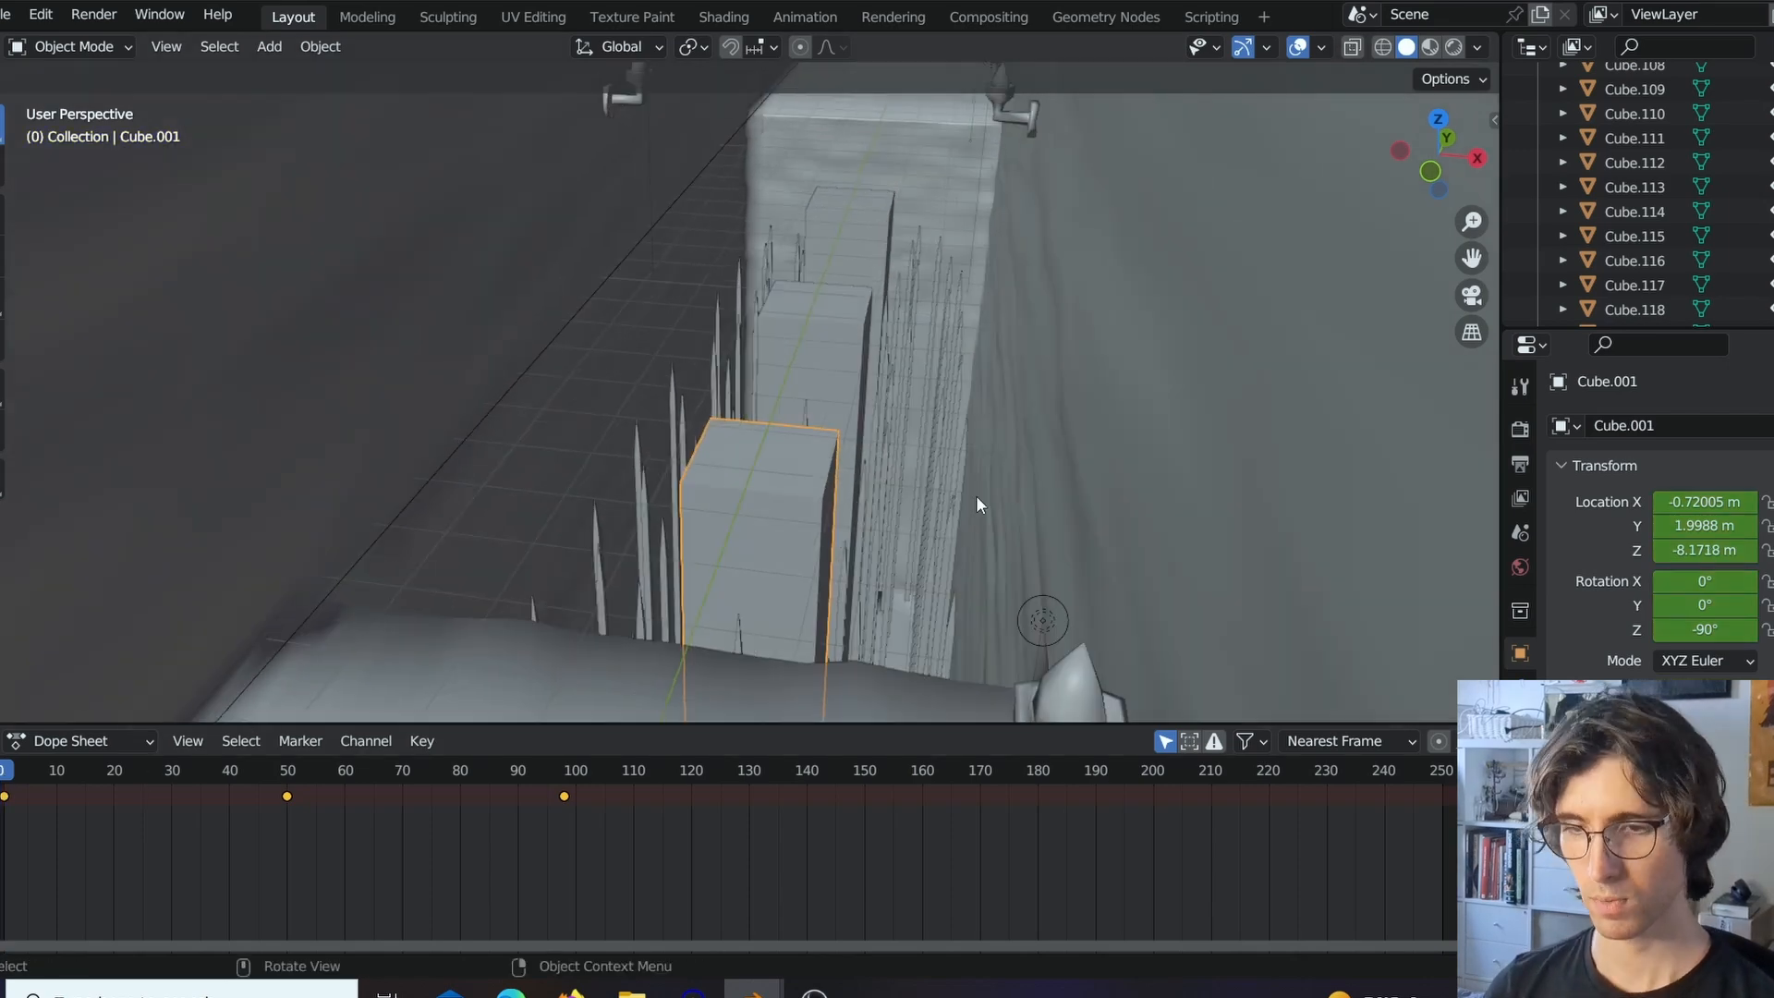
# Check the stepping block's rise and fall at frames 44, 100 and 55.
pyautogui.click(254, 771)
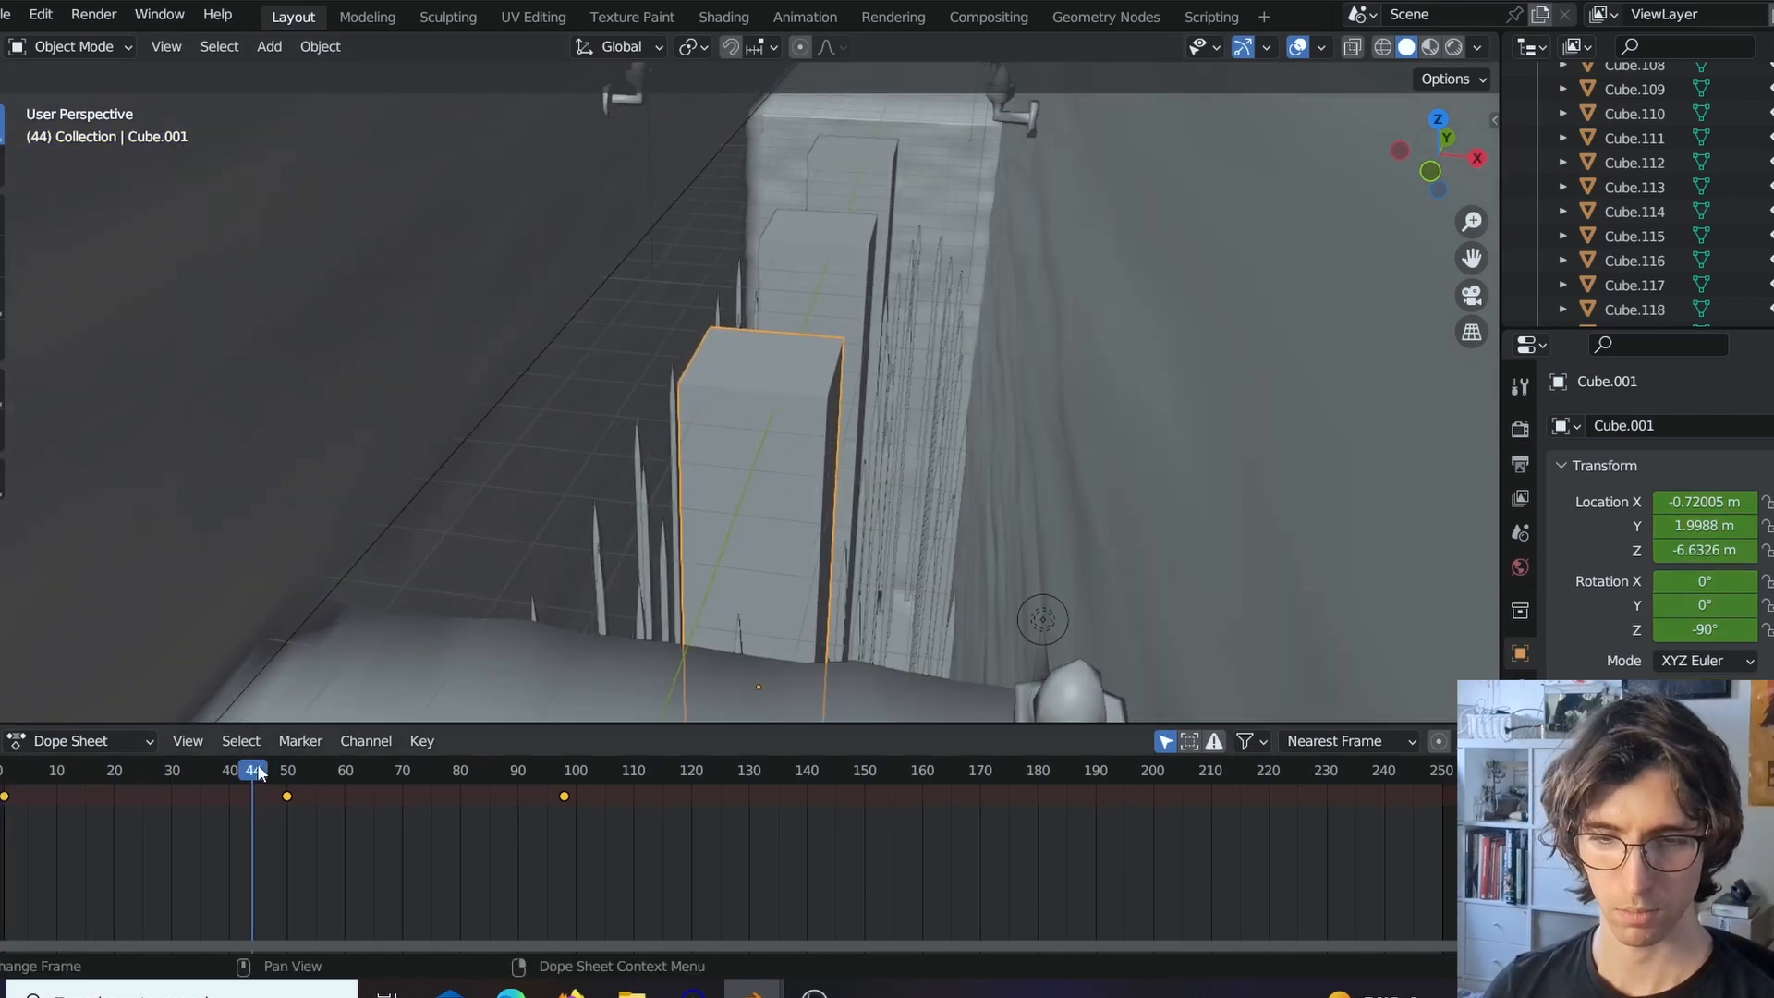
pyautogui.click(574, 769)
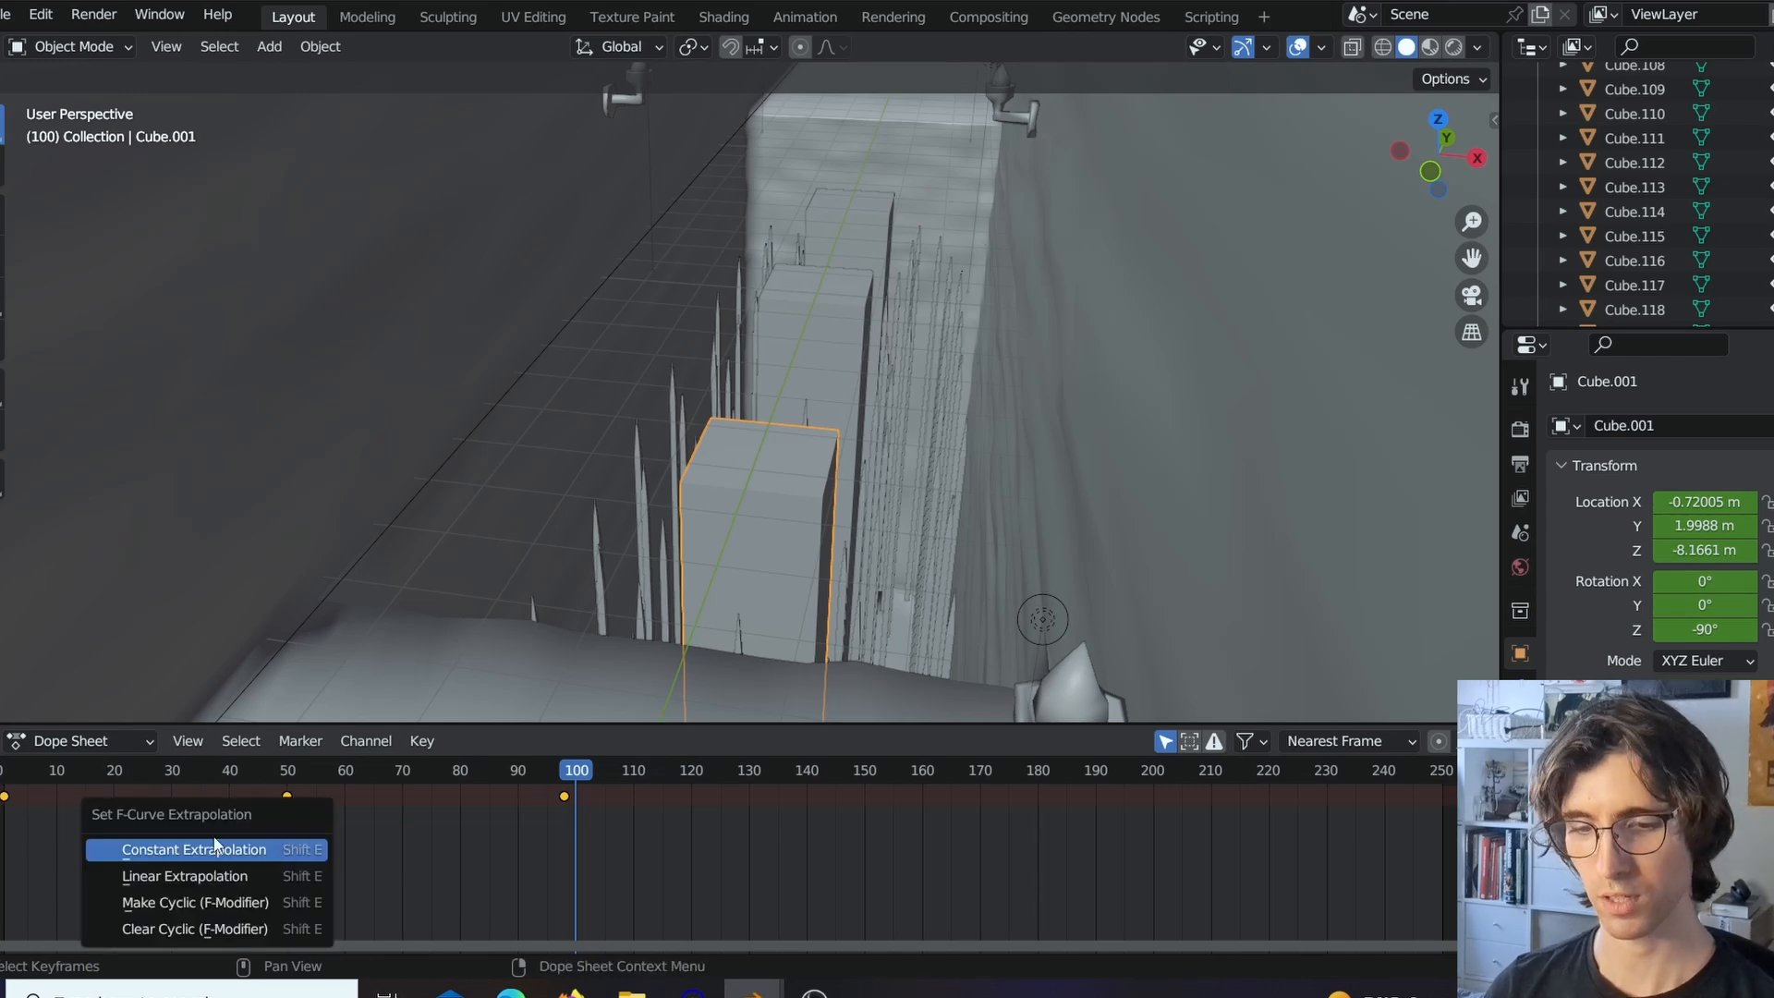
pyautogui.moveTo(203, 878)
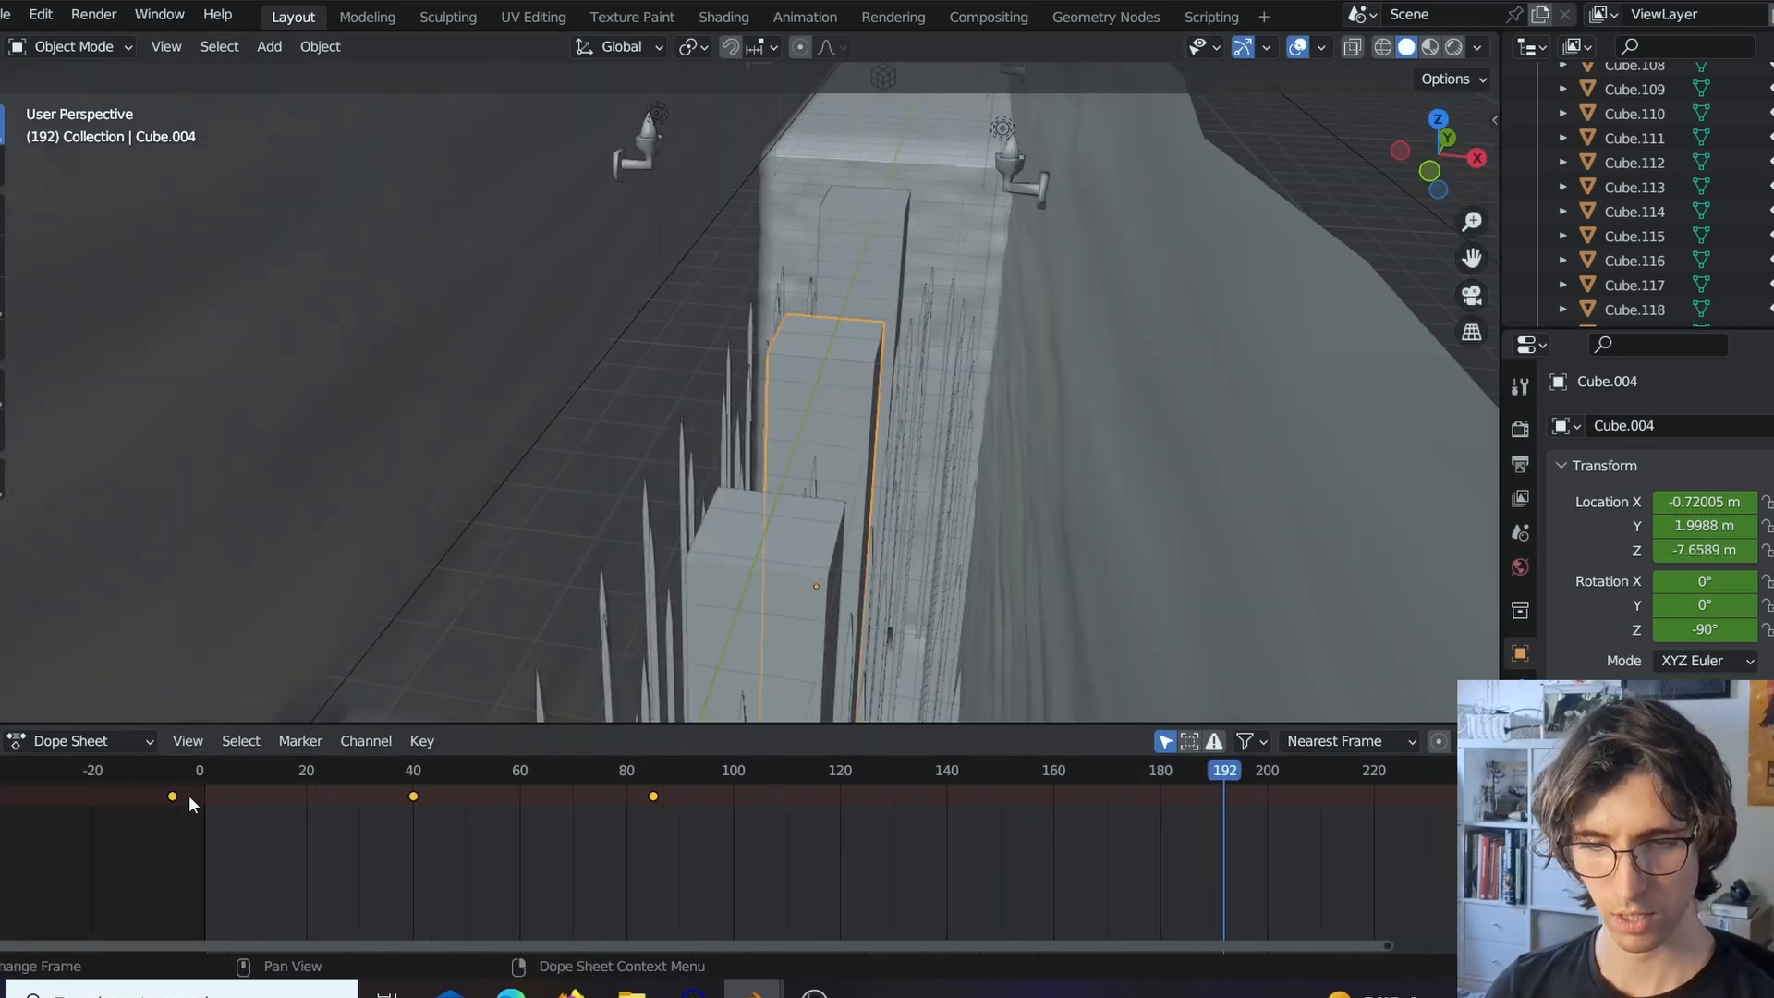
pyautogui.click(492, 769)
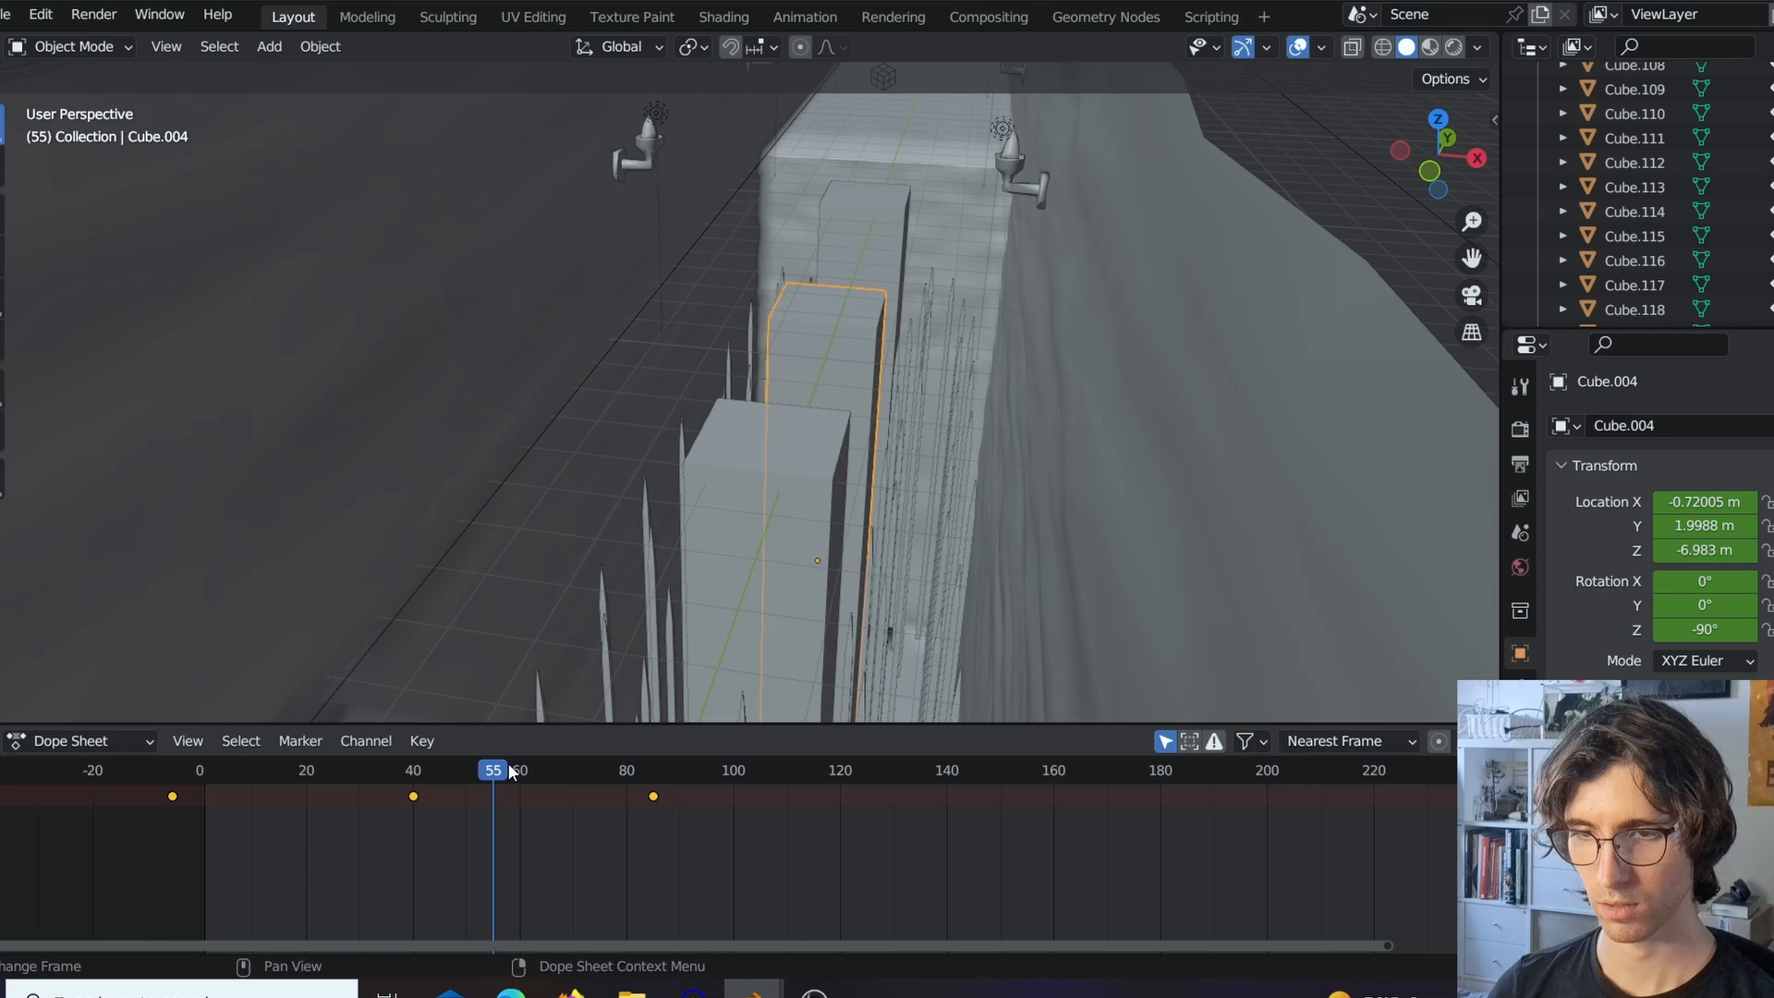
# Check the next block's motion at frames 52 and 146.
pyautogui.click(588, 768)
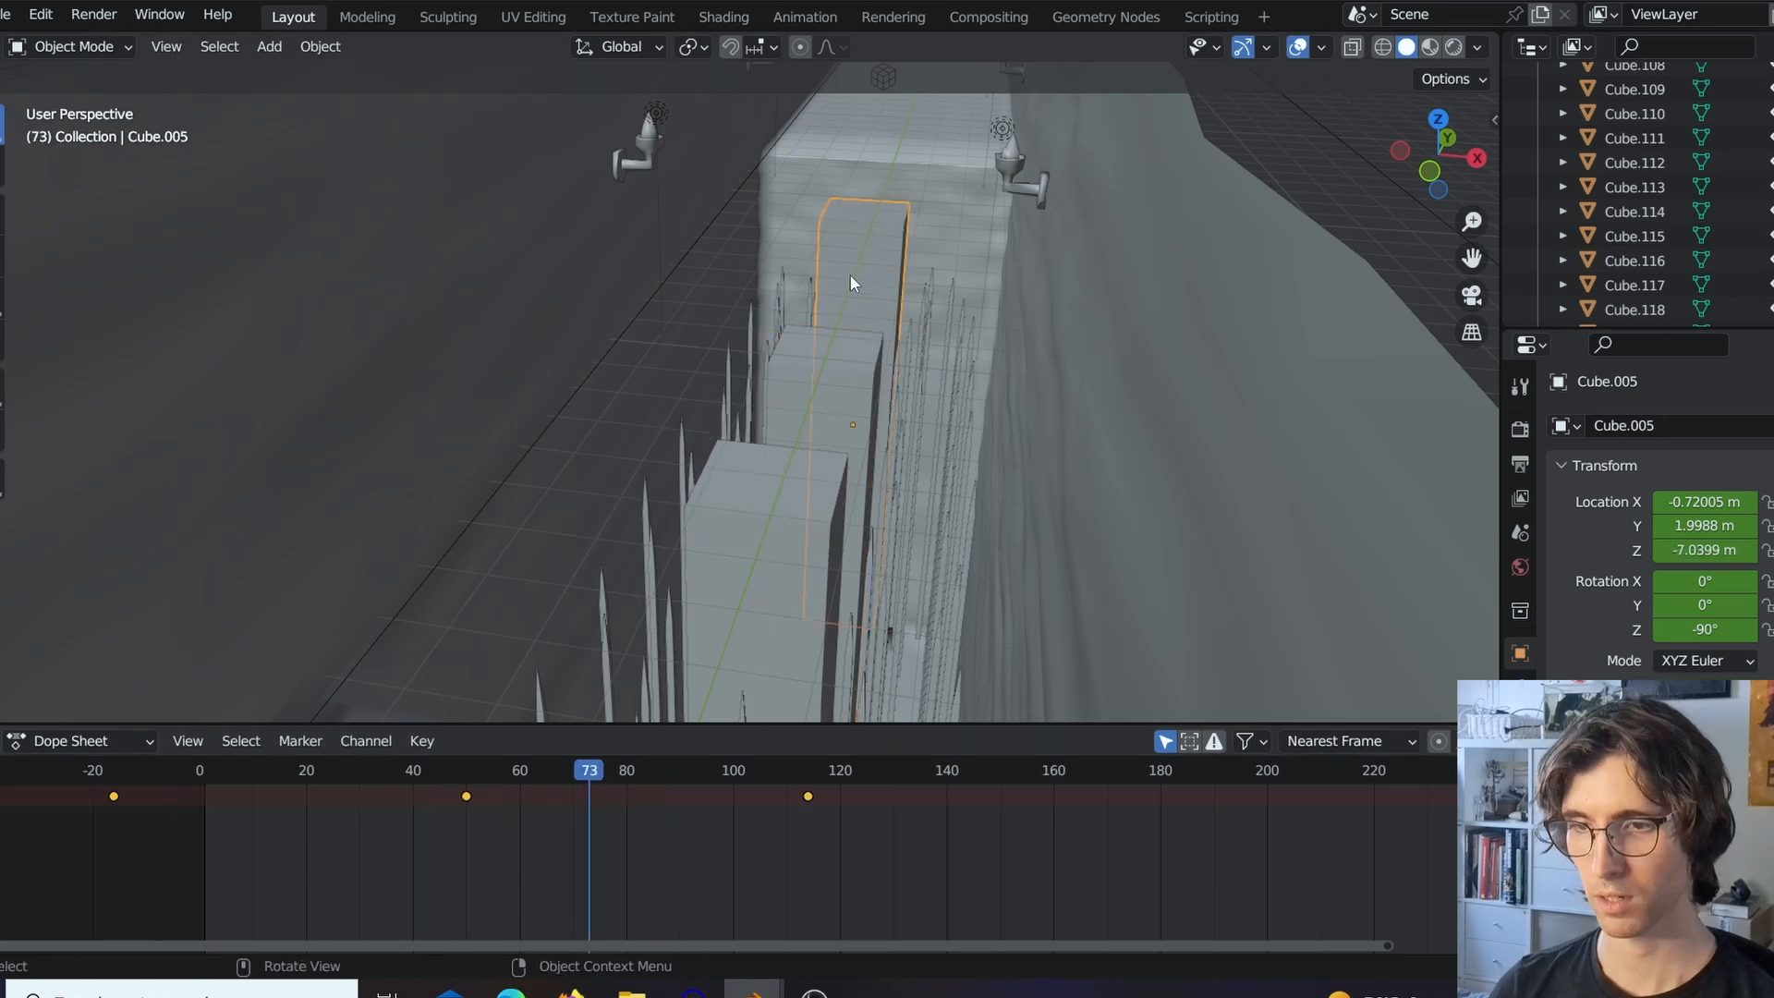
pyautogui.click(475, 769)
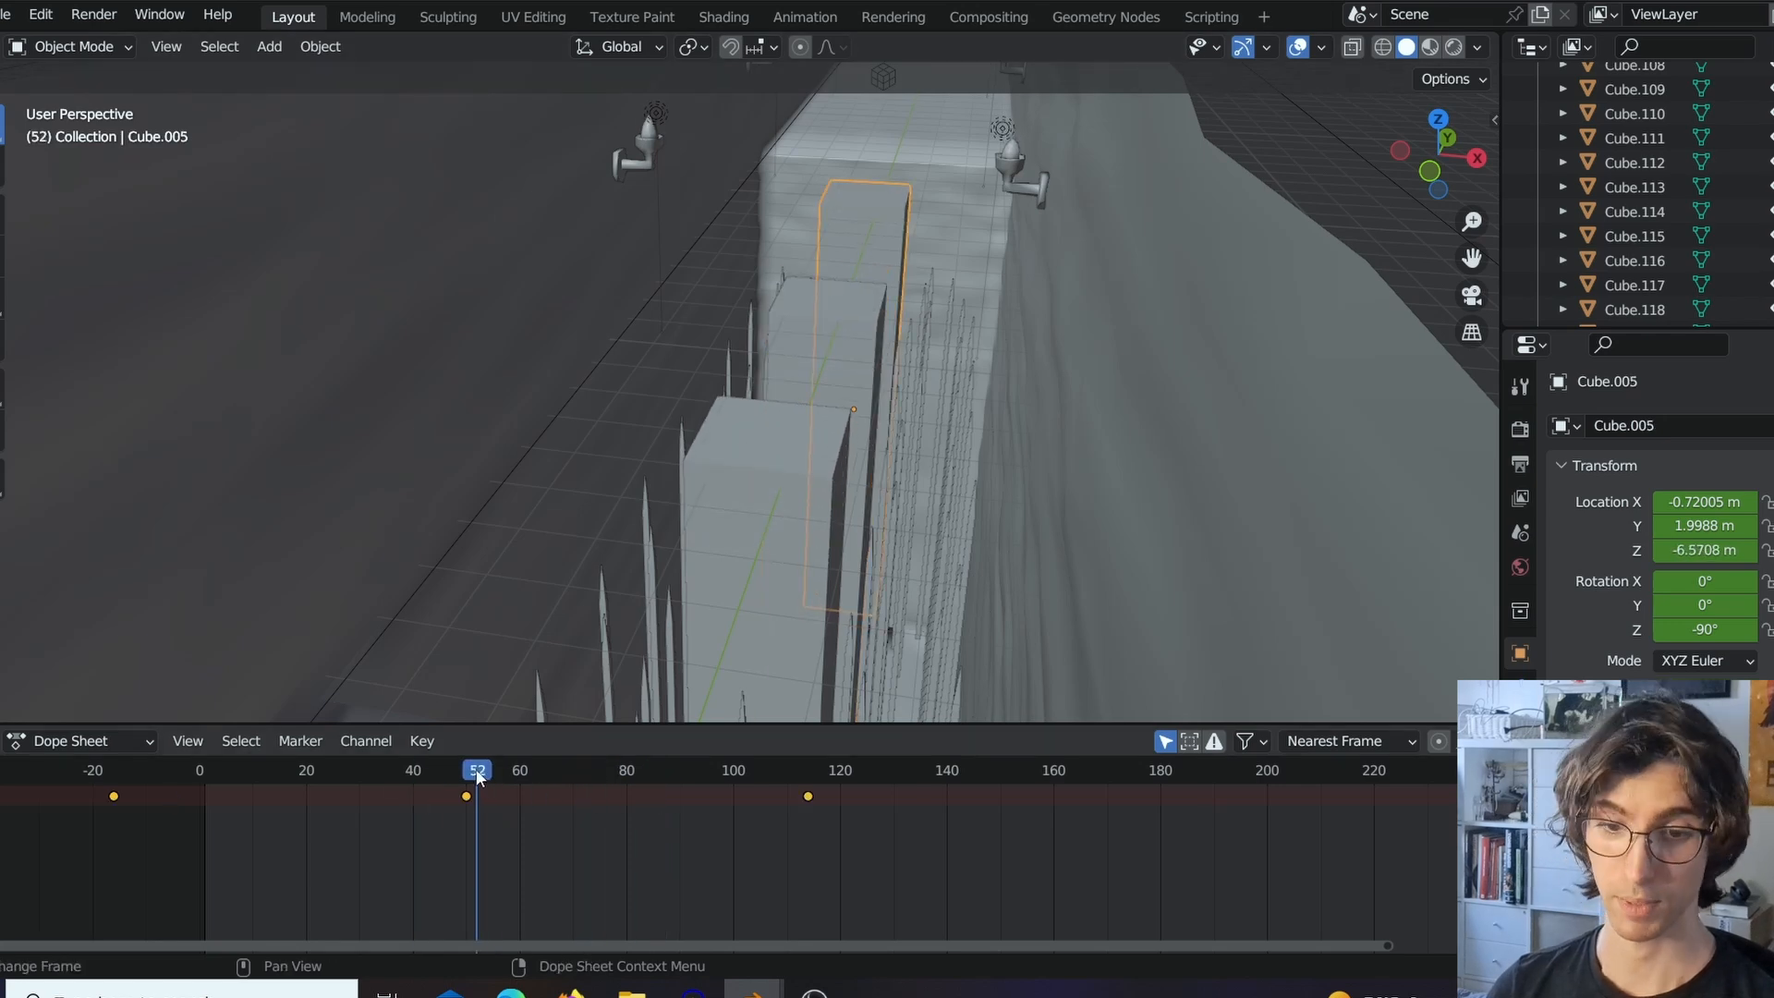
pyautogui.click(978, 769)
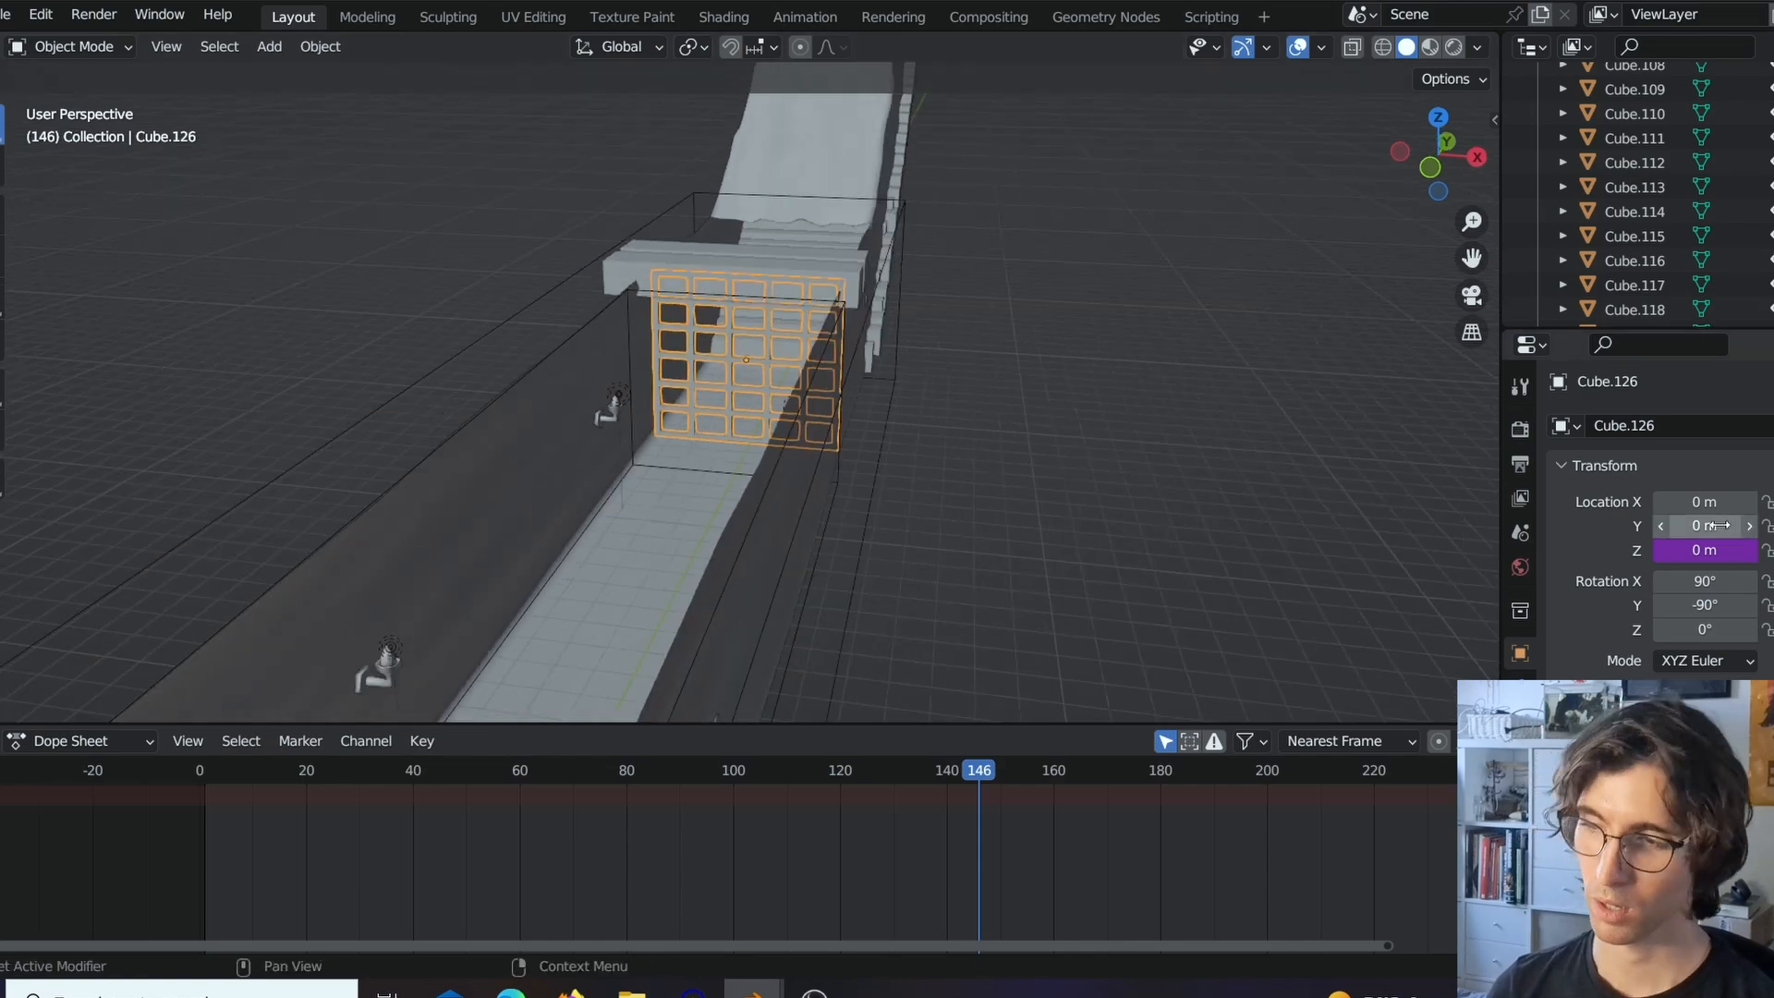
pyautogui.moveTo(1702, 525)
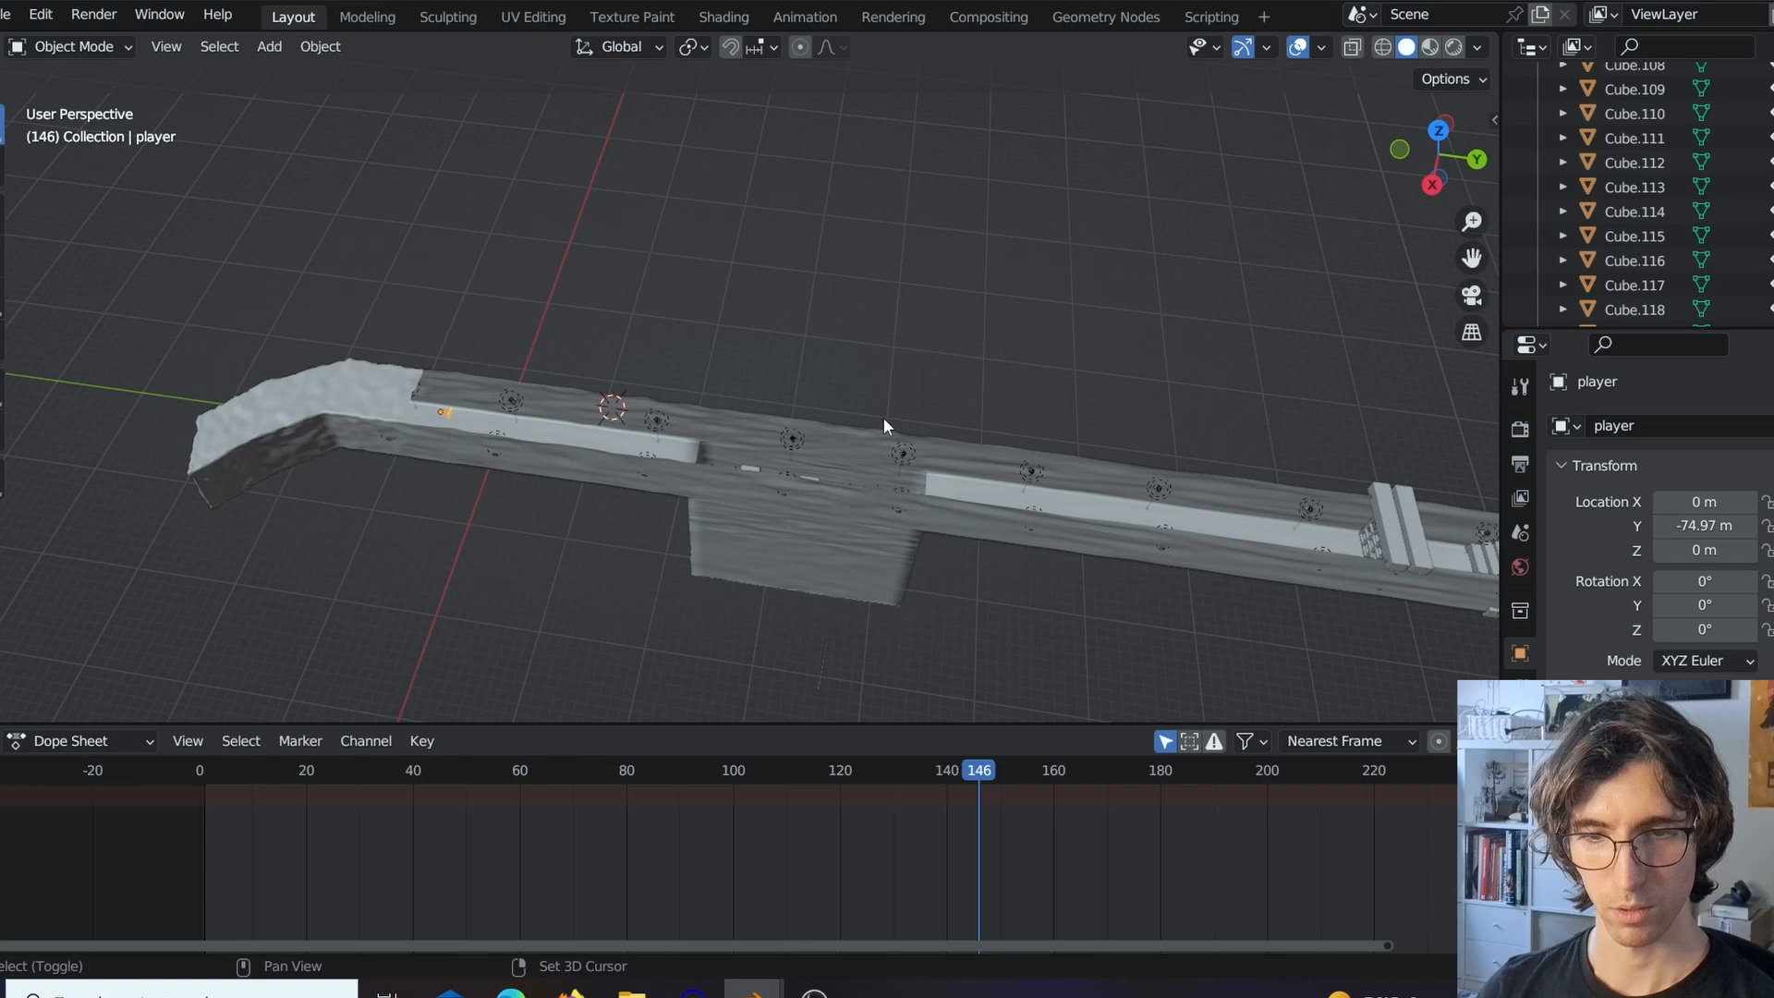
# Reset the player's location so it sits back at the world origin.
pyautogui.press('g')
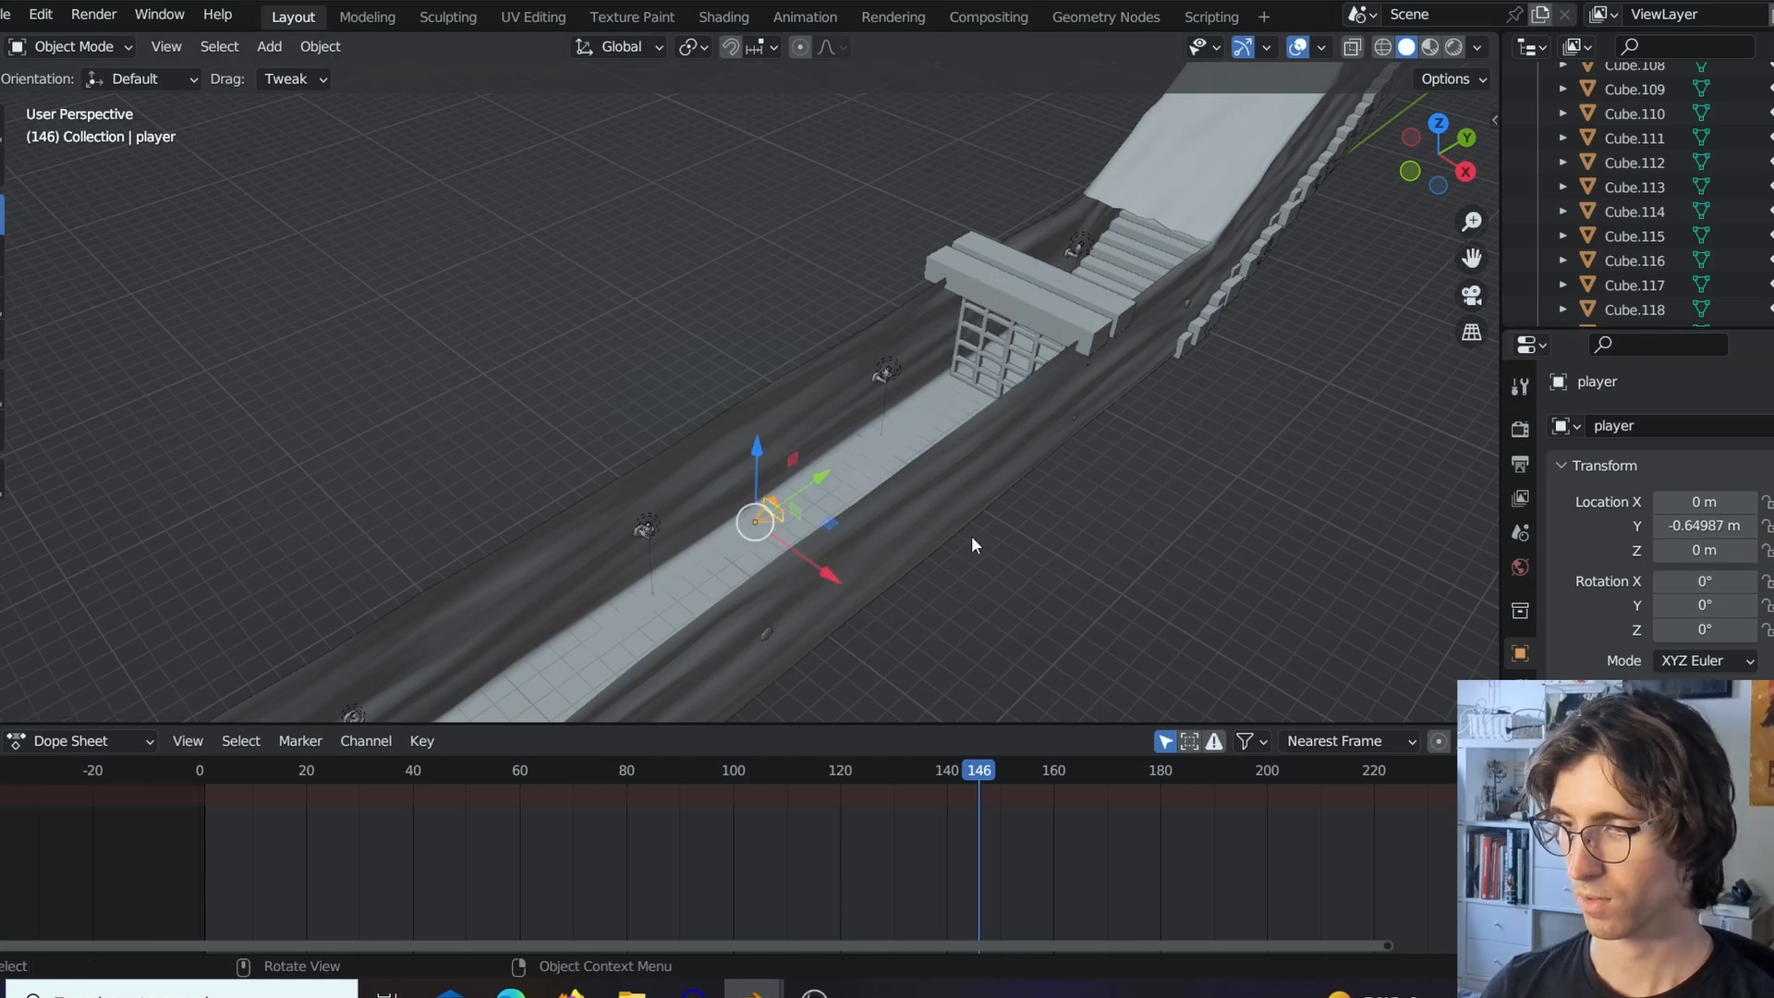
pyautogui.press('alt+g')
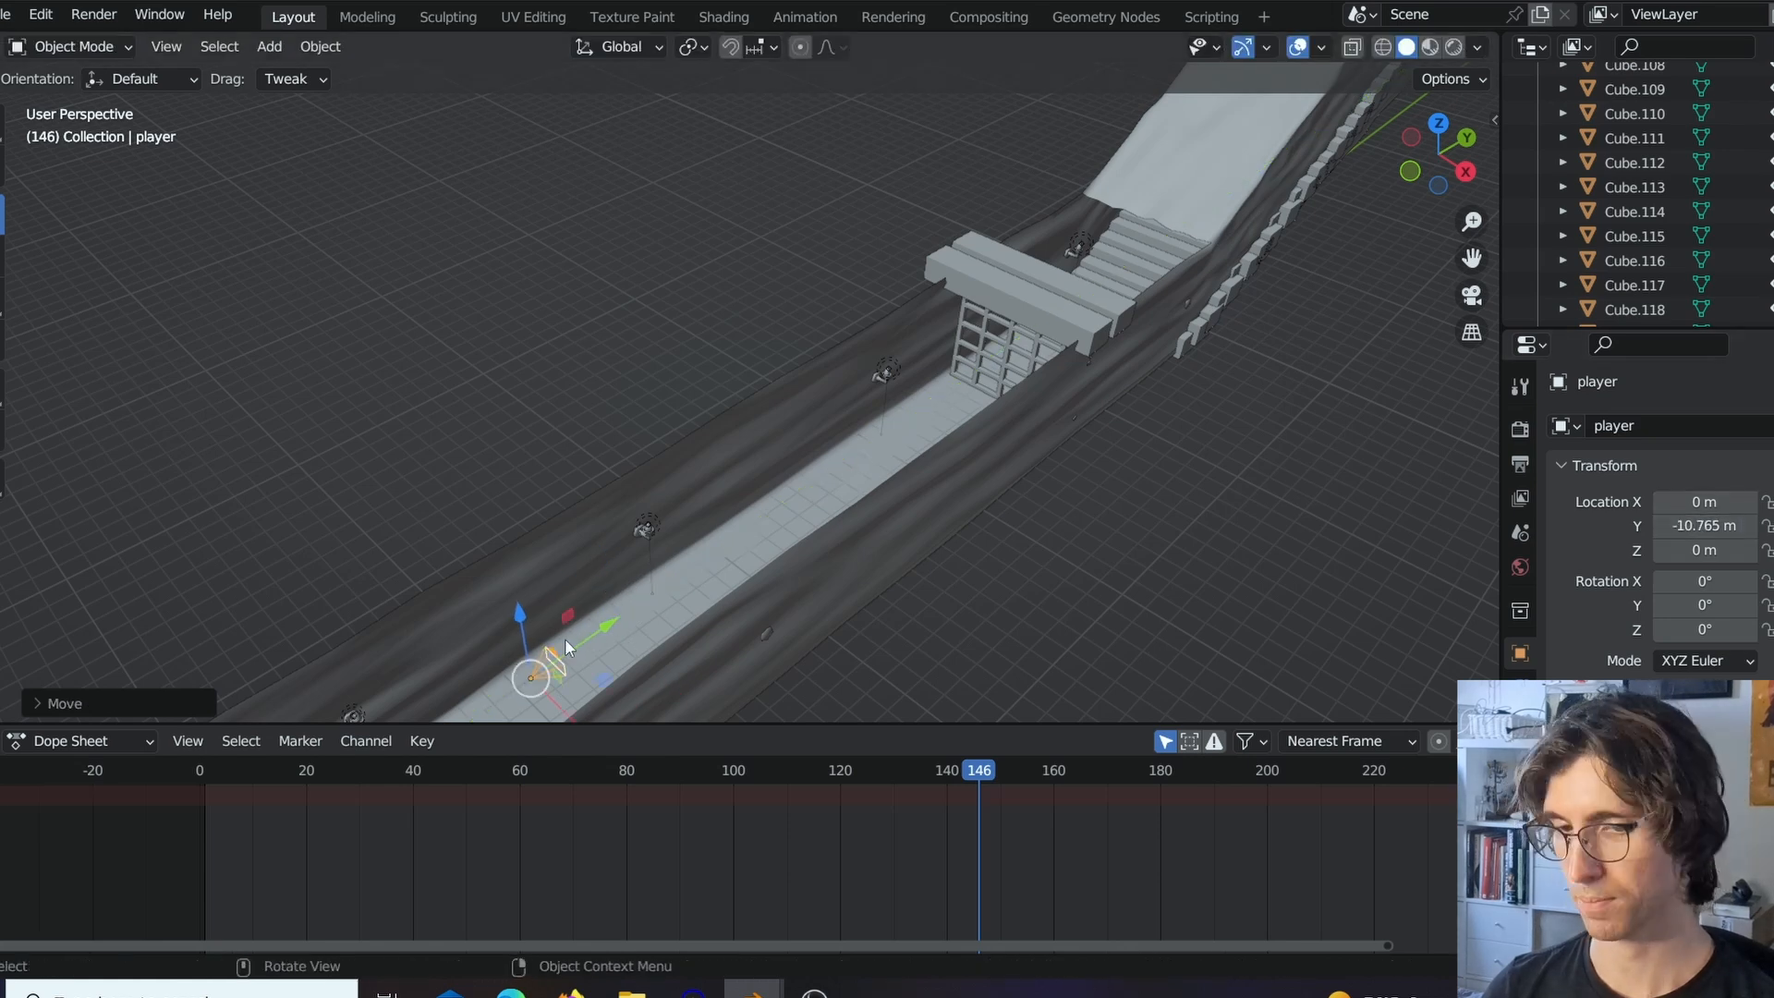
pyautogui.moveTo(611, 629)
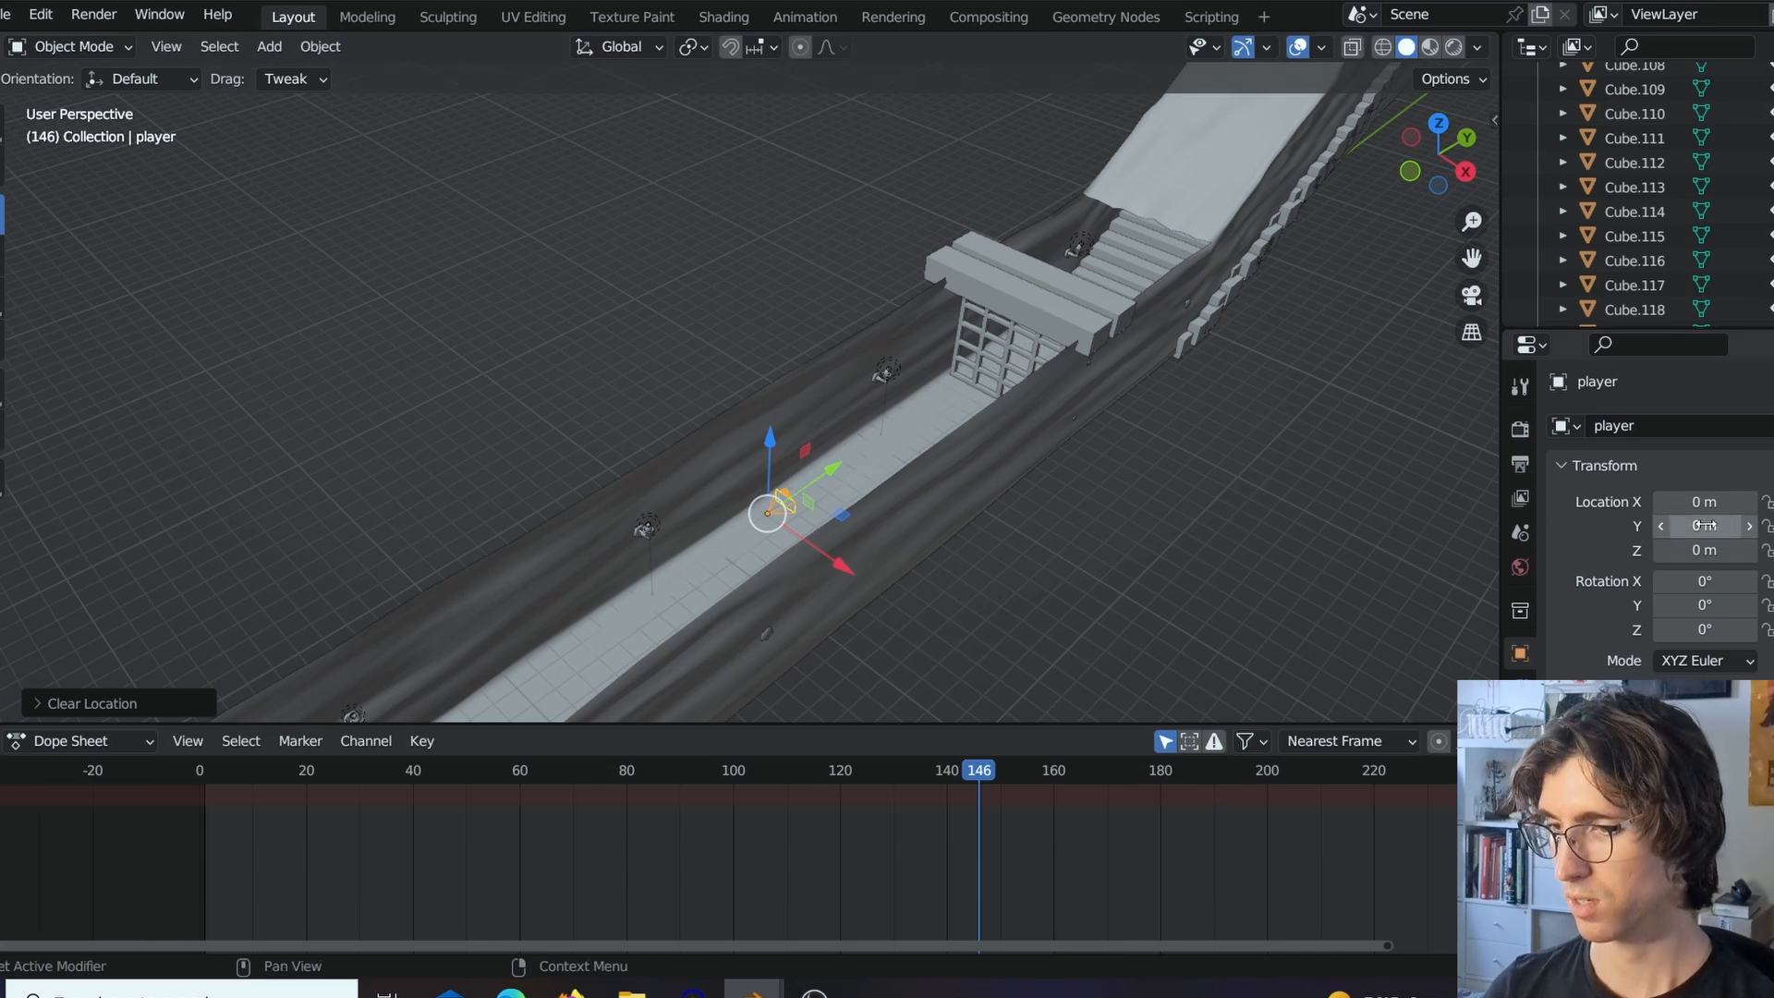
# Select the gate grid Cube.126 and bring up options for its Z location field.
pyautogui.click(1018, 340)
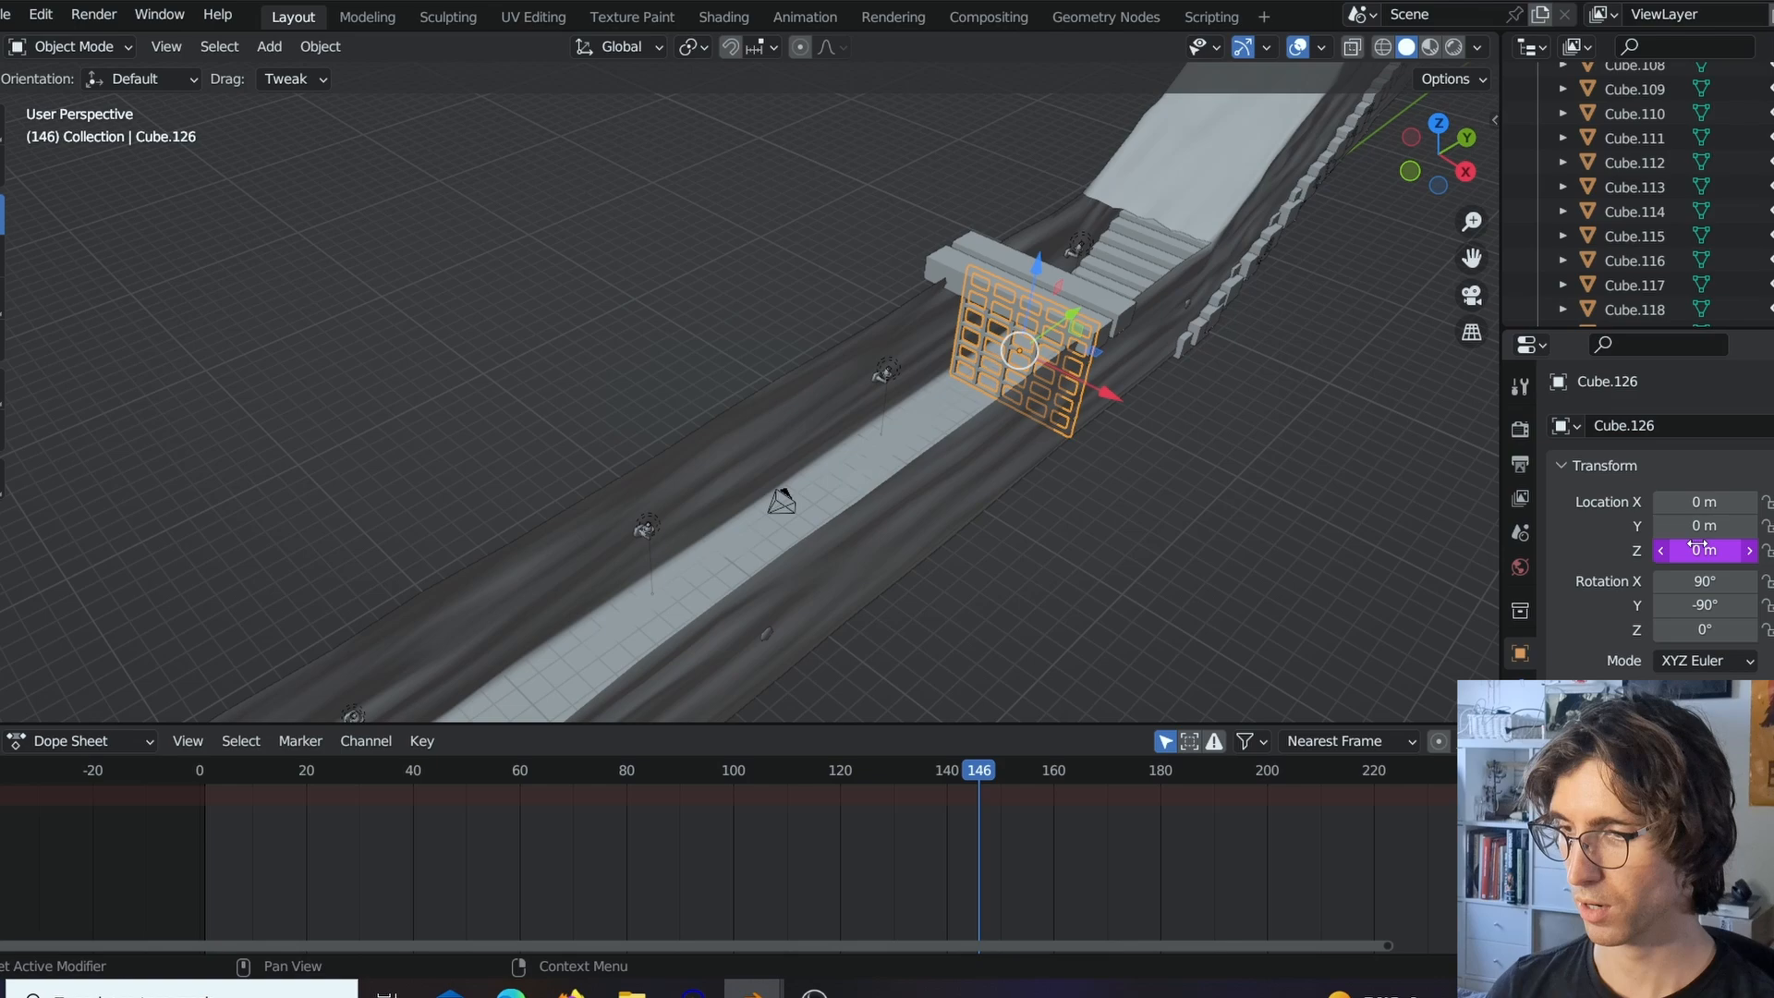
pyautogui.rightClick(1700, 550)
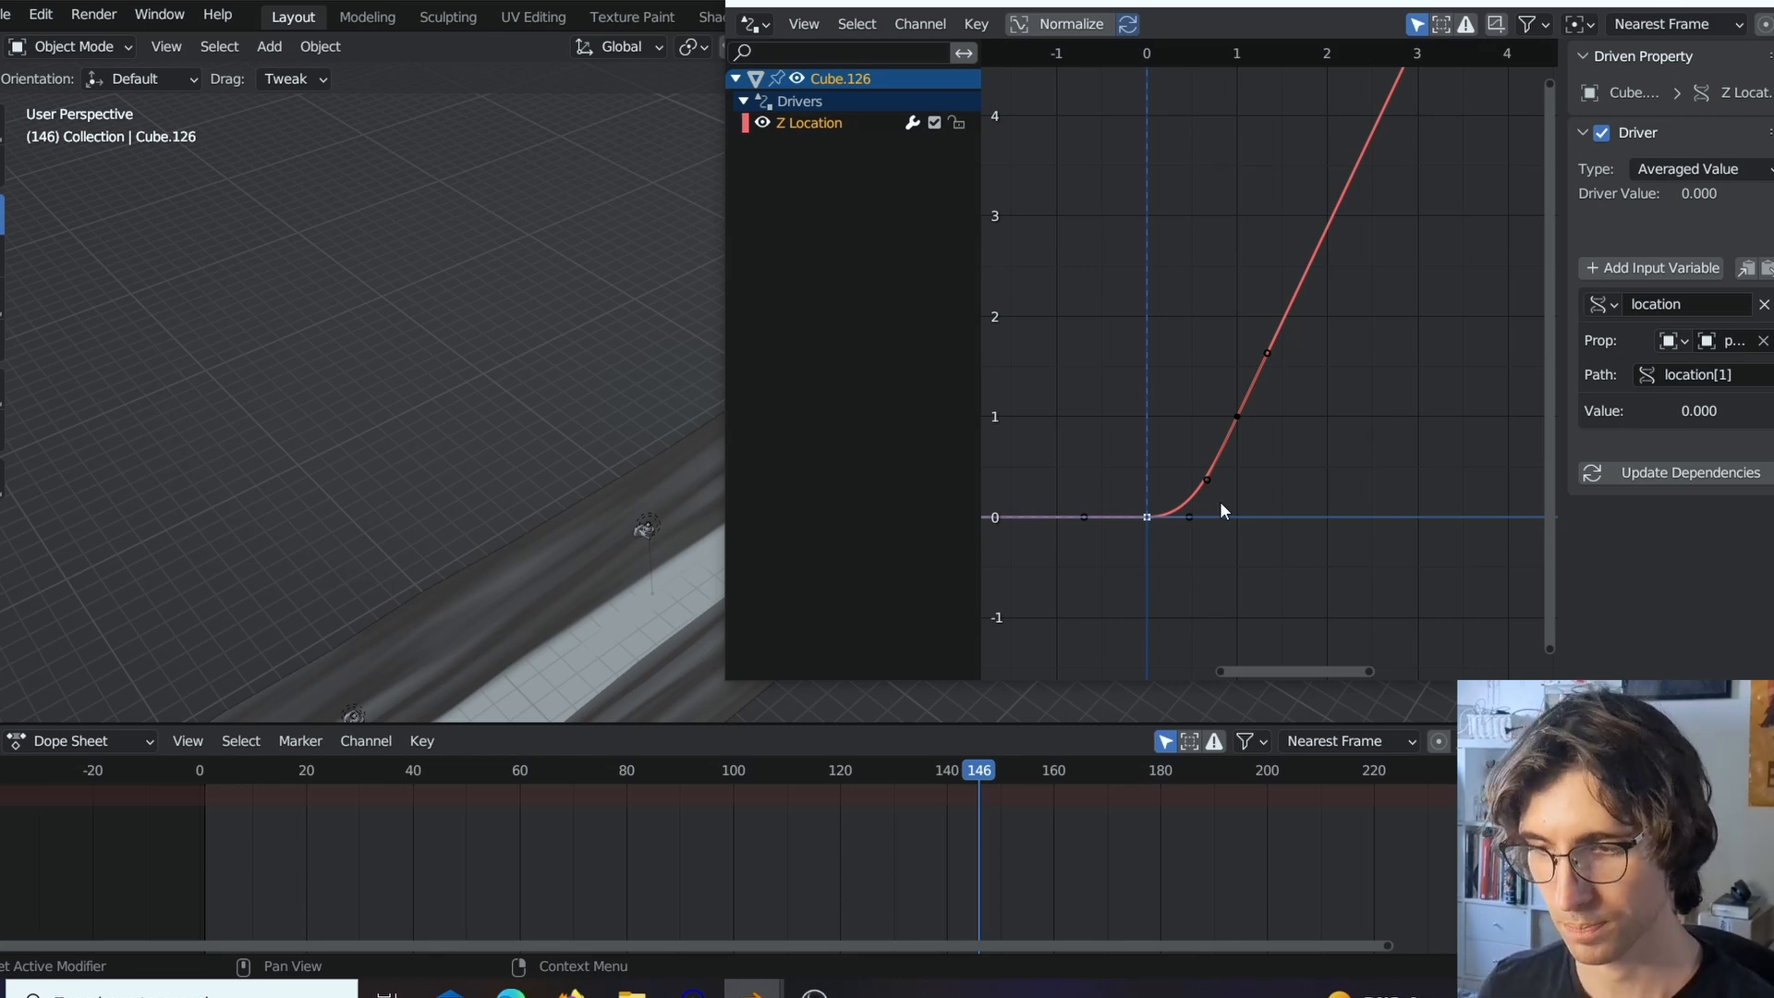
pyautogui.moveTo(1183, 510)
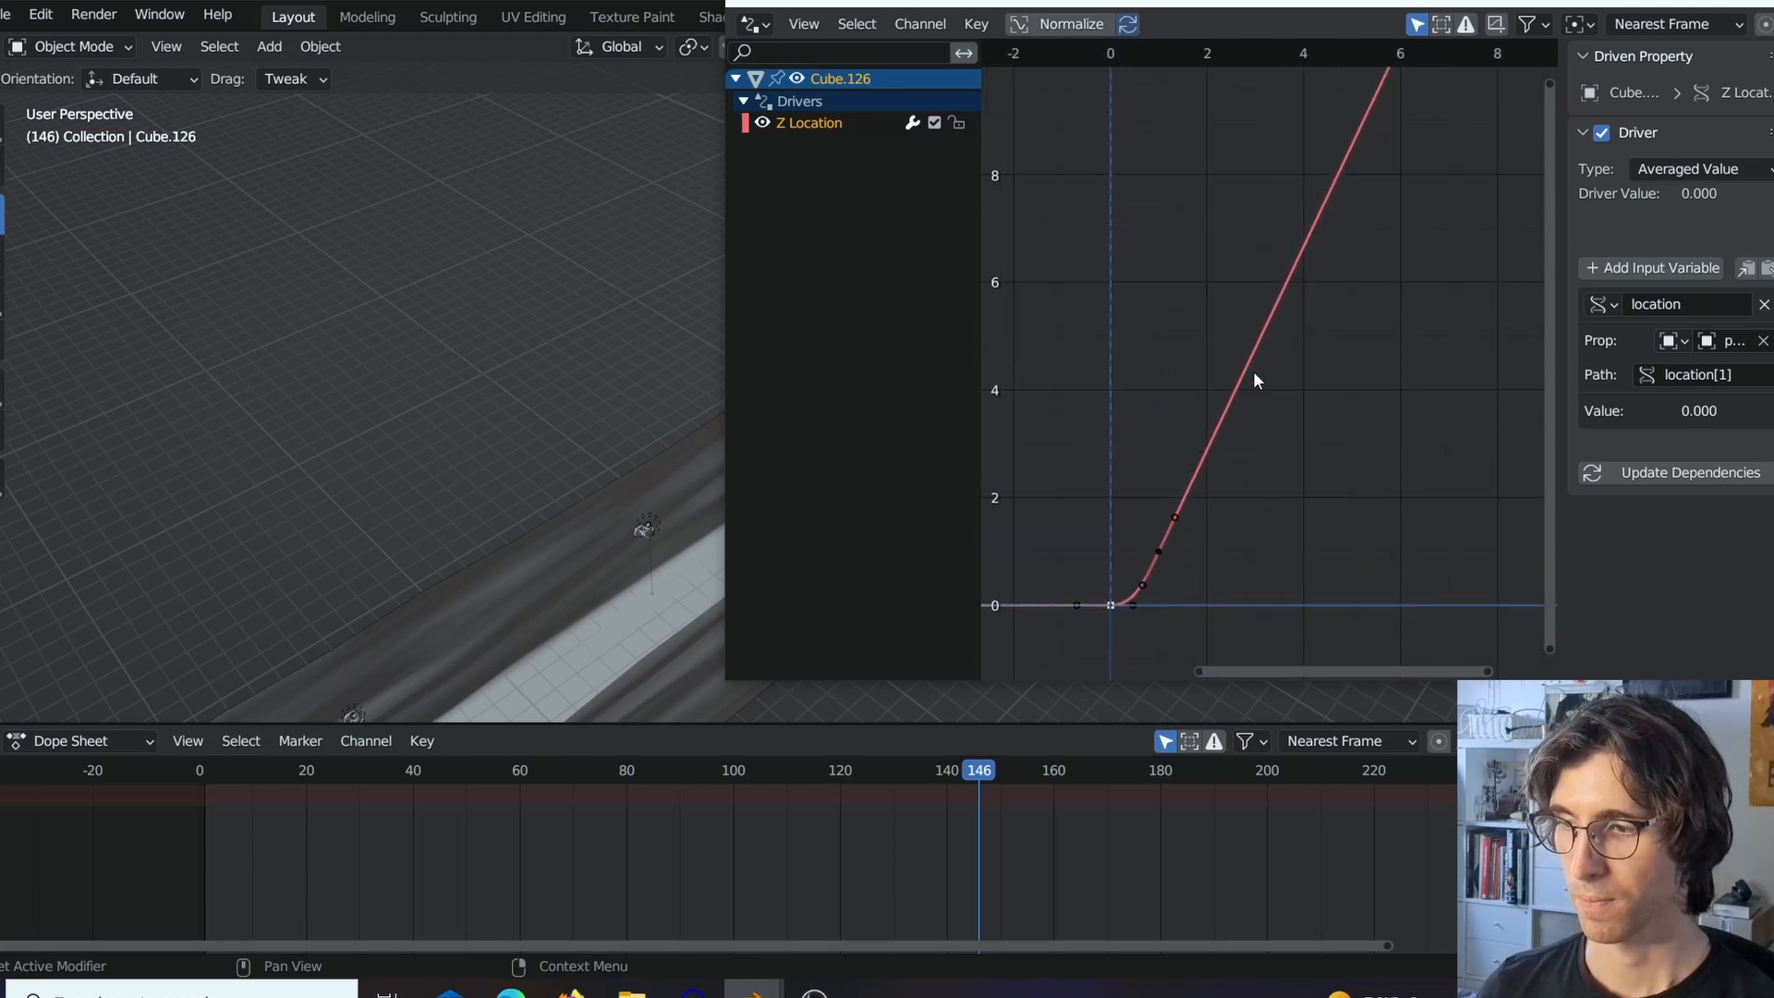
pyautogui.moveTo(808, 131)
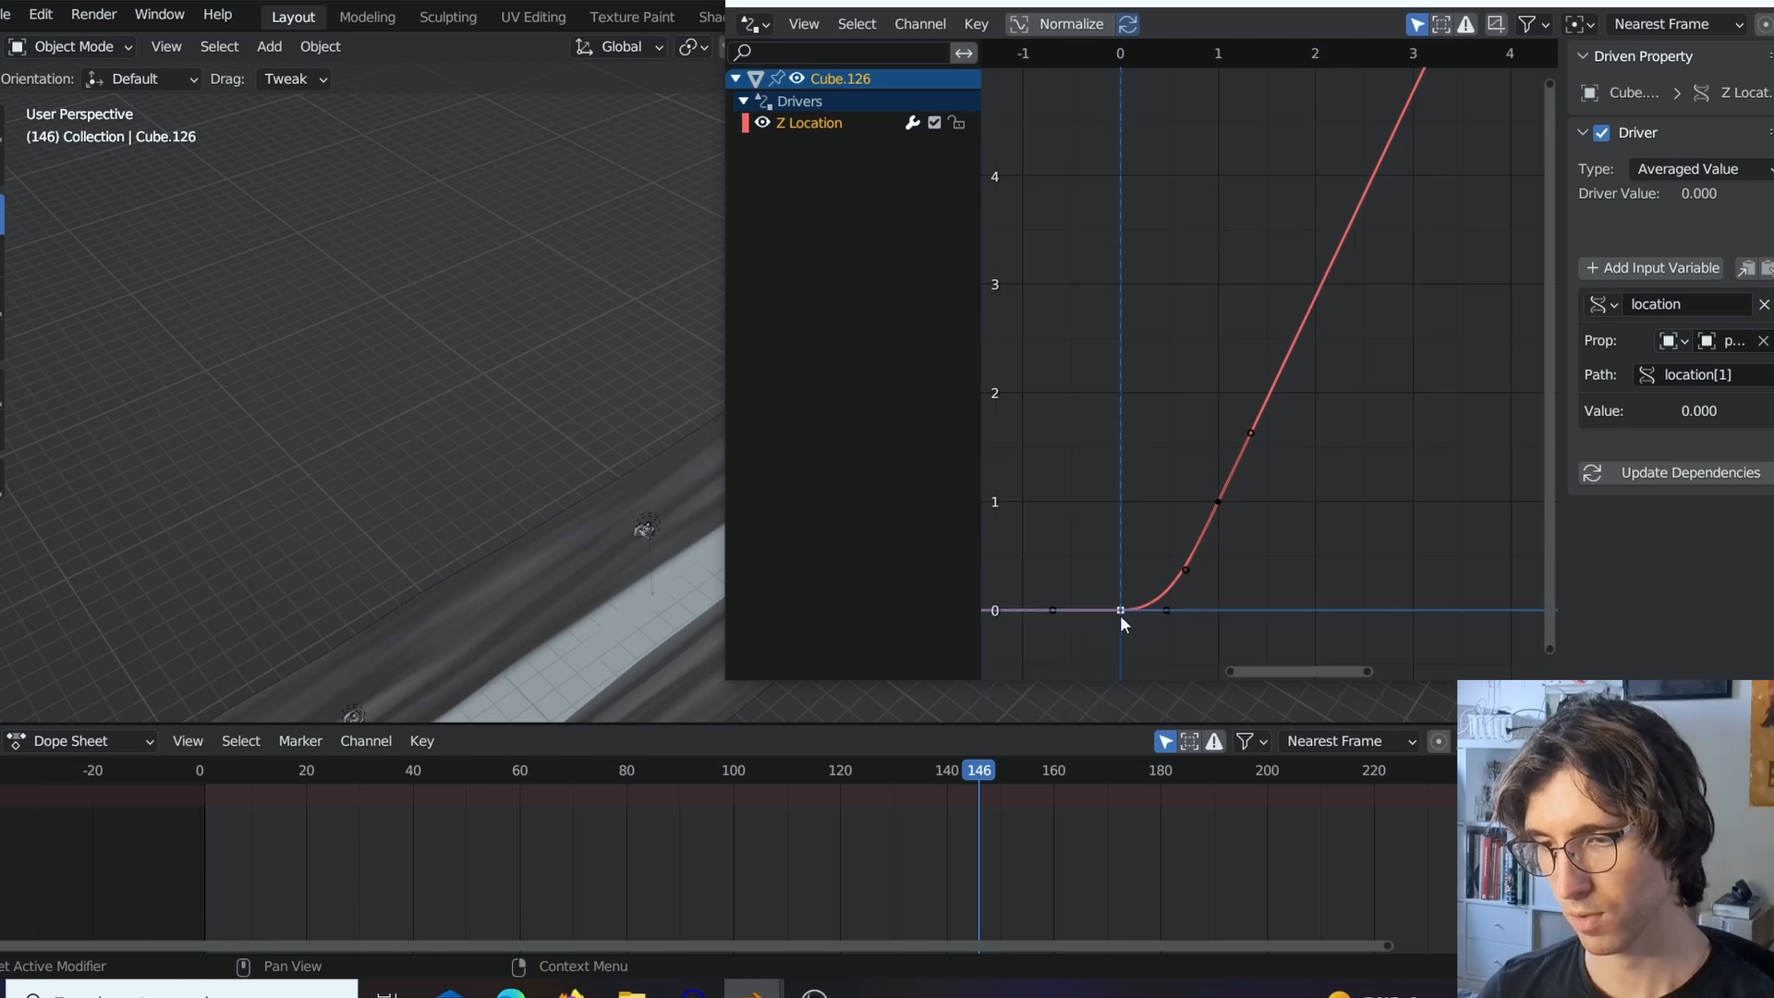
pyautogui.moveTo(1207, 606)
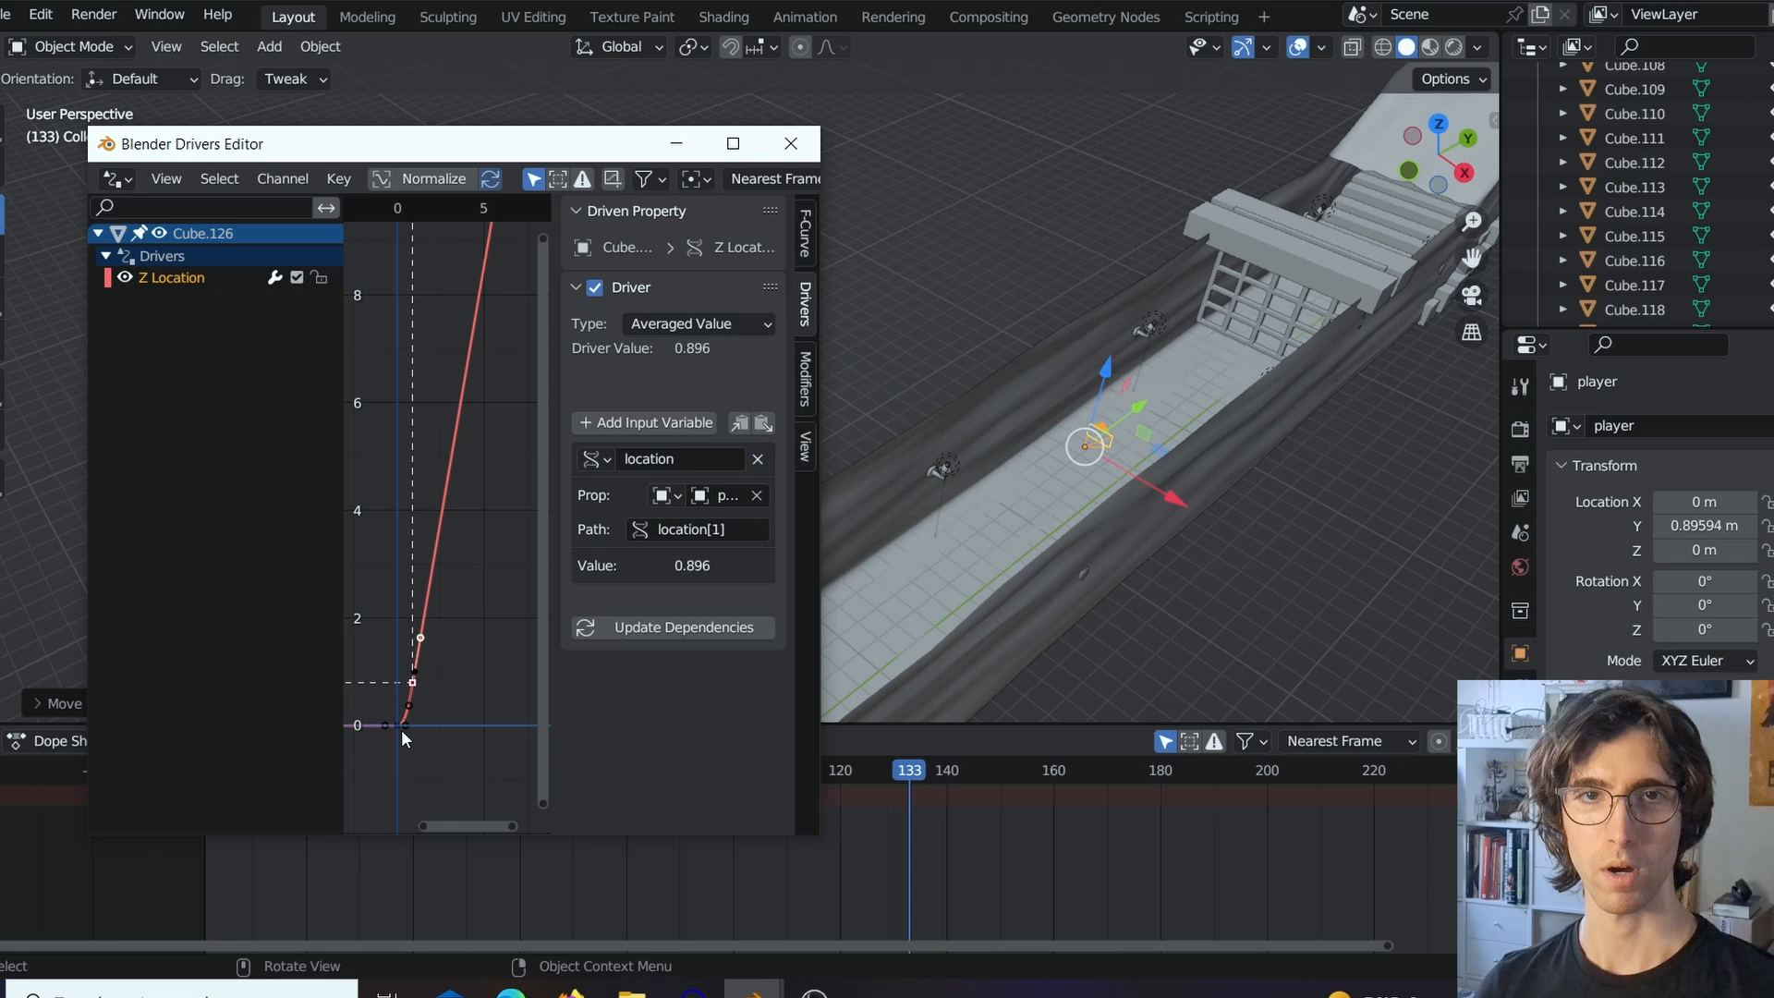
pyautogui.moveTo(1075, 642)
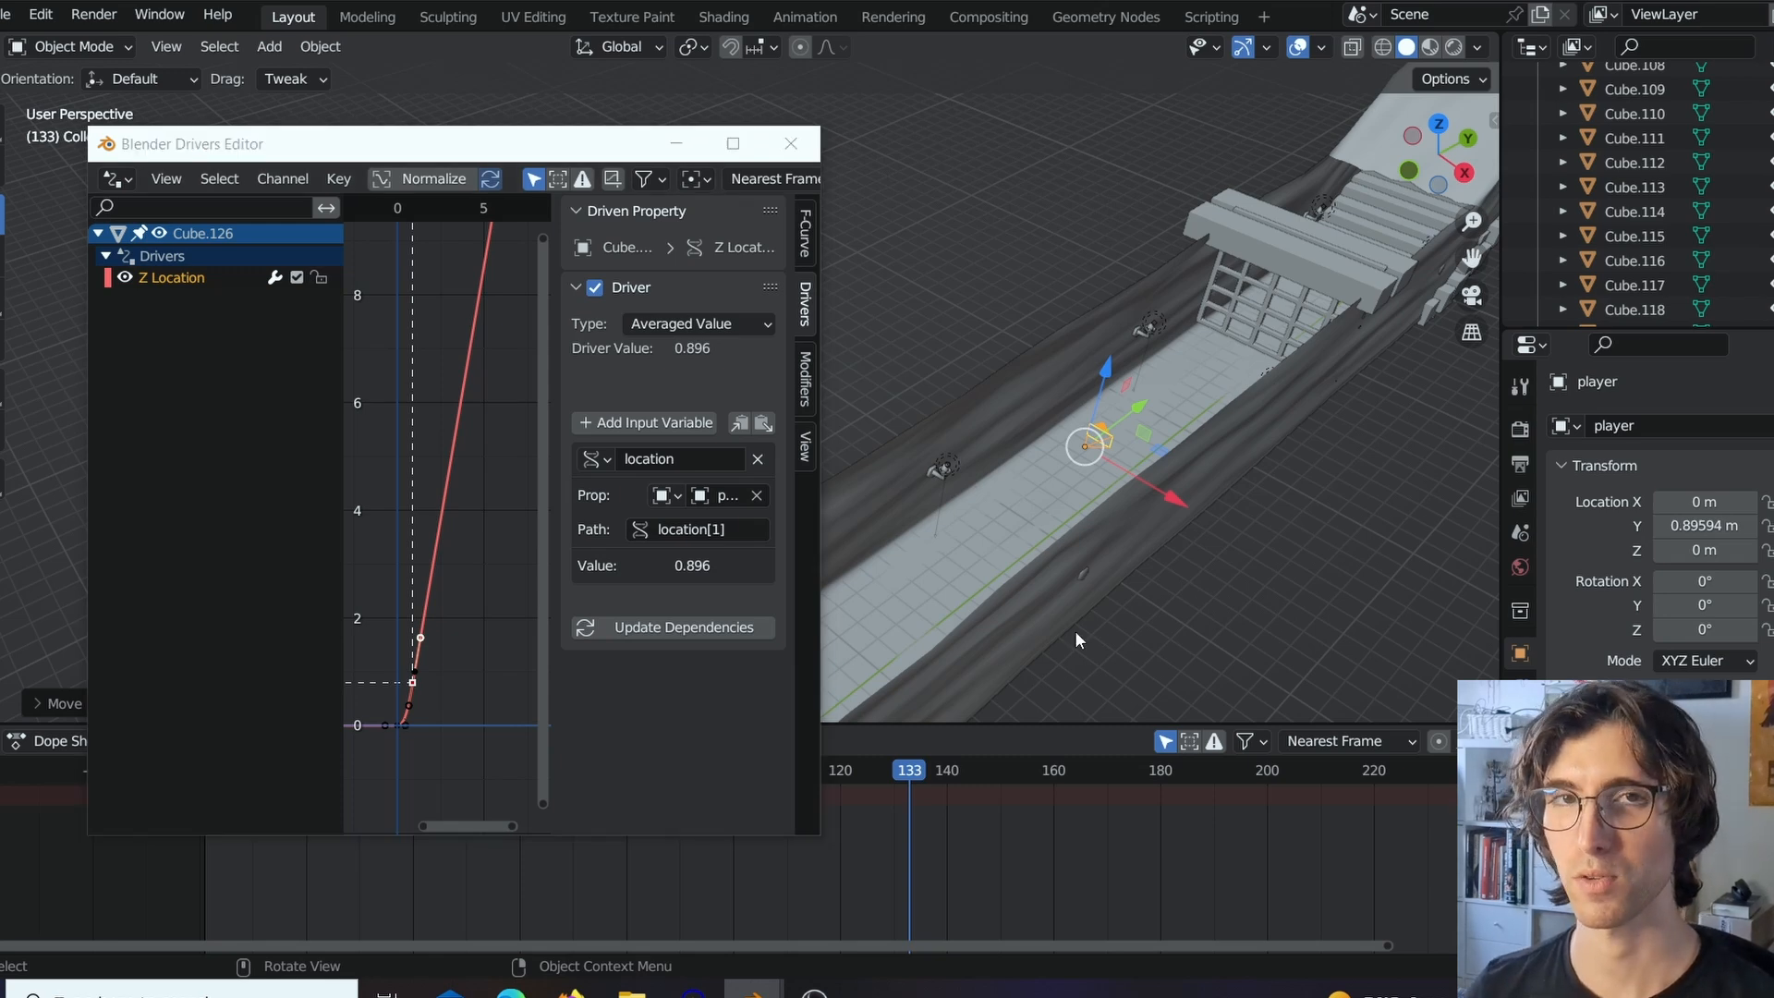
pyautogui.moveTo(1177, 623)
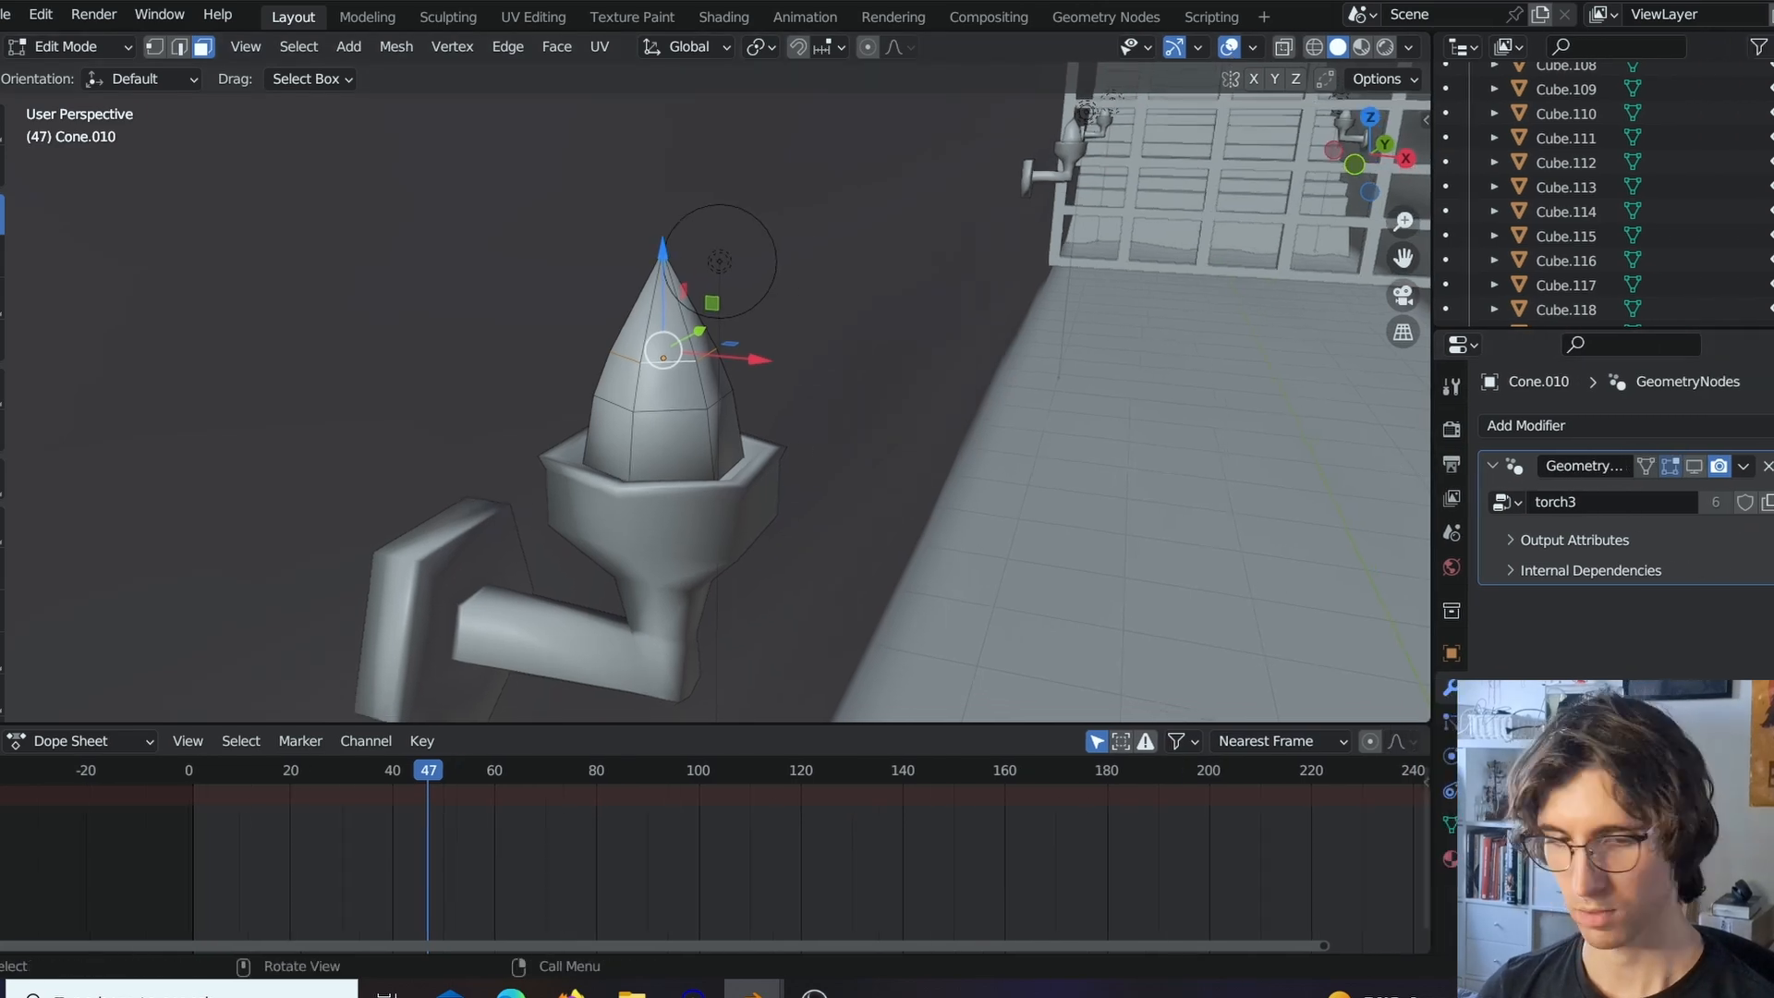
# Switch the bottom area to the Geometry Node Editor showing the torch3 node tree.
pyautogui.click(23, 739)
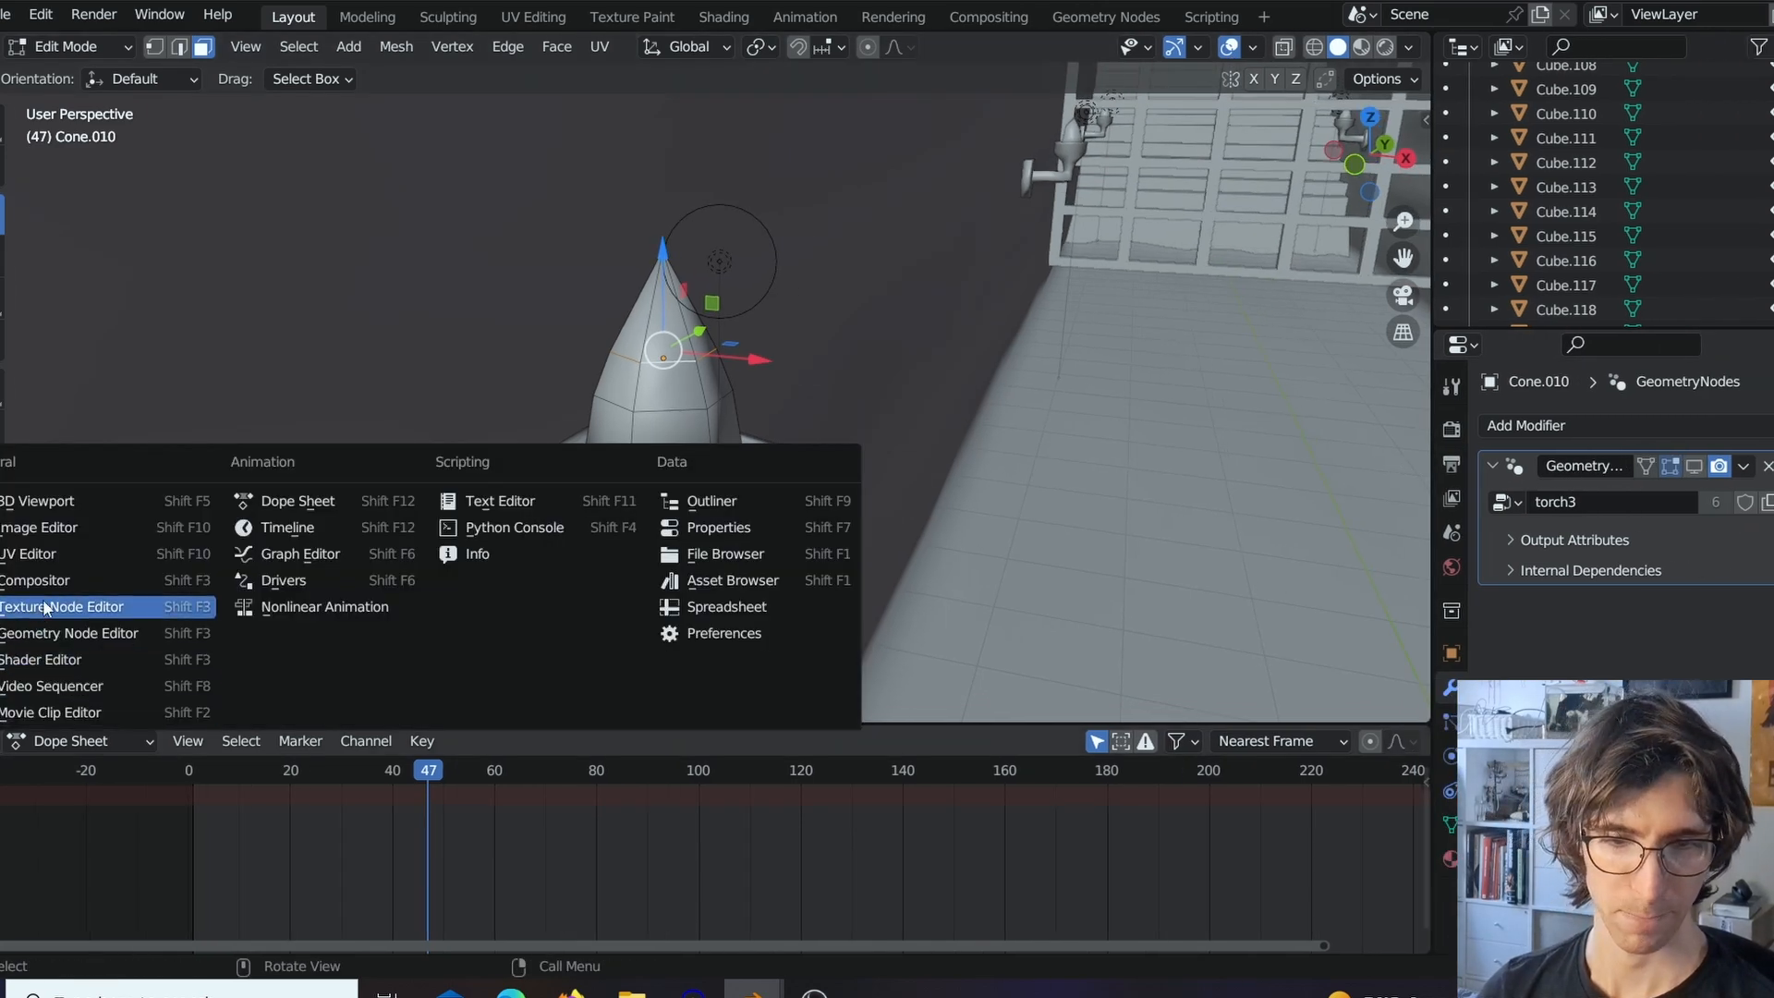
pyautogui.moveTo(51, 659)
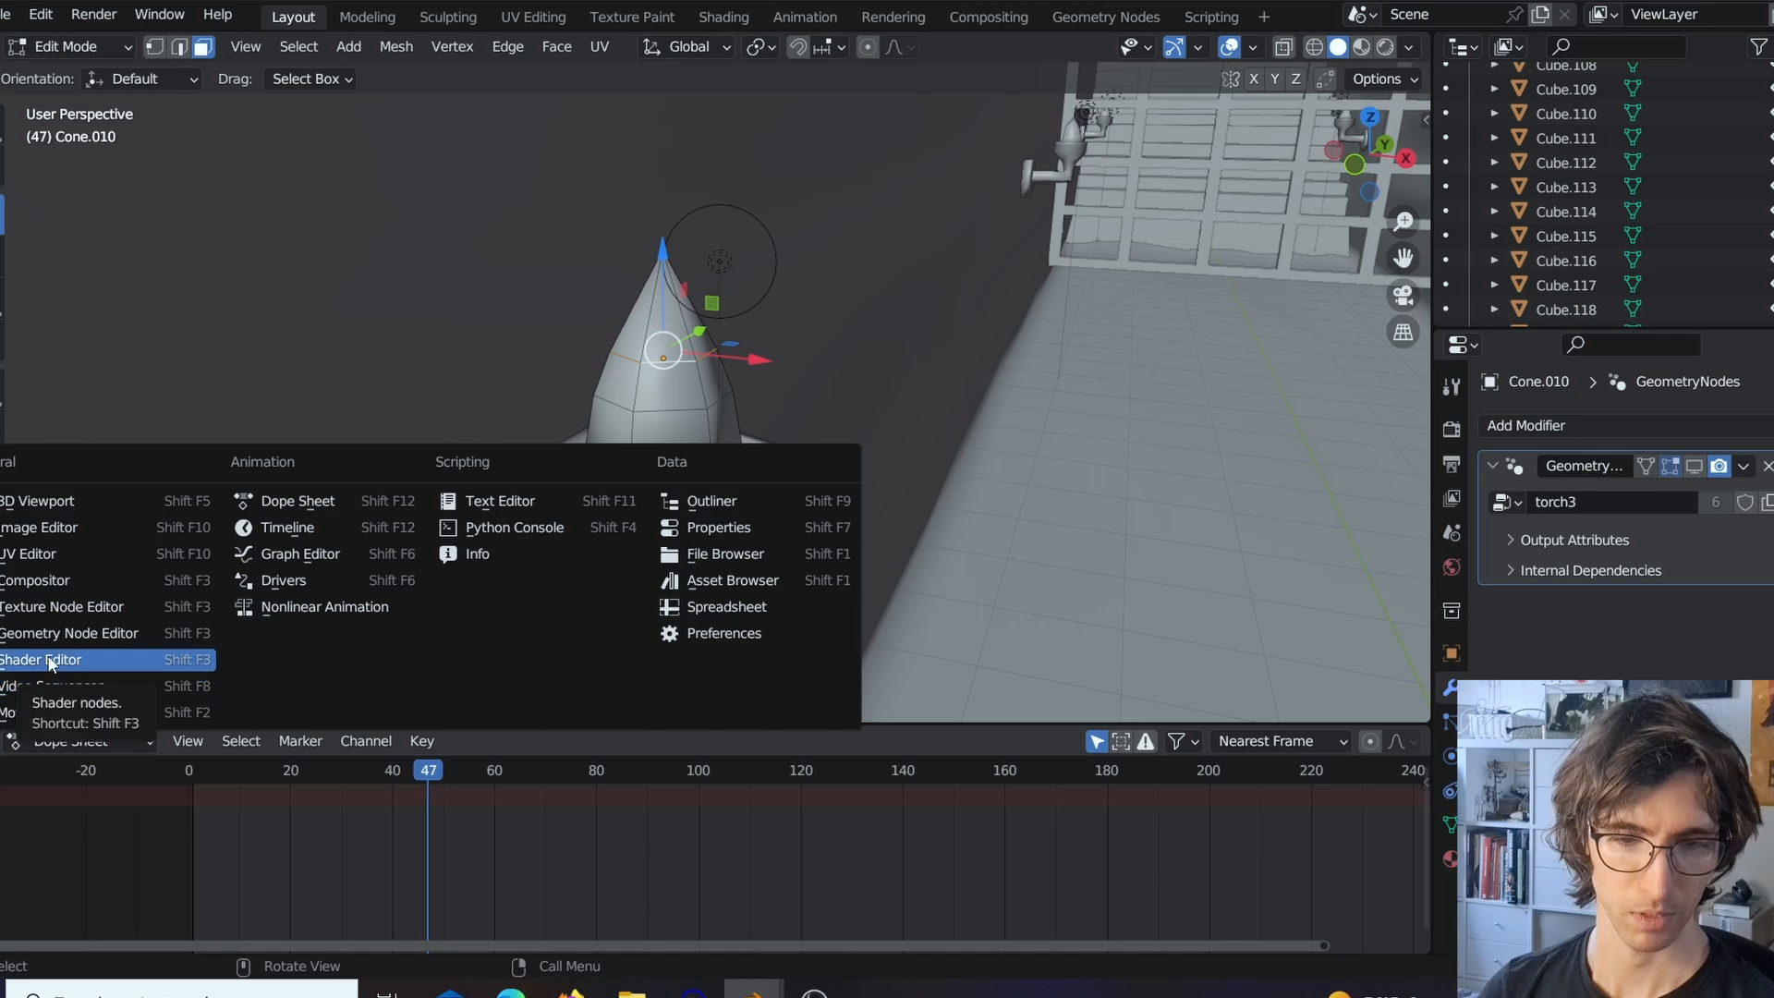
pyautogui.click(69, 632)
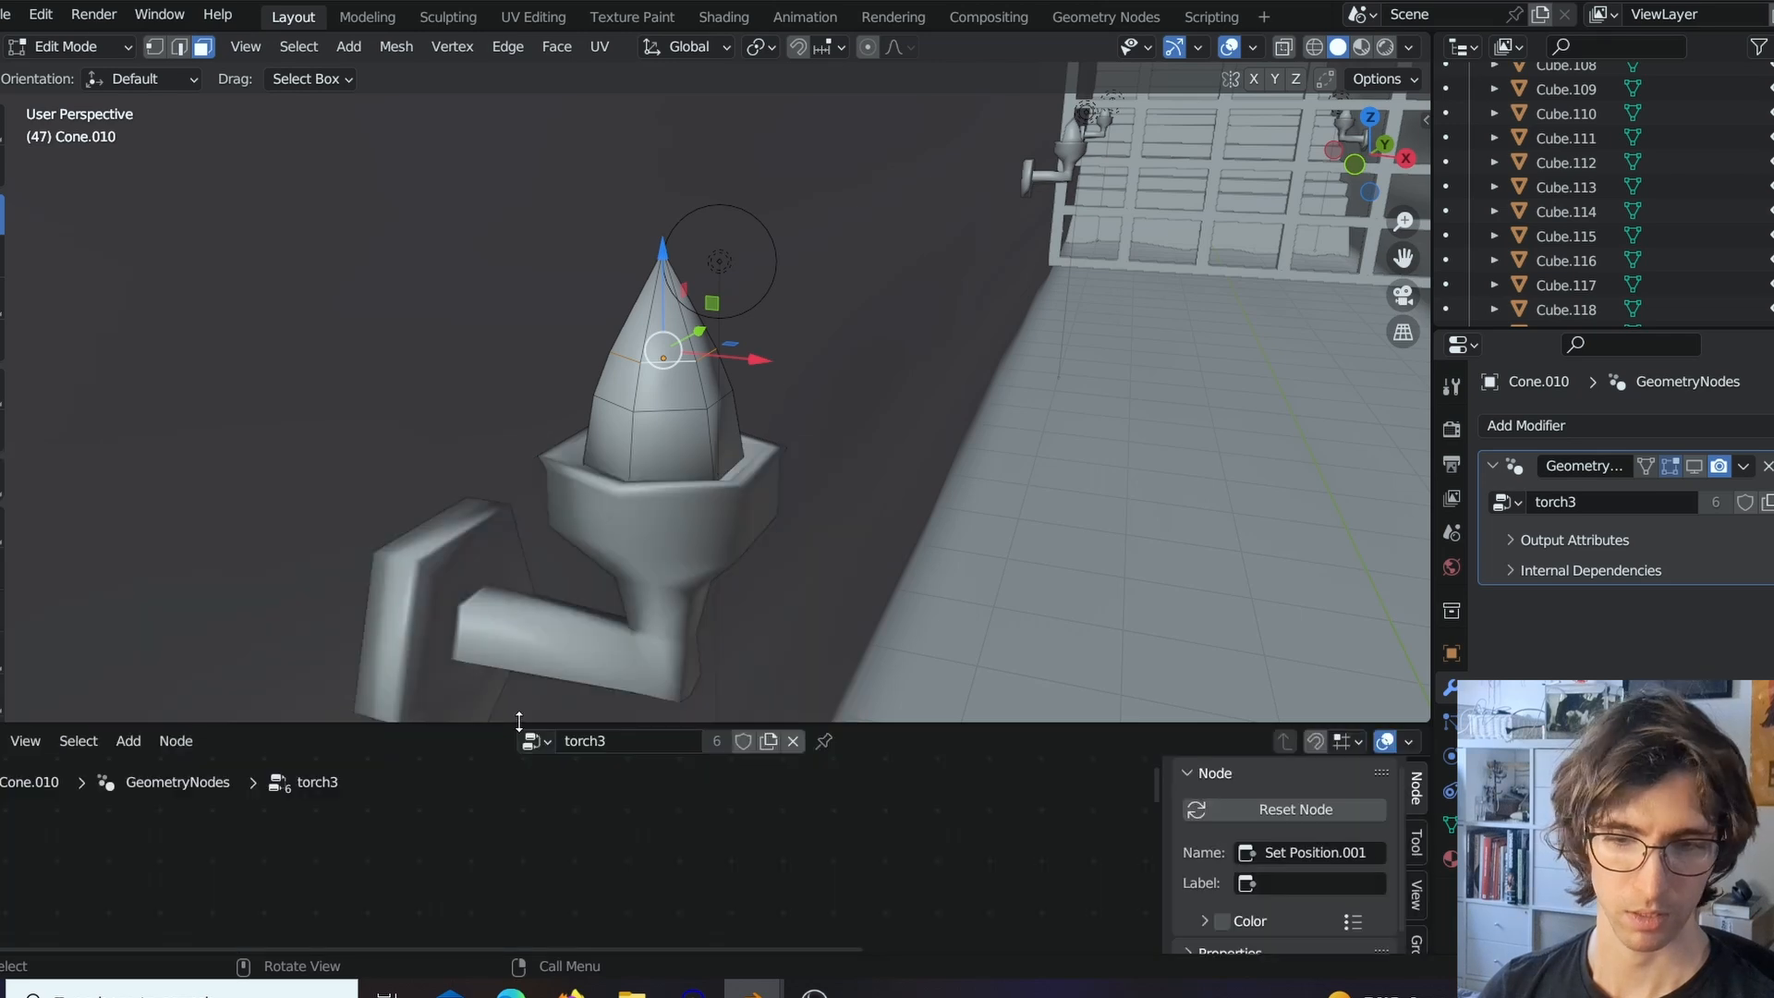
pyautogui.press('Tab')
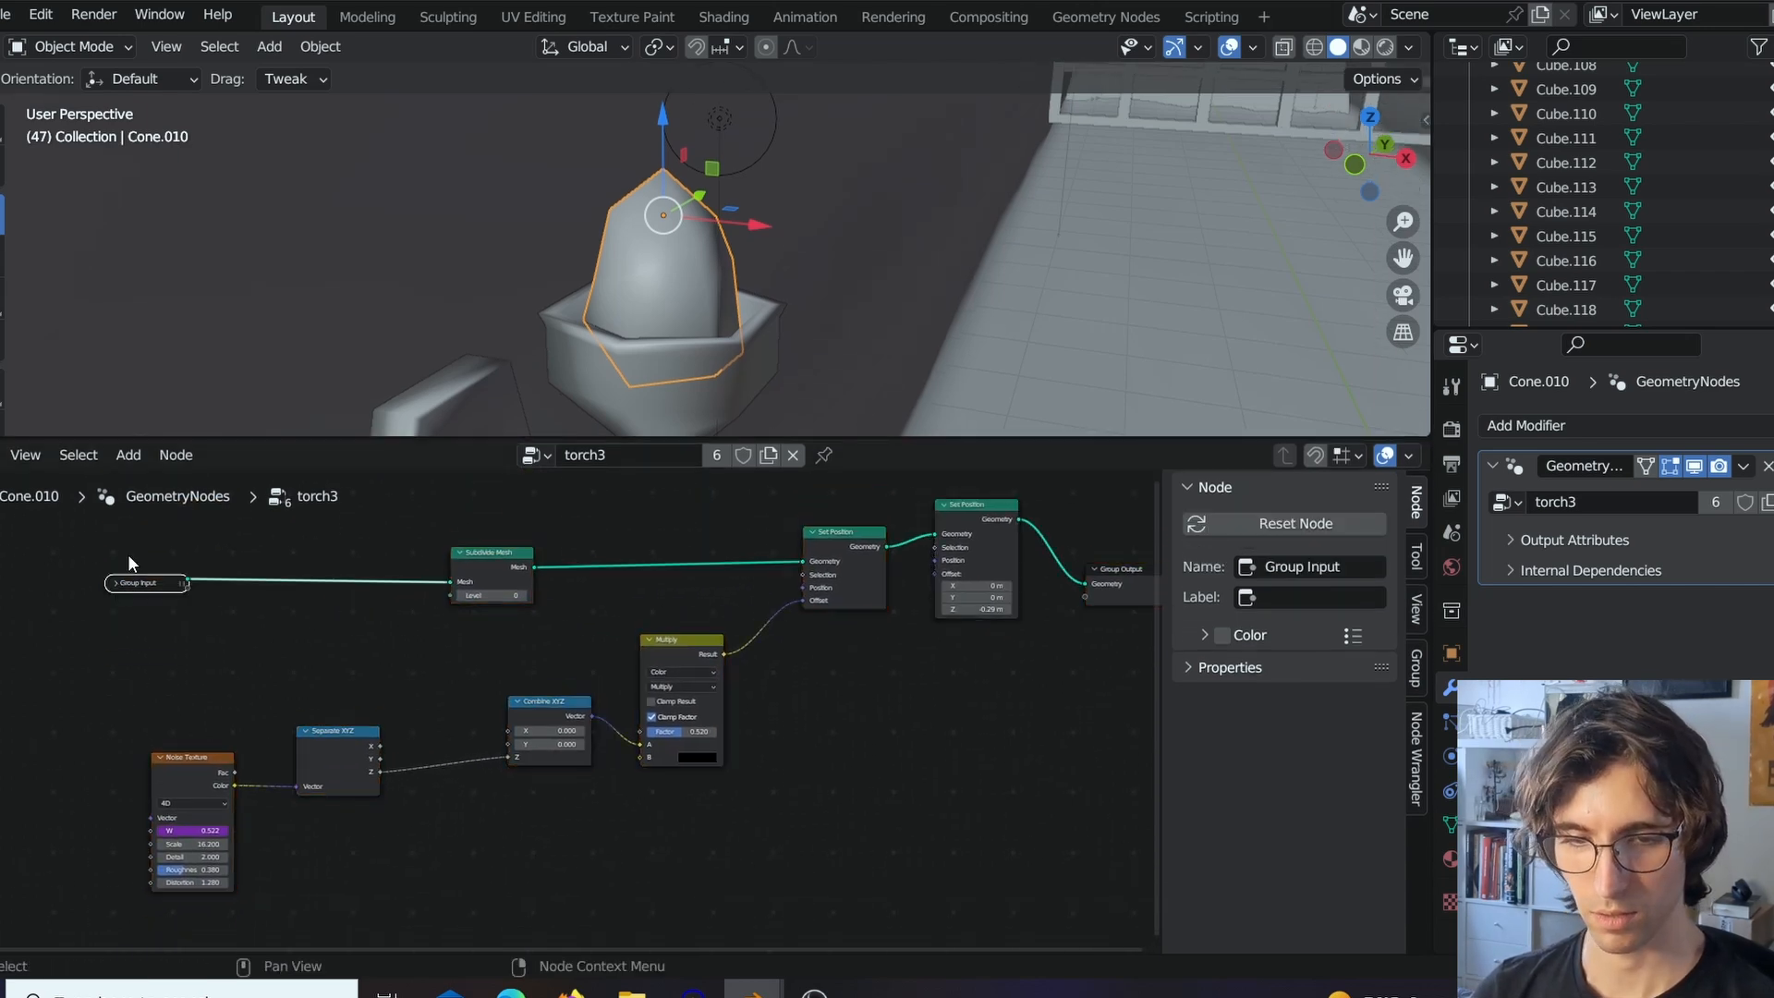
pyautogui.click(144, 582)
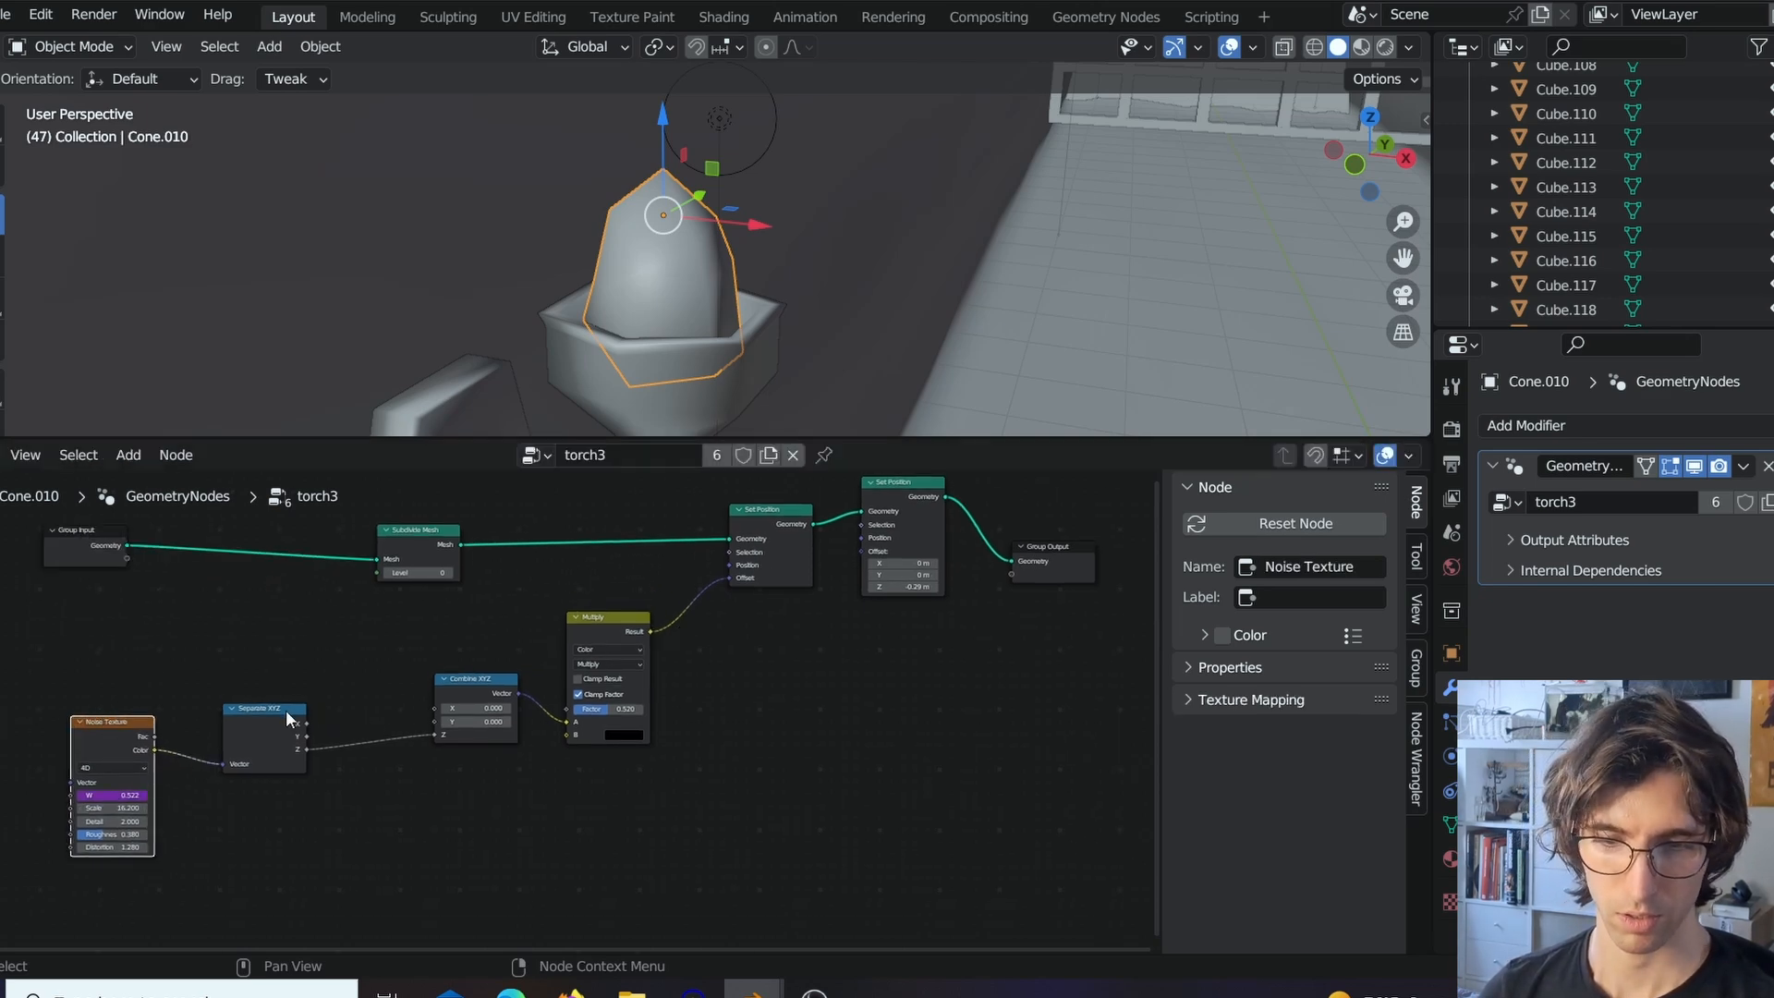
pyautogui.click(260, 710)
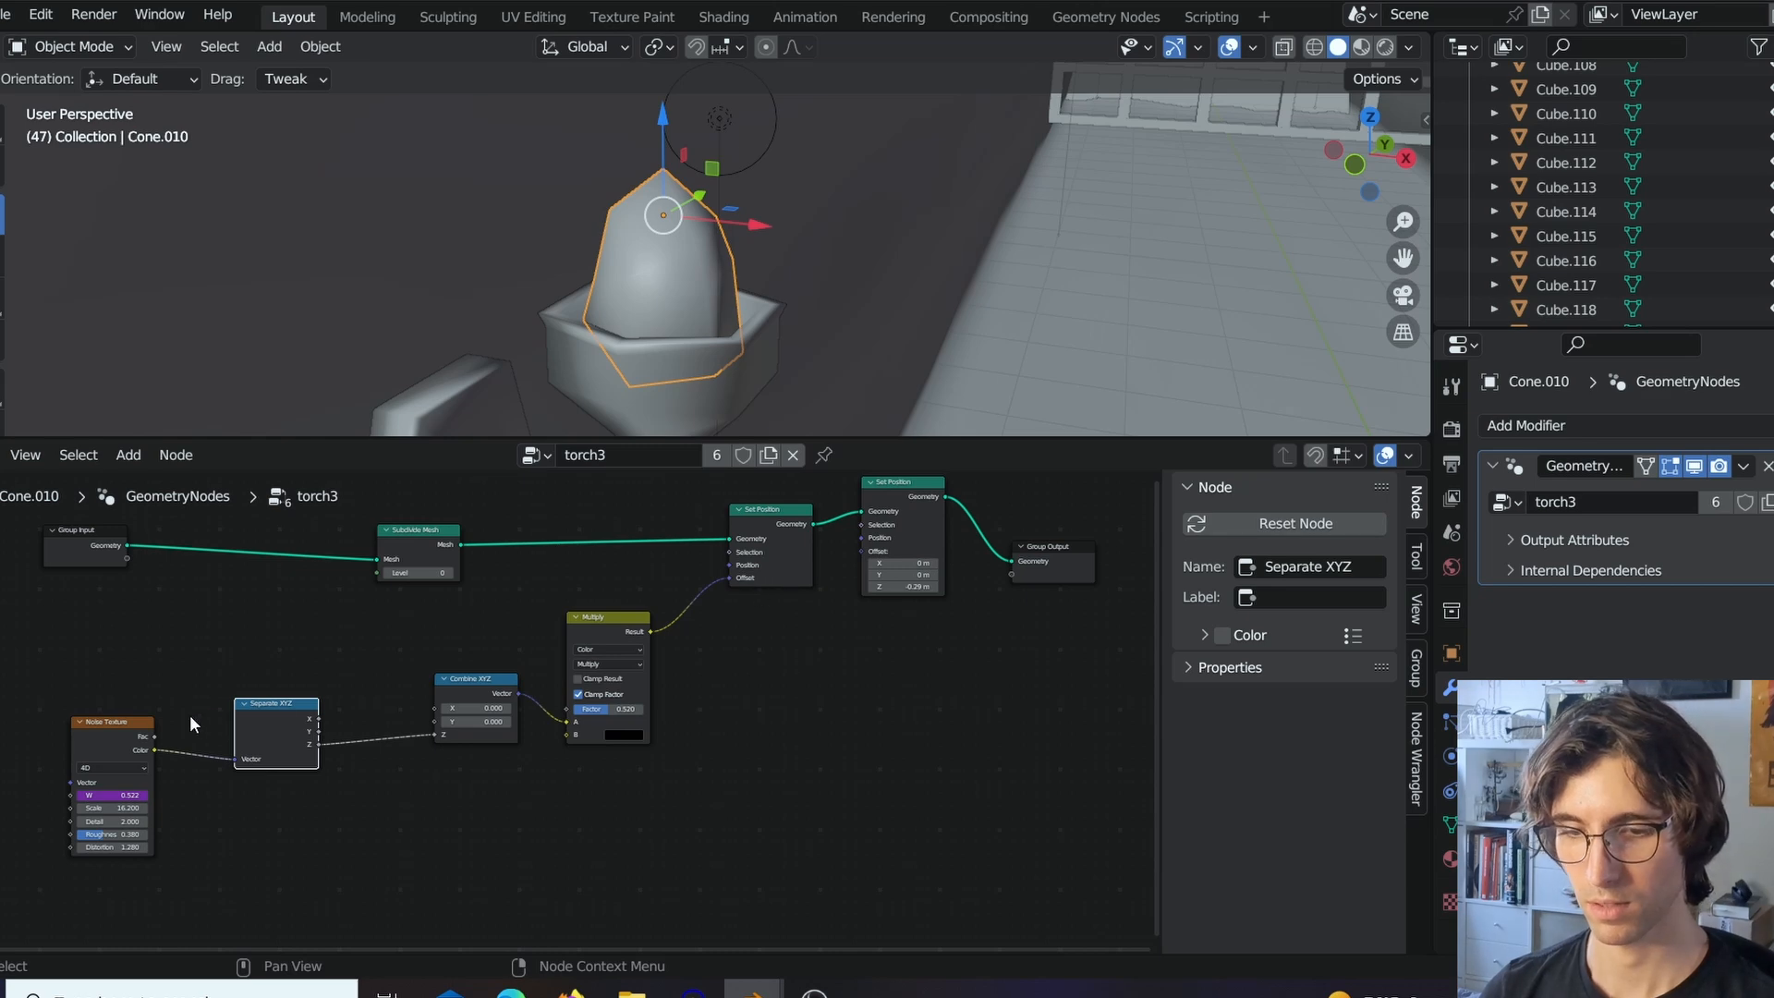
pyautogui.click(484, 676)
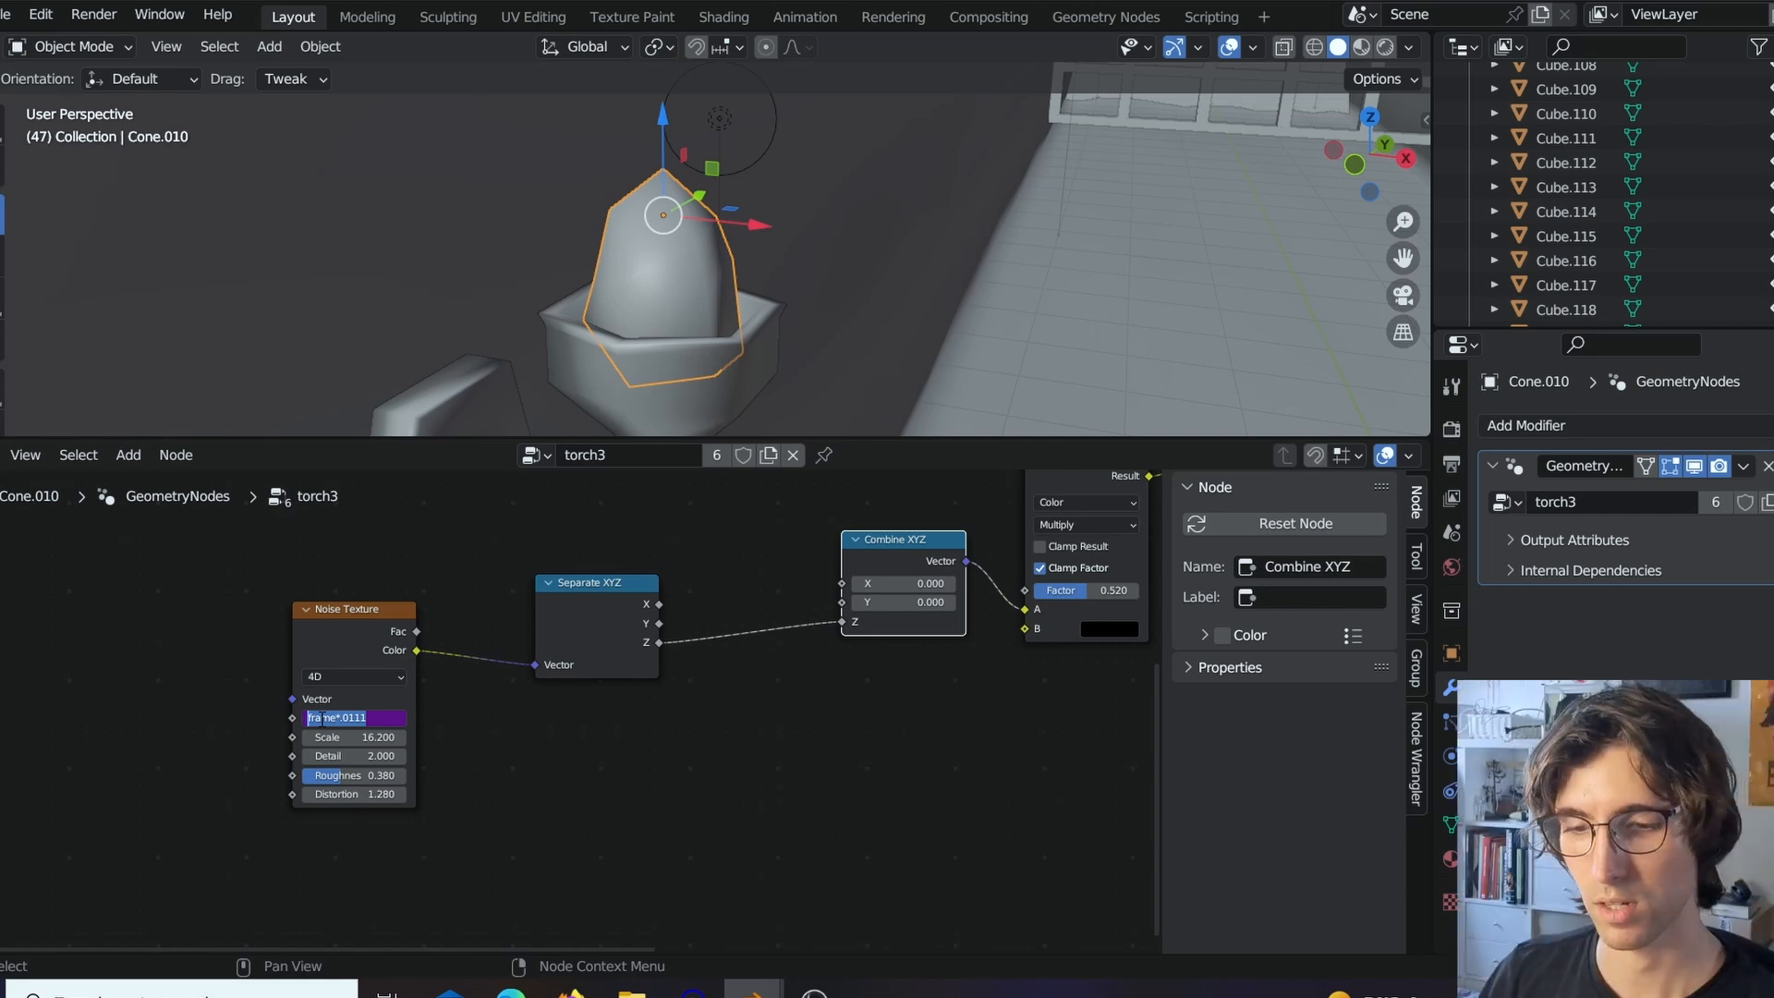
# Inspect the Noise Texture's driven W value and its options.
pyautogui.press('Return')
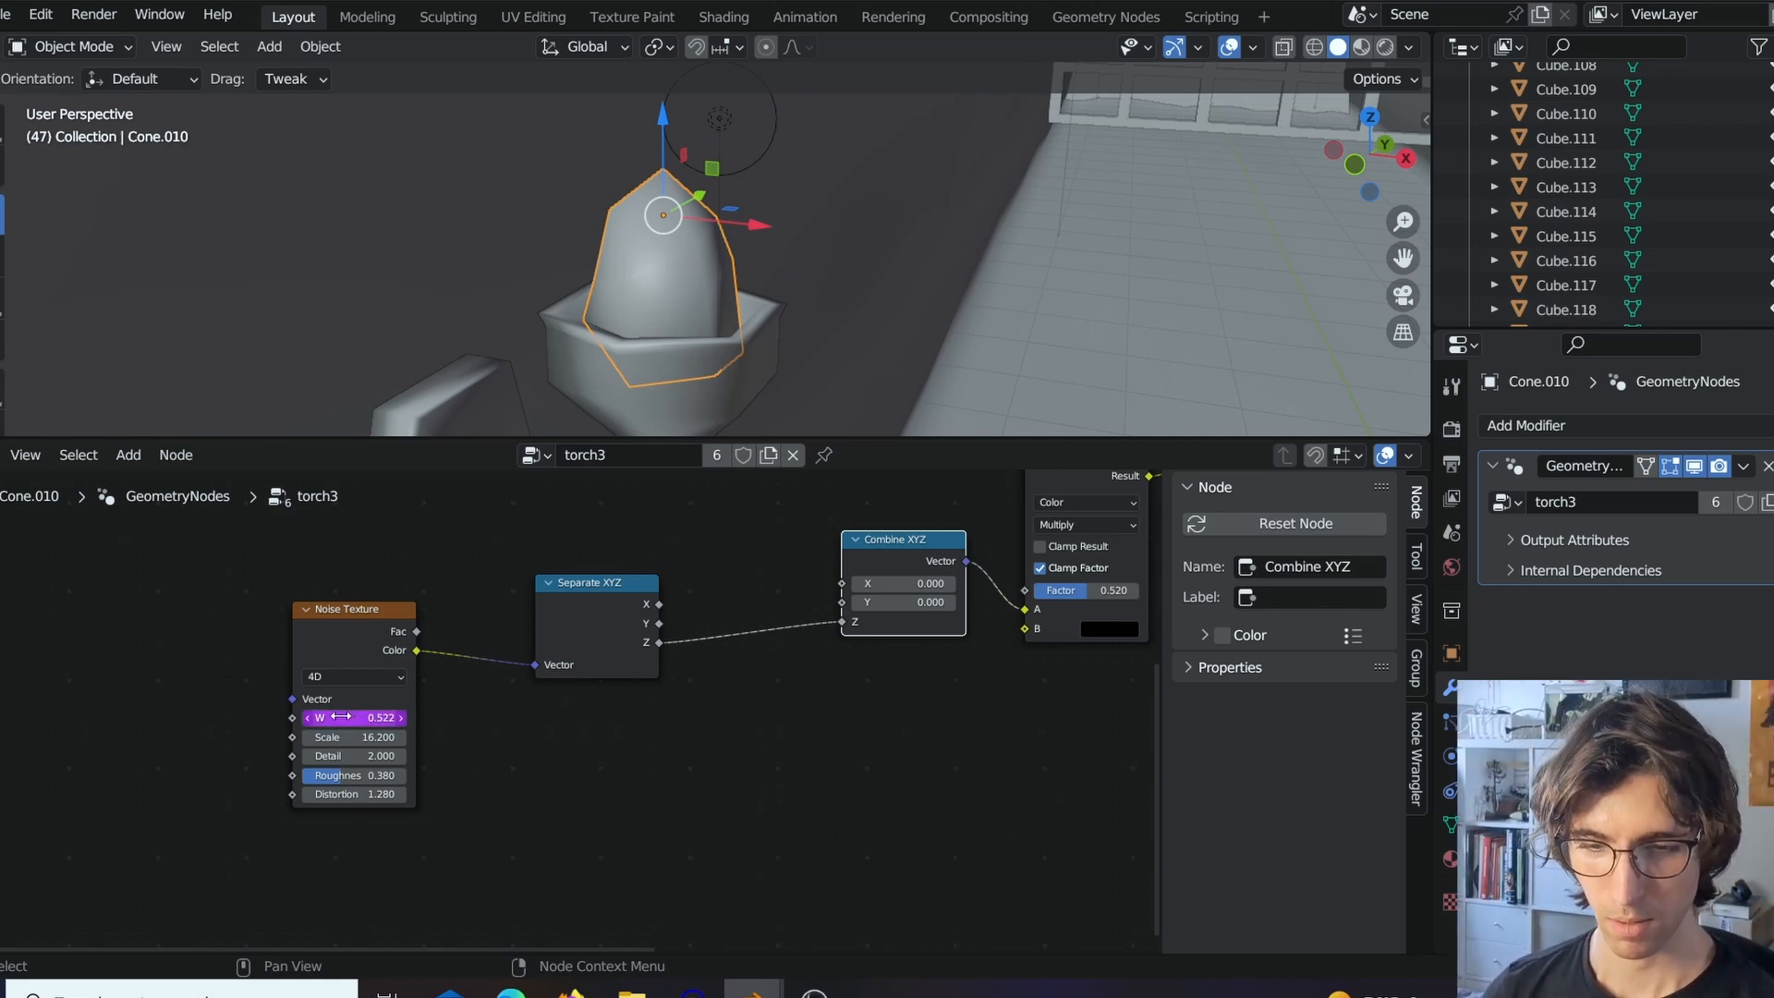
pyautogui.click(351, 717)
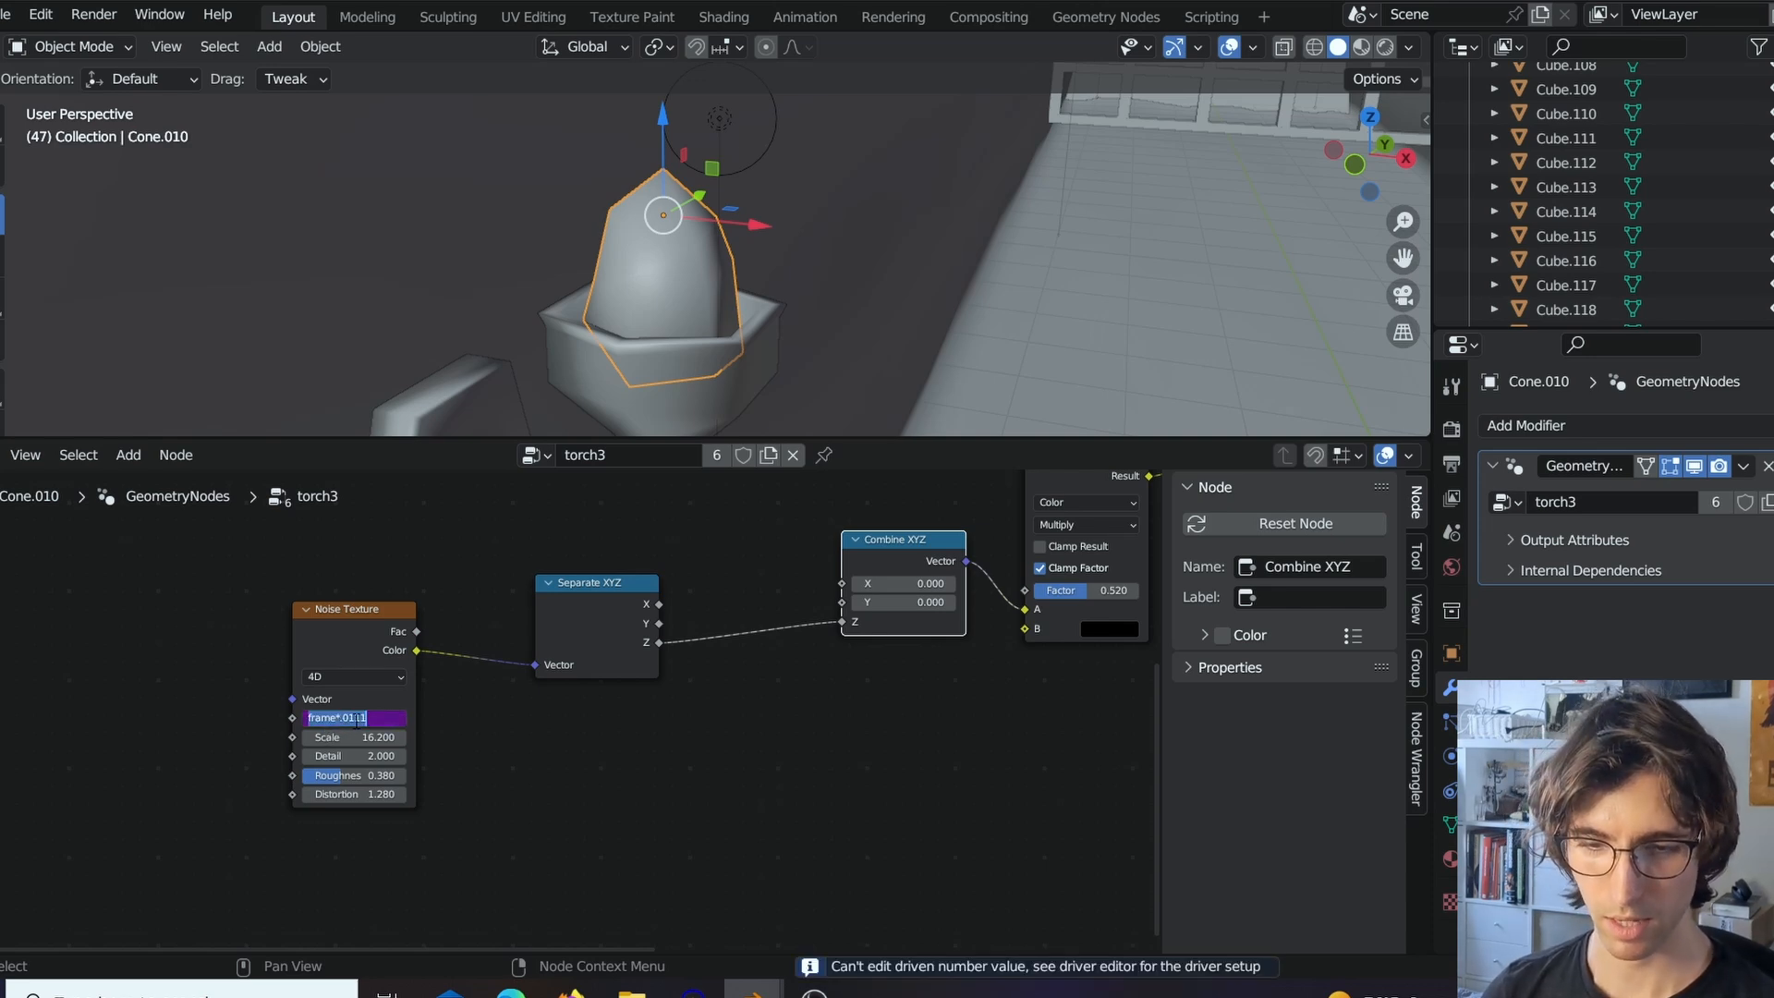
pyautogui.rightClick(334, 717)
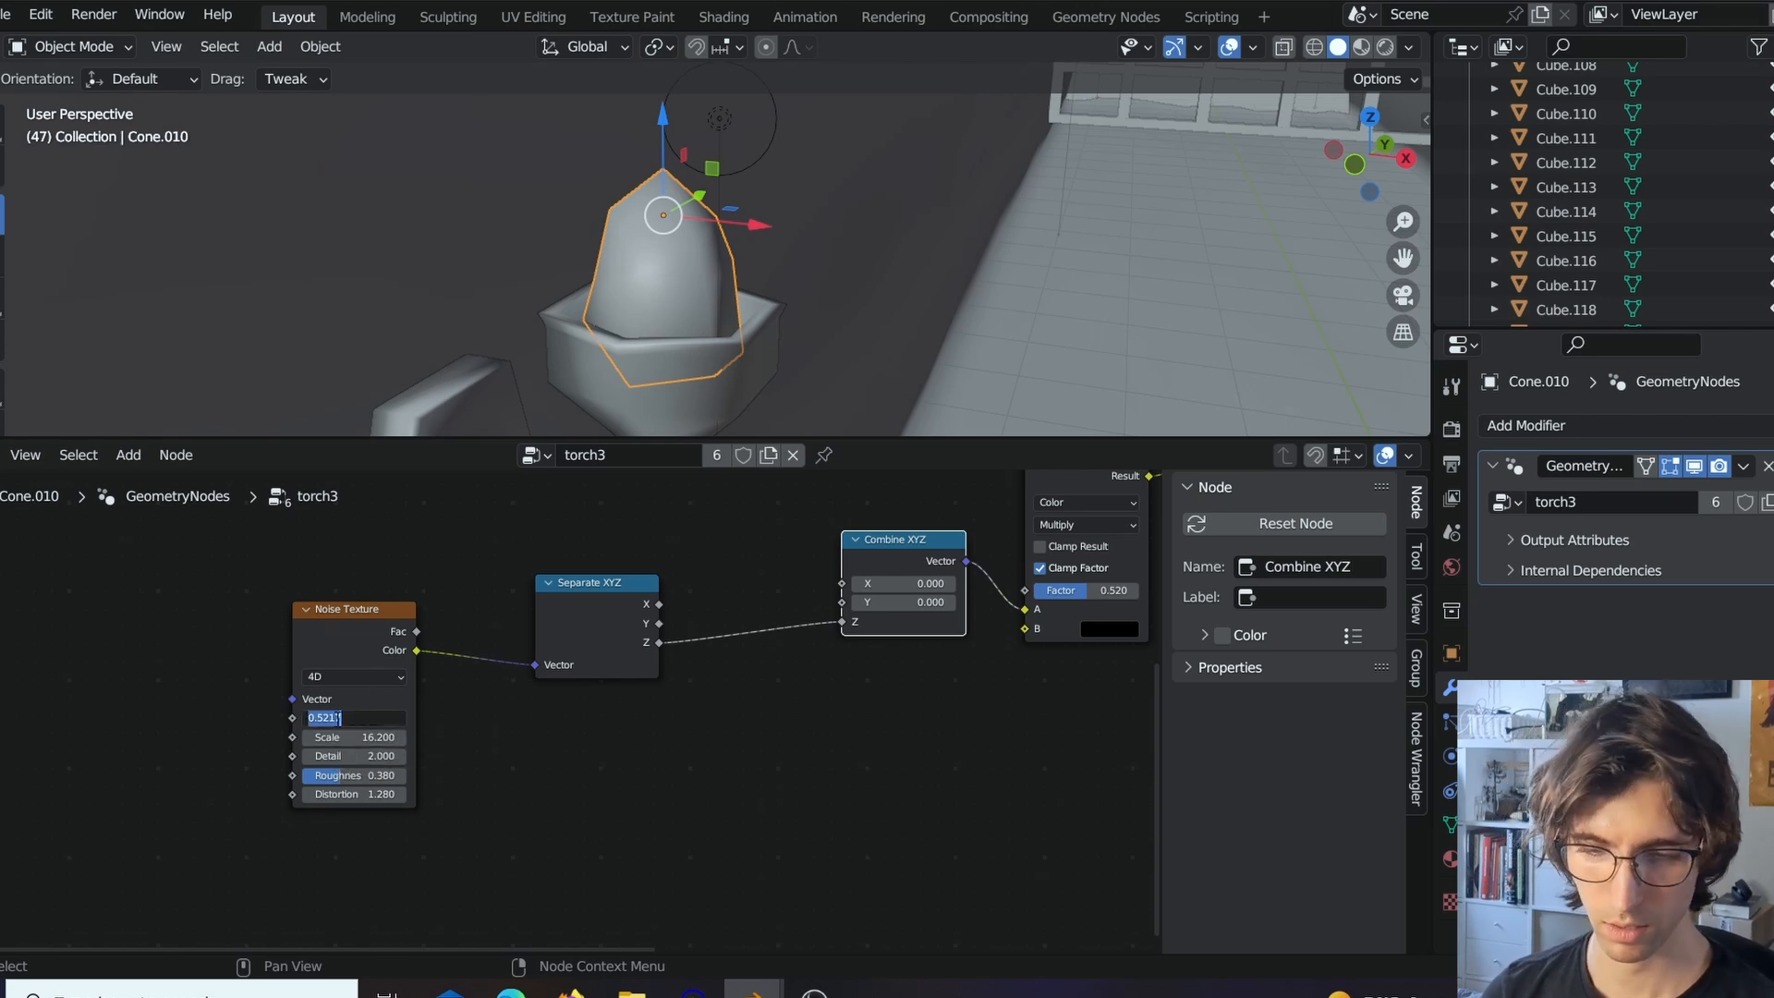
# Enter the driver expression #frame*.0111 for W and check it.
pyautogui.write('frame*.0111')
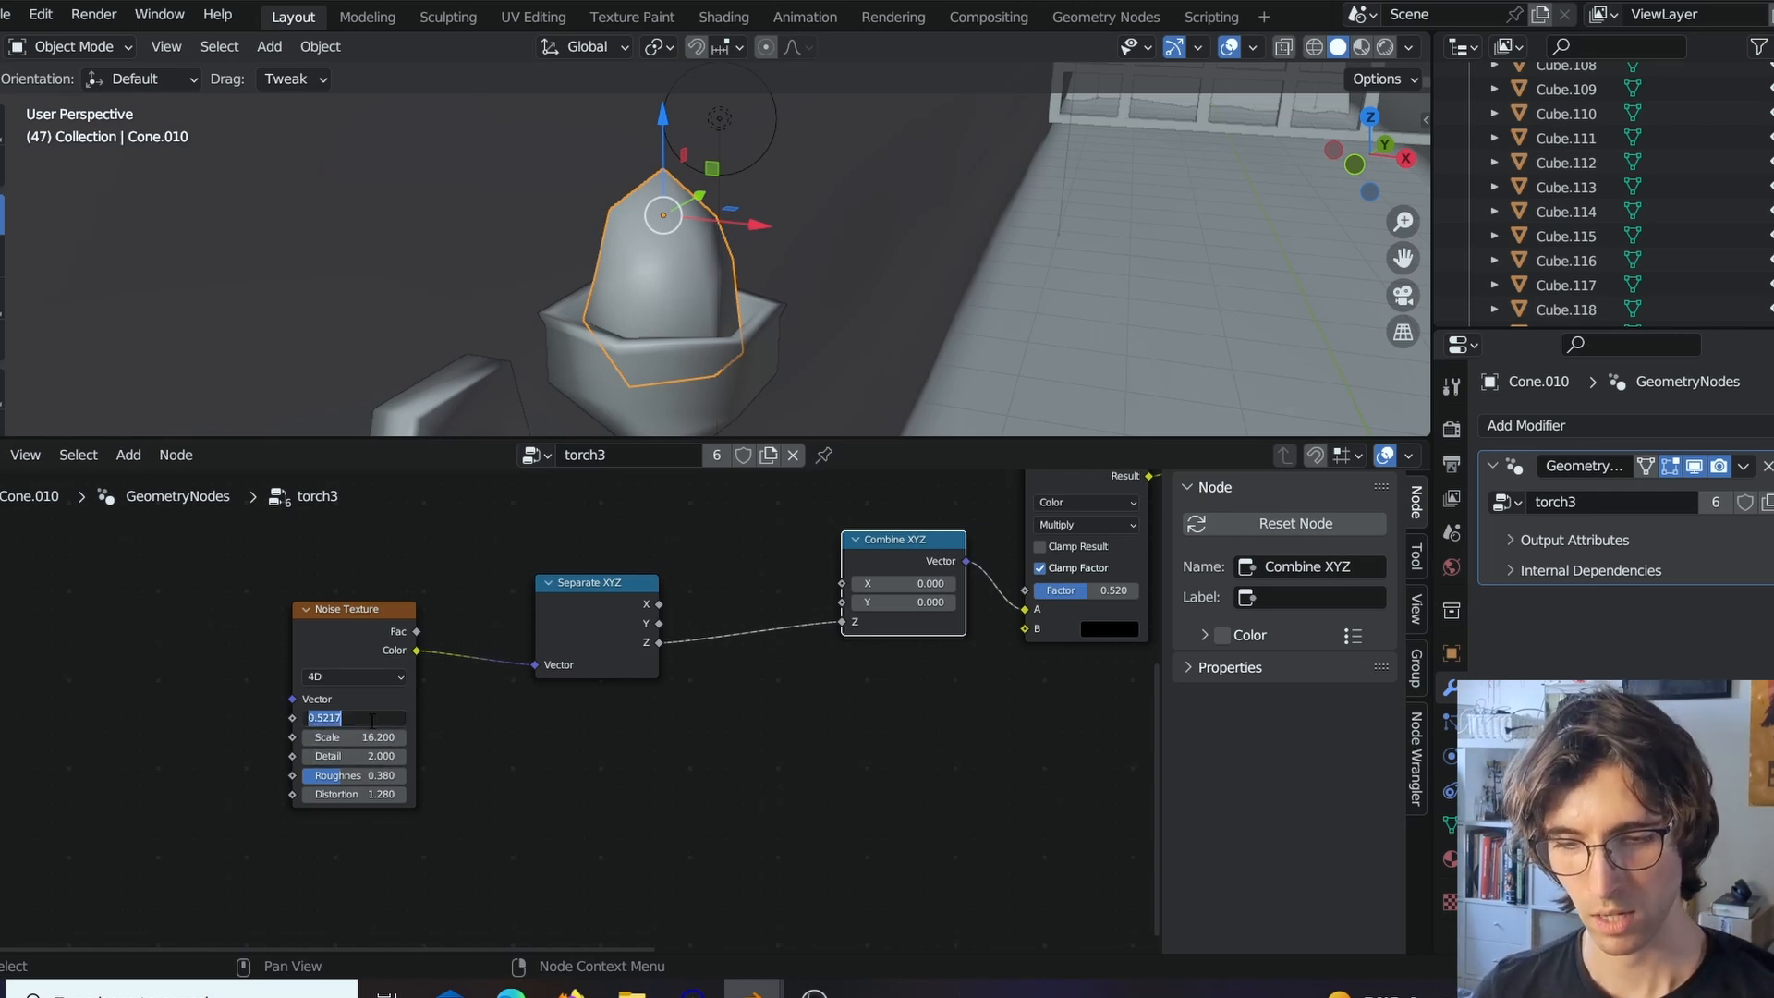
pyautogui.write('#frame*.0111')
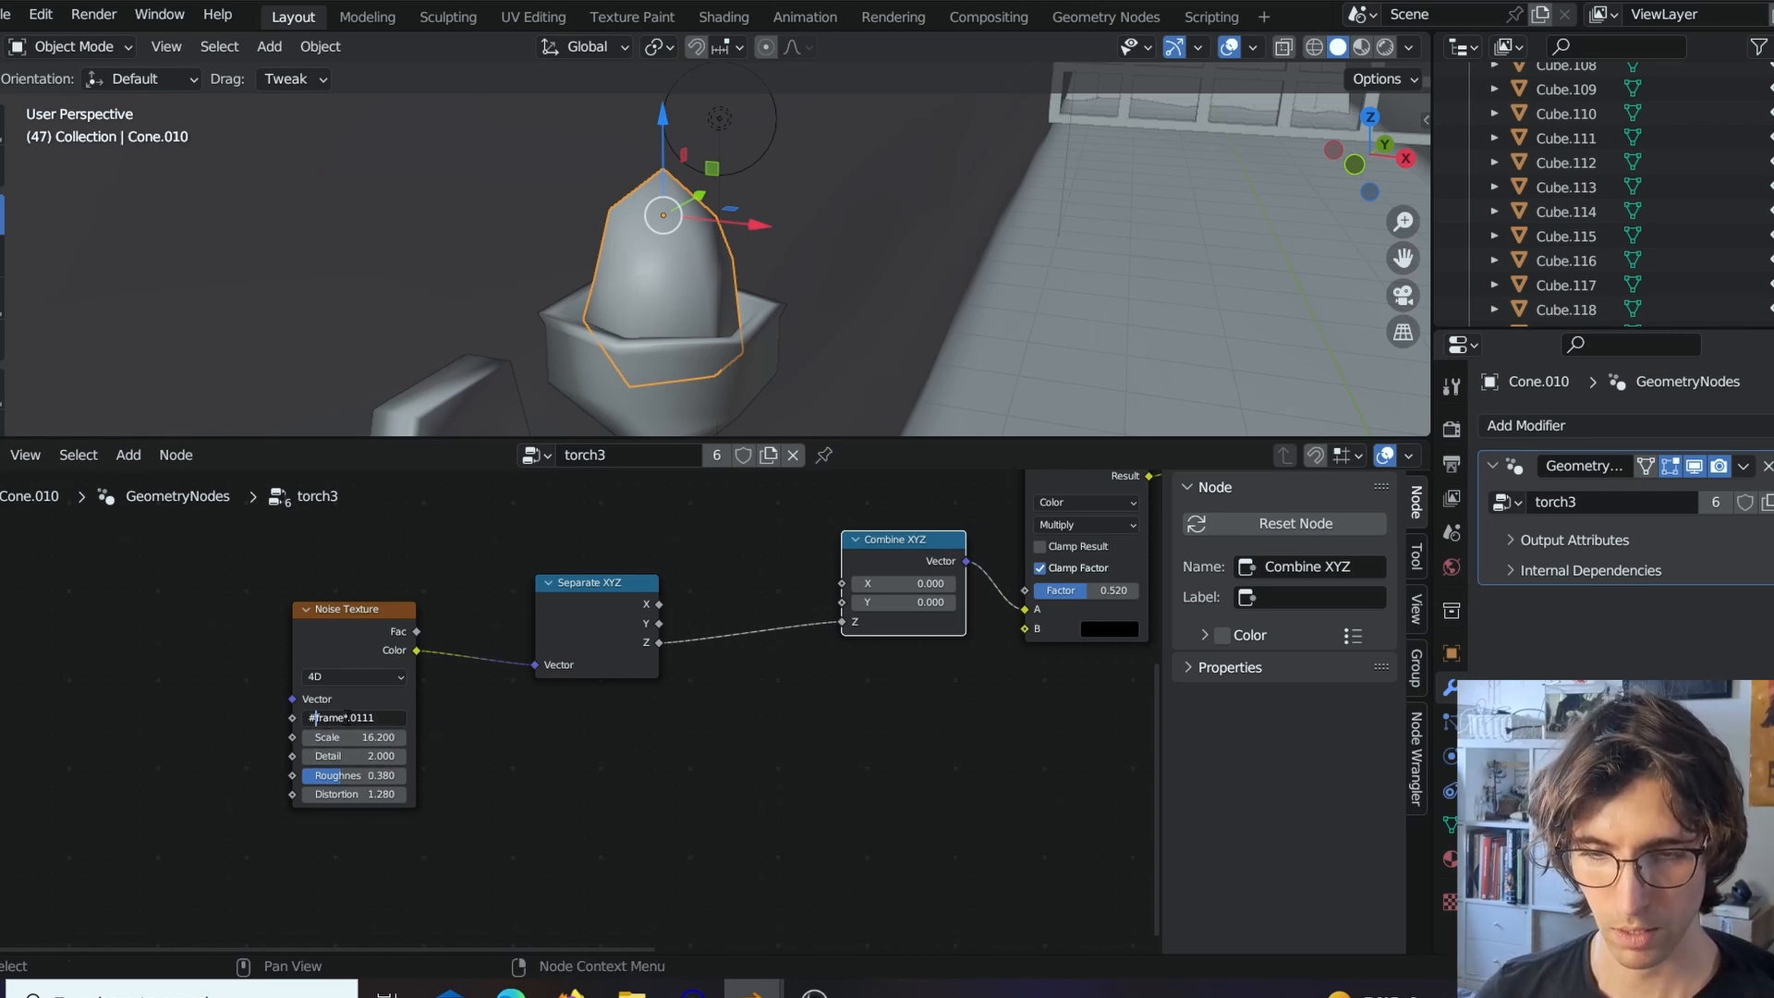
pyautogui.doubleClick(340, 717)
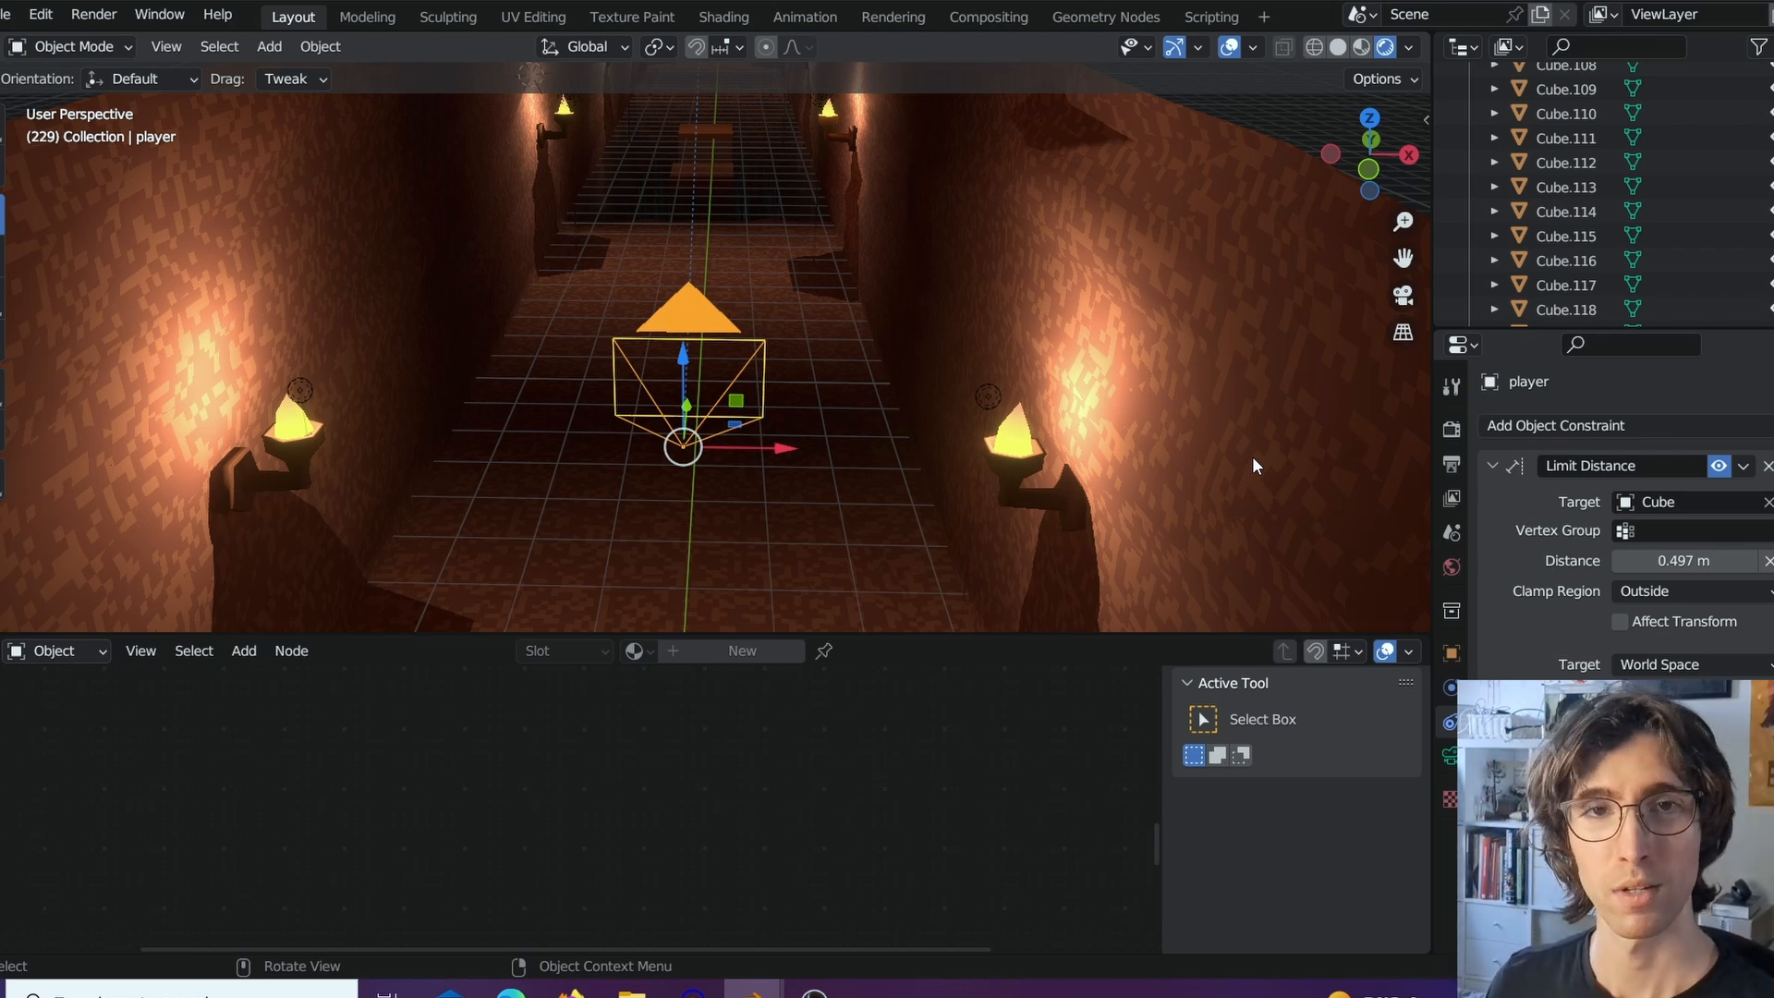
# Remove the Limit Distance constraint from the player object.
pyautogui.click(1766, 465)
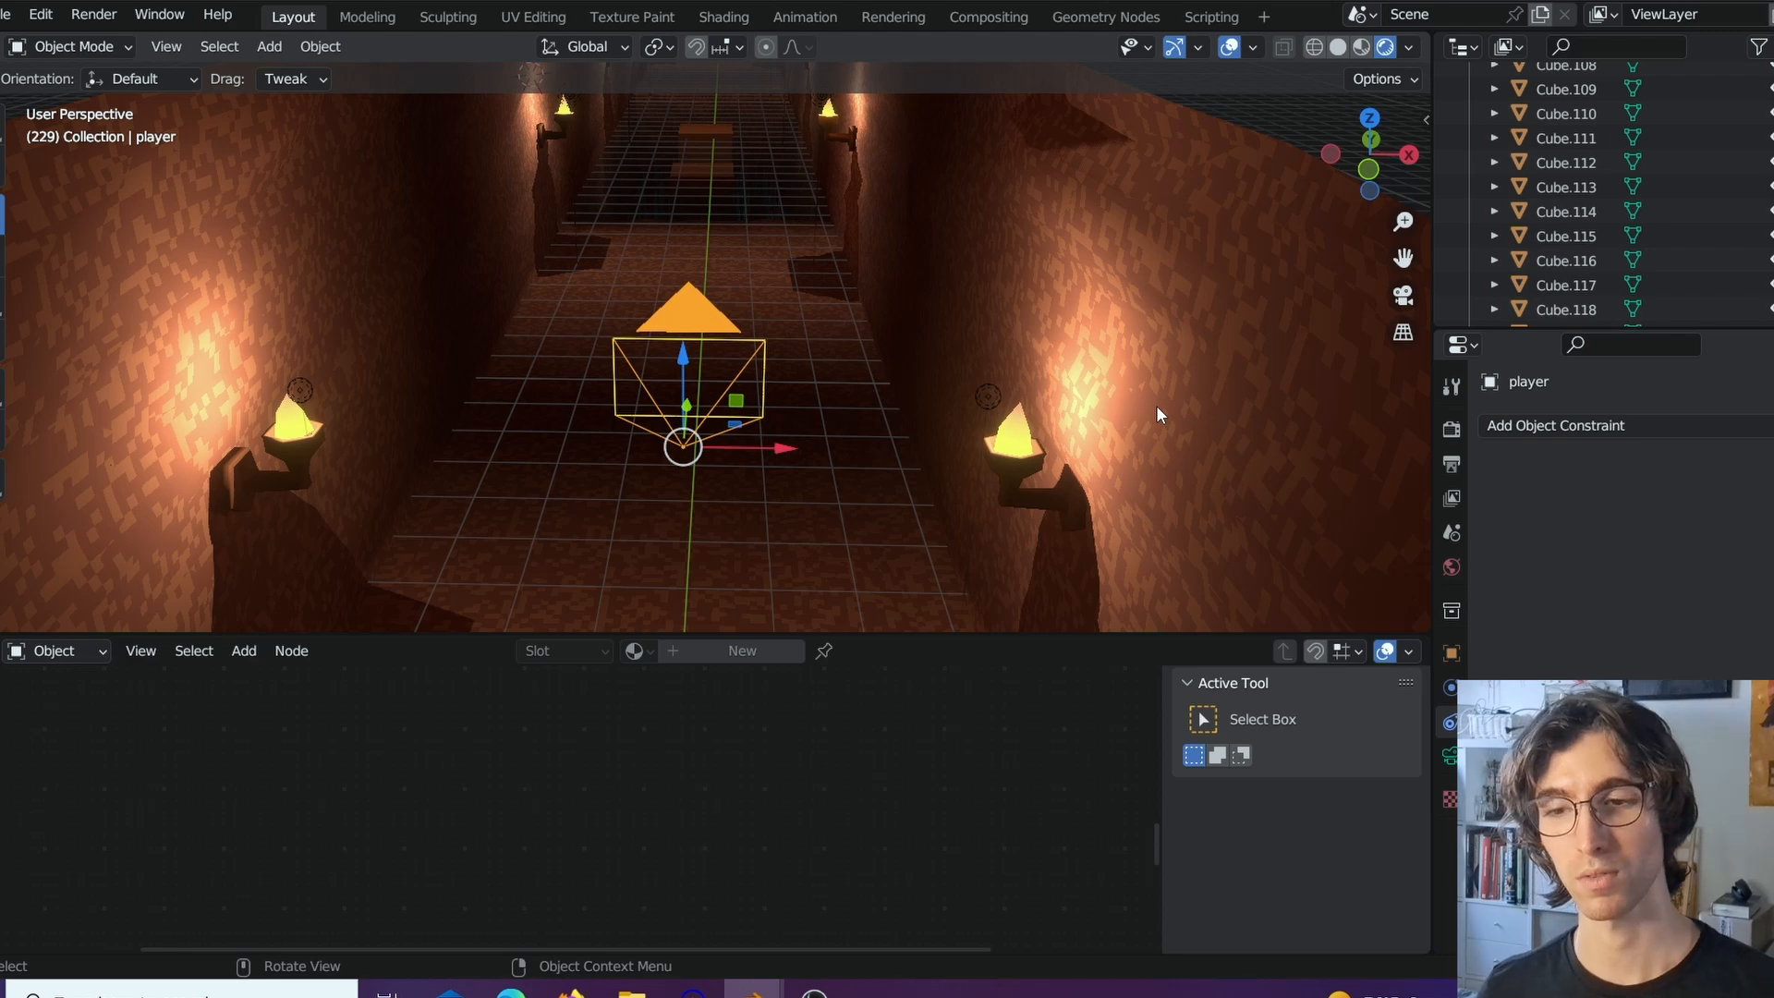